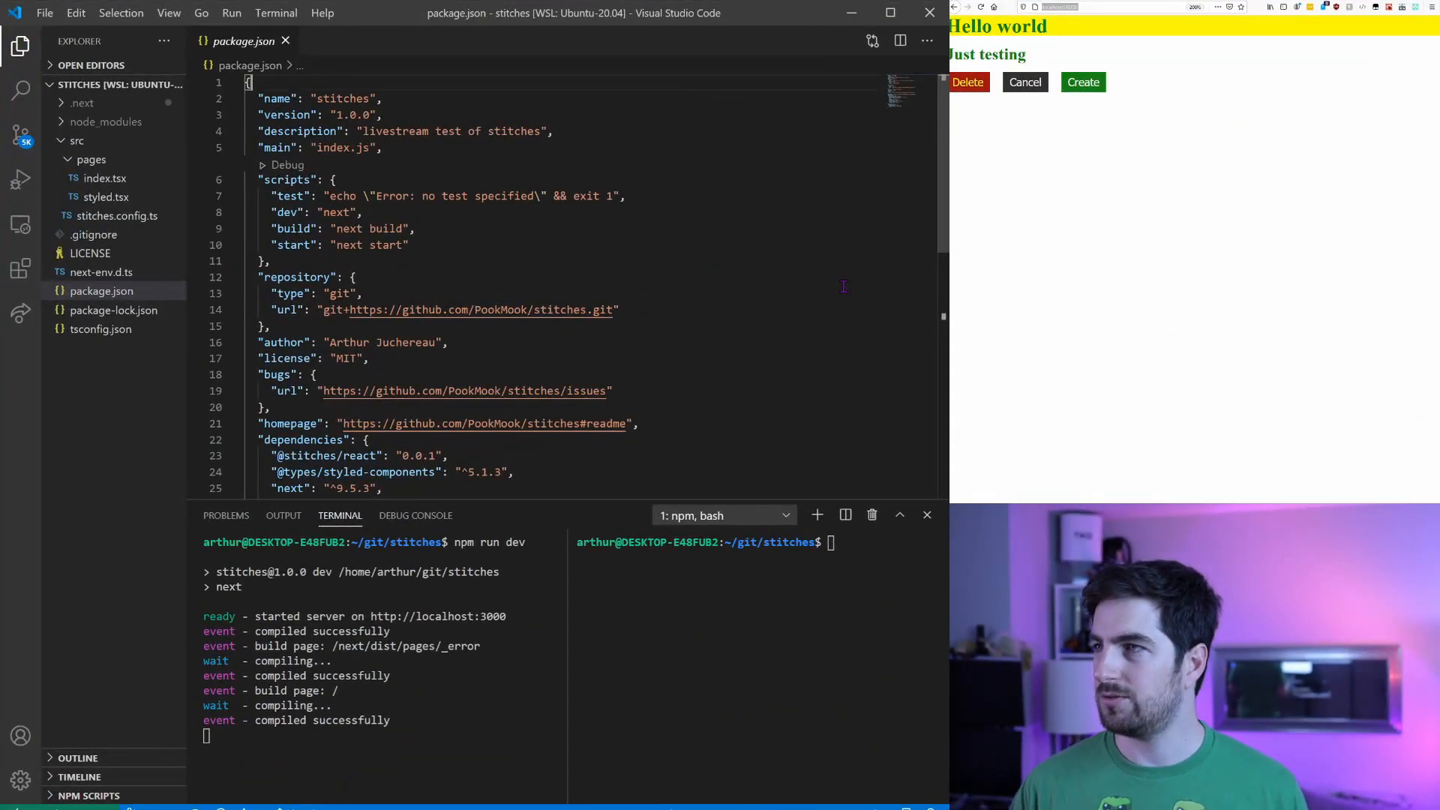
mouse_move(653, 288)
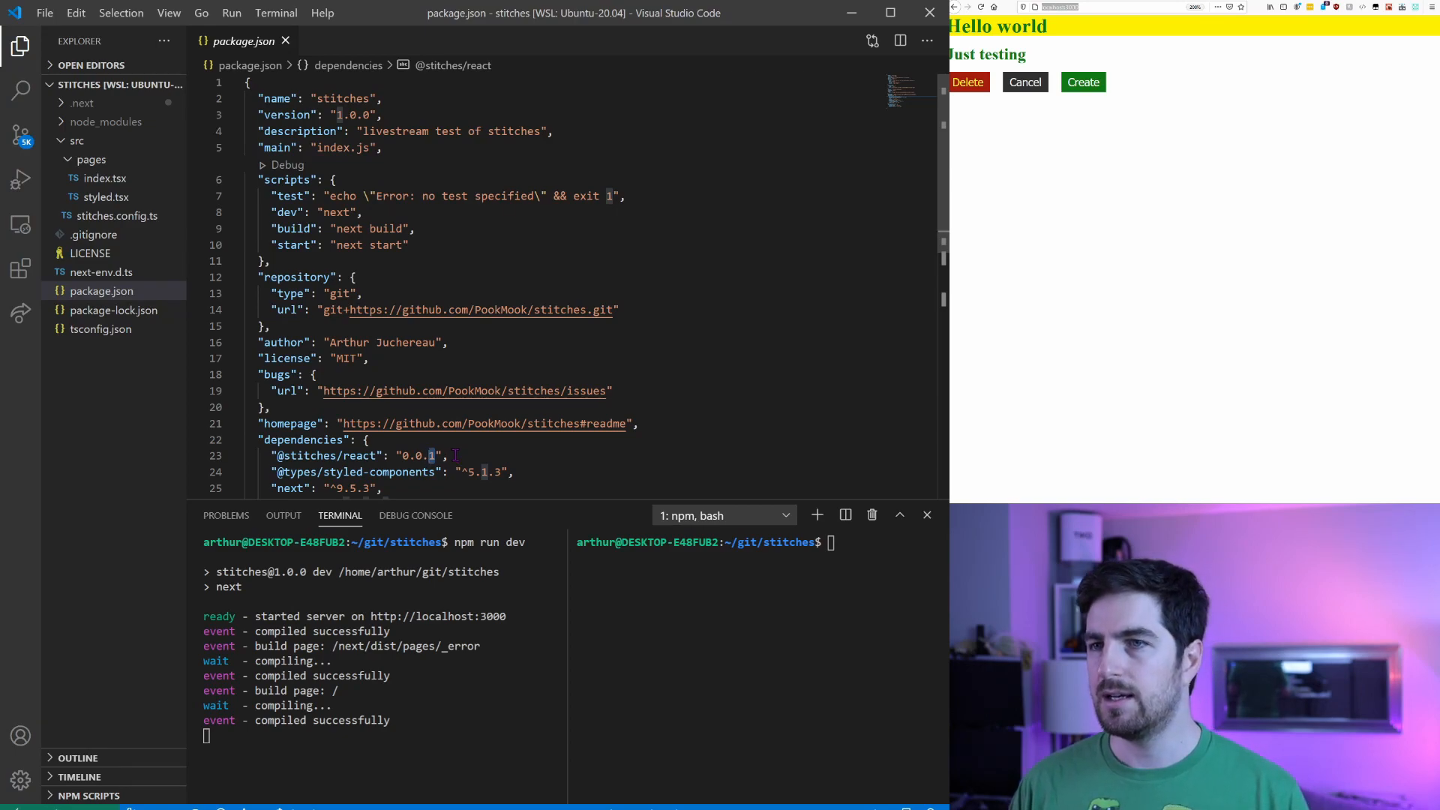
type("2")
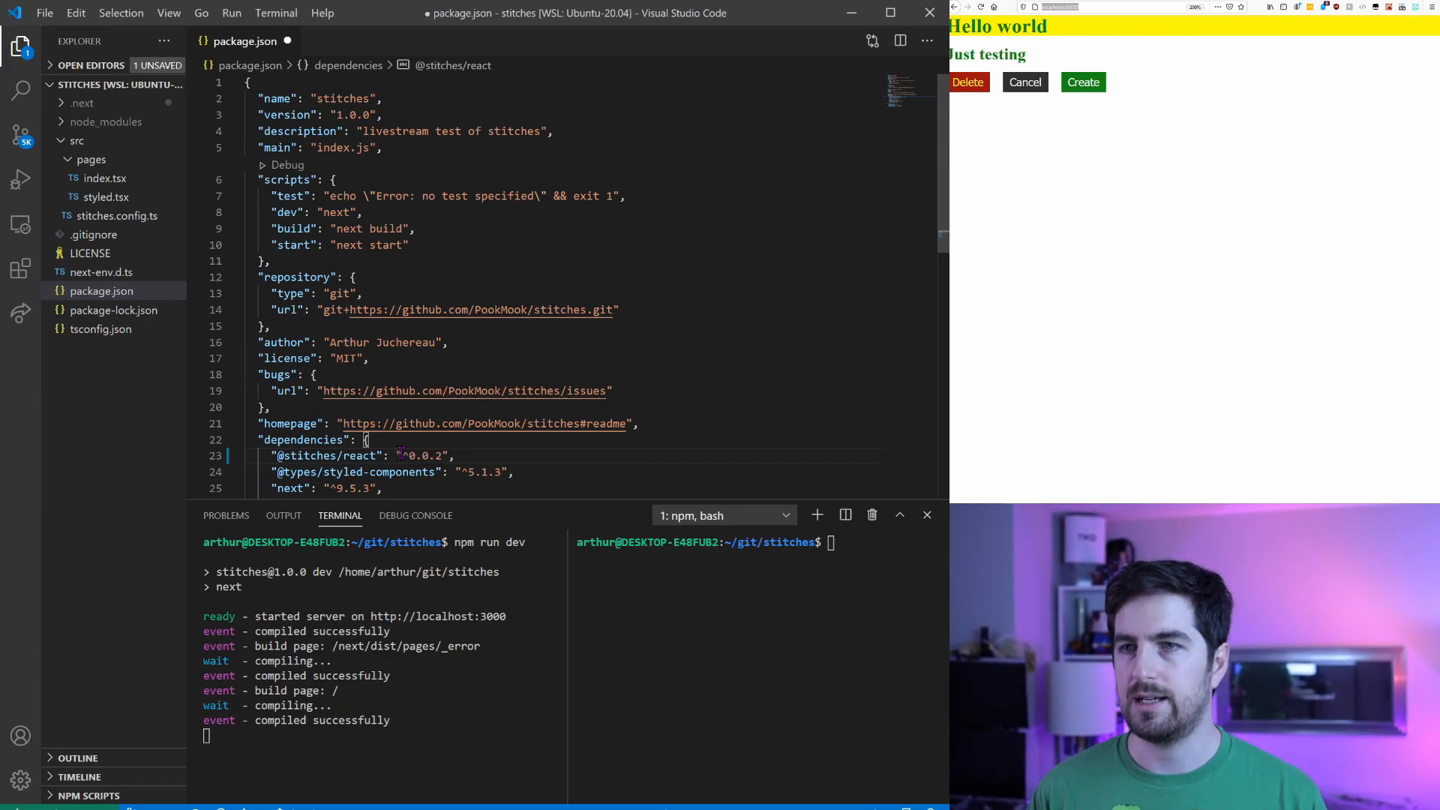
key("ctrl+s")
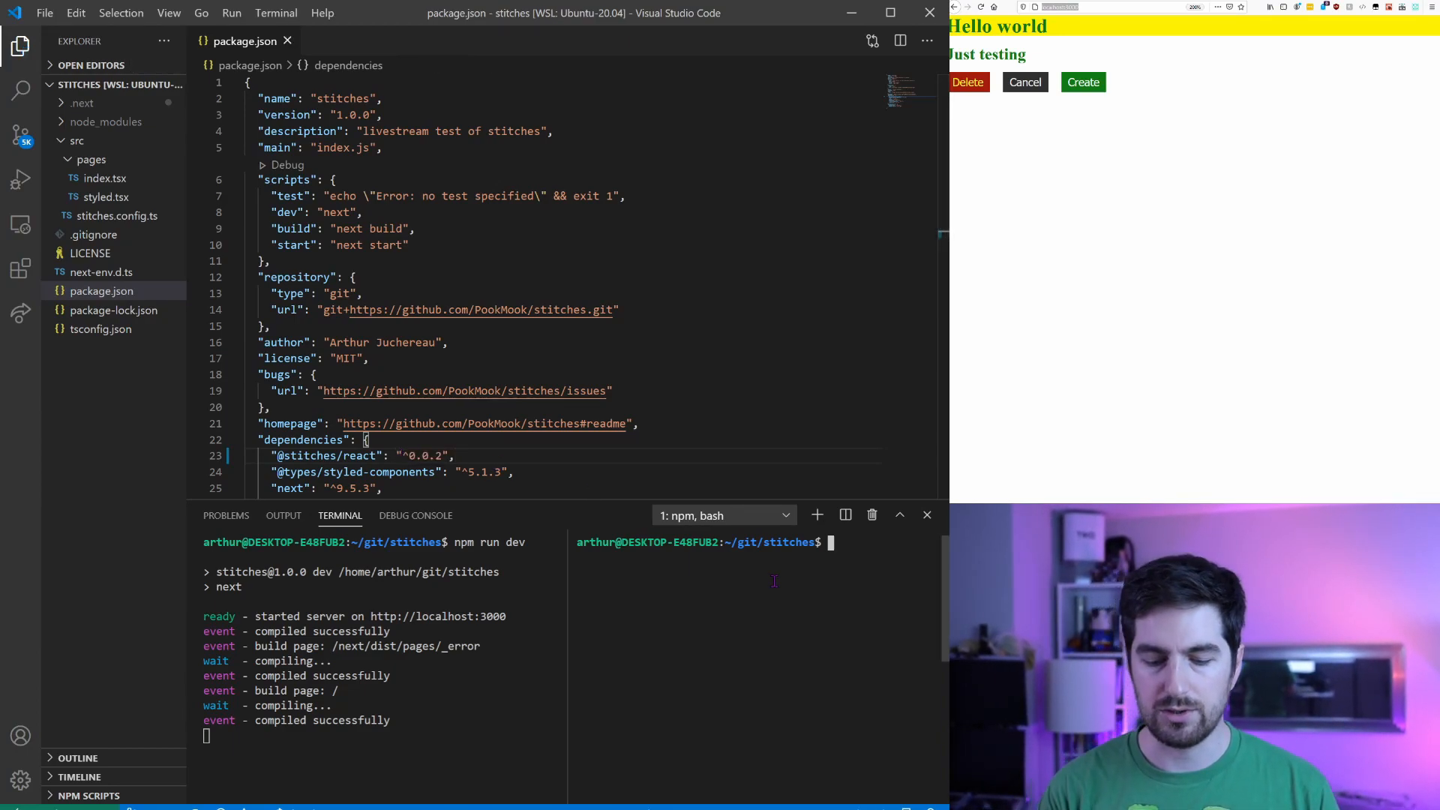
type("npm ci")
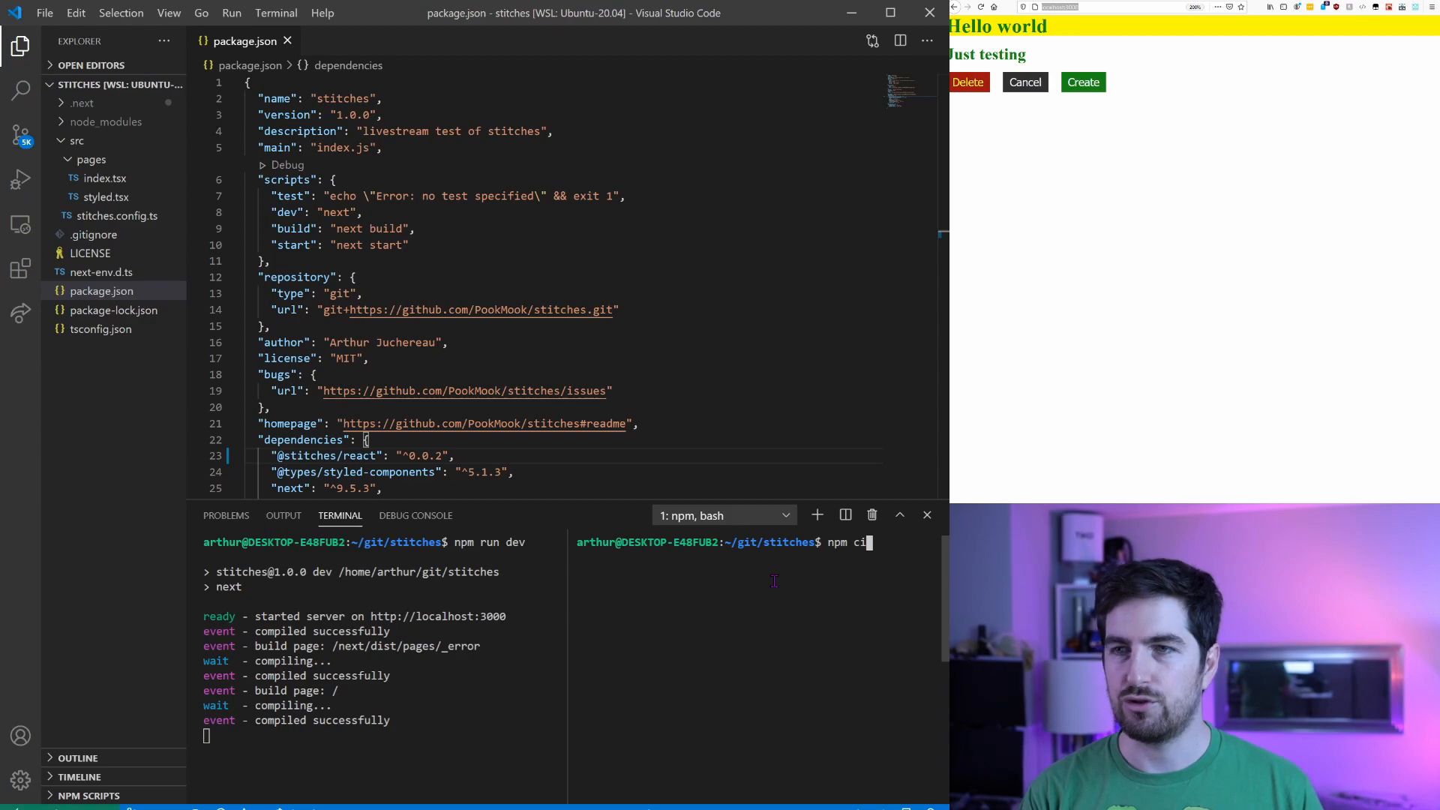
key("Return")
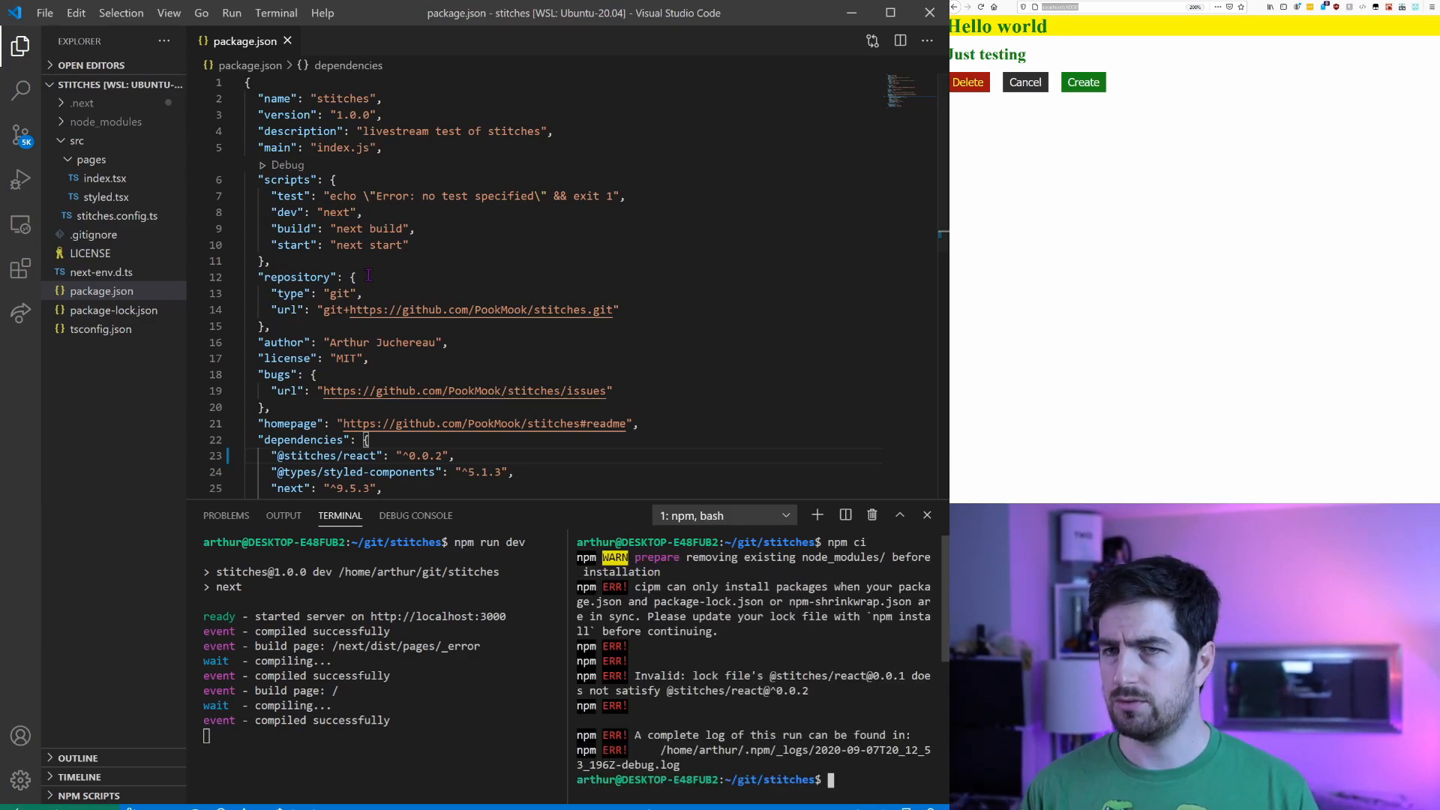
Delete package-lock.json, reinstall with npm i, and restart the dev server.
right_click(102, 310)
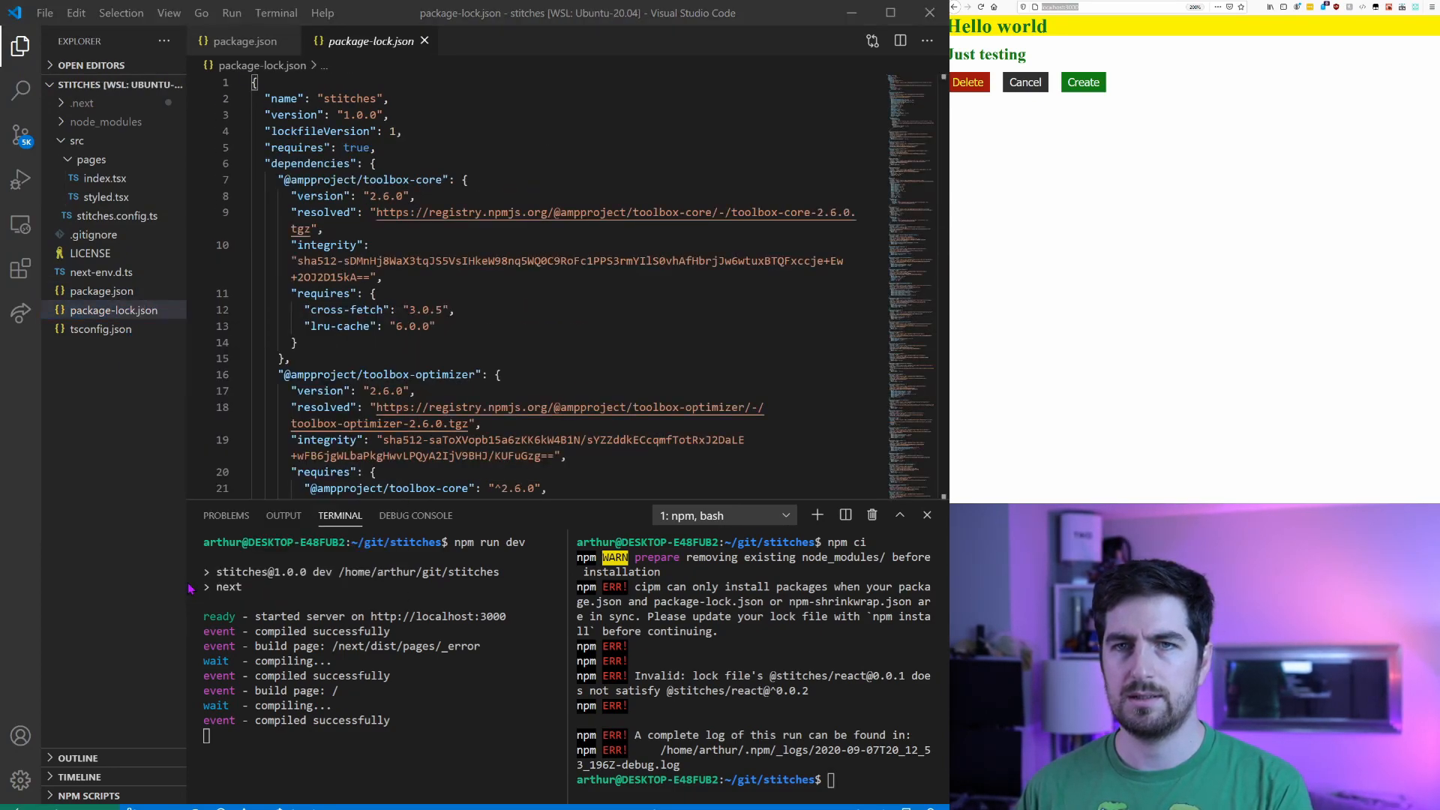
left_click(242, 41)
type("npm i")
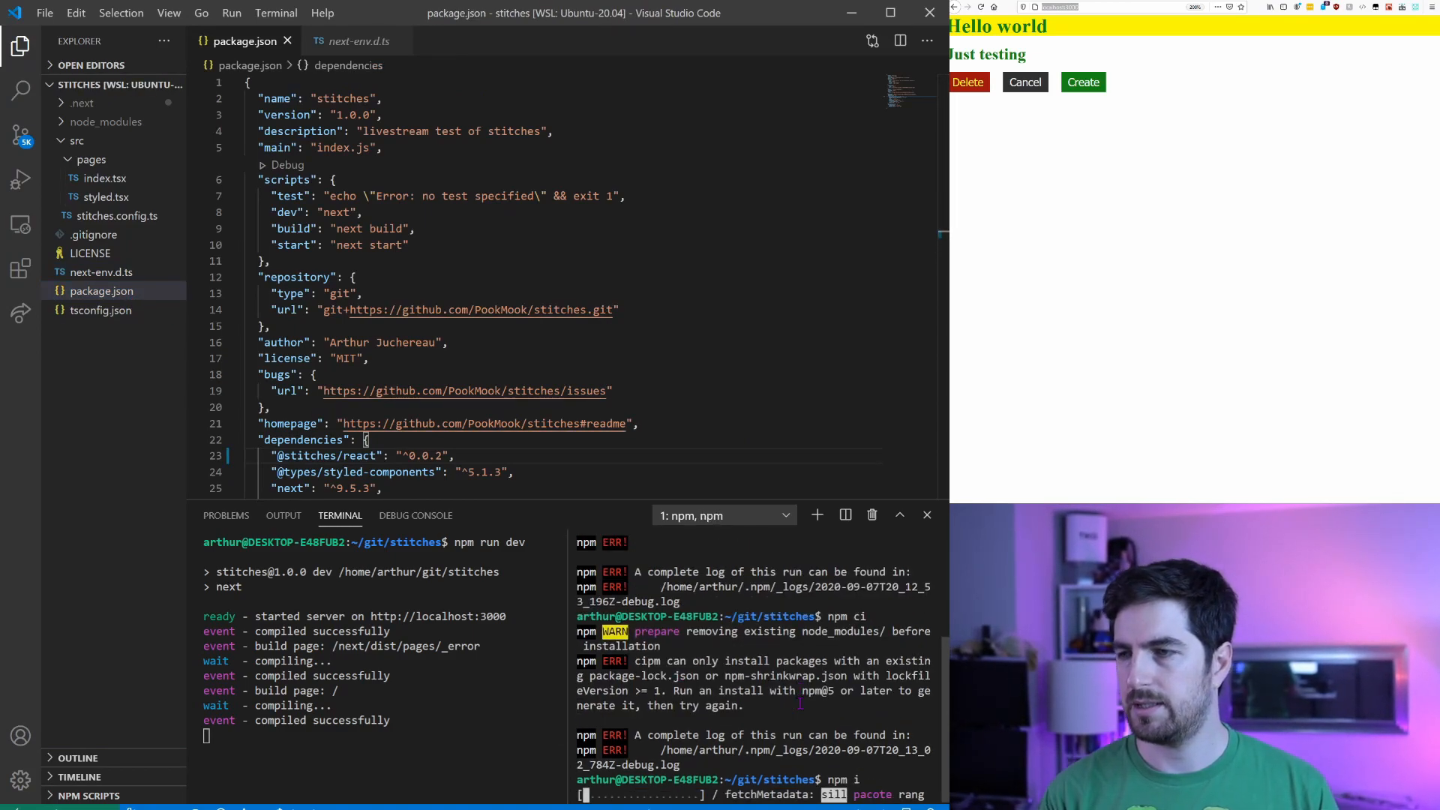
mouse_move(464, 390)
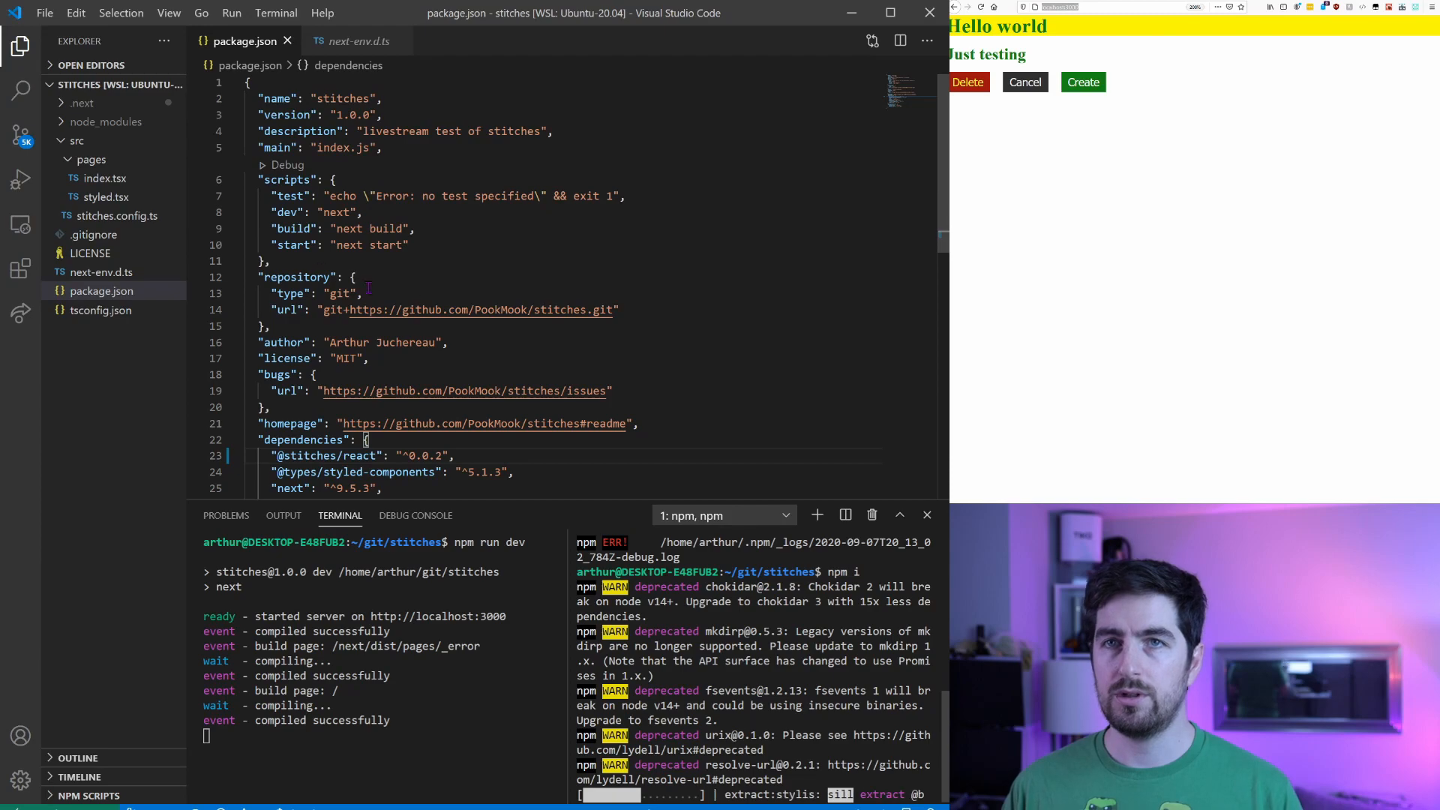
left_click(105, 177)
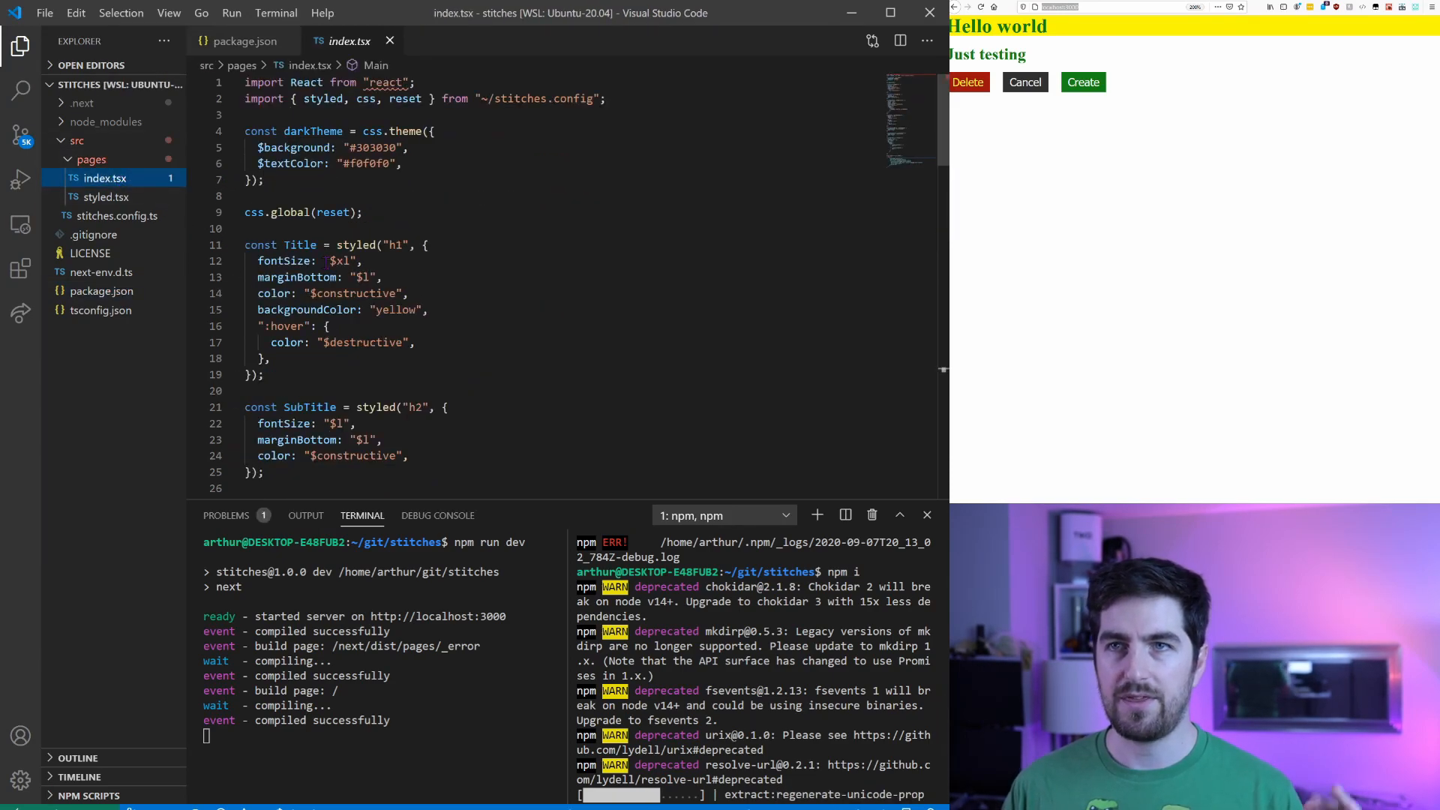
left_click(434, 162)
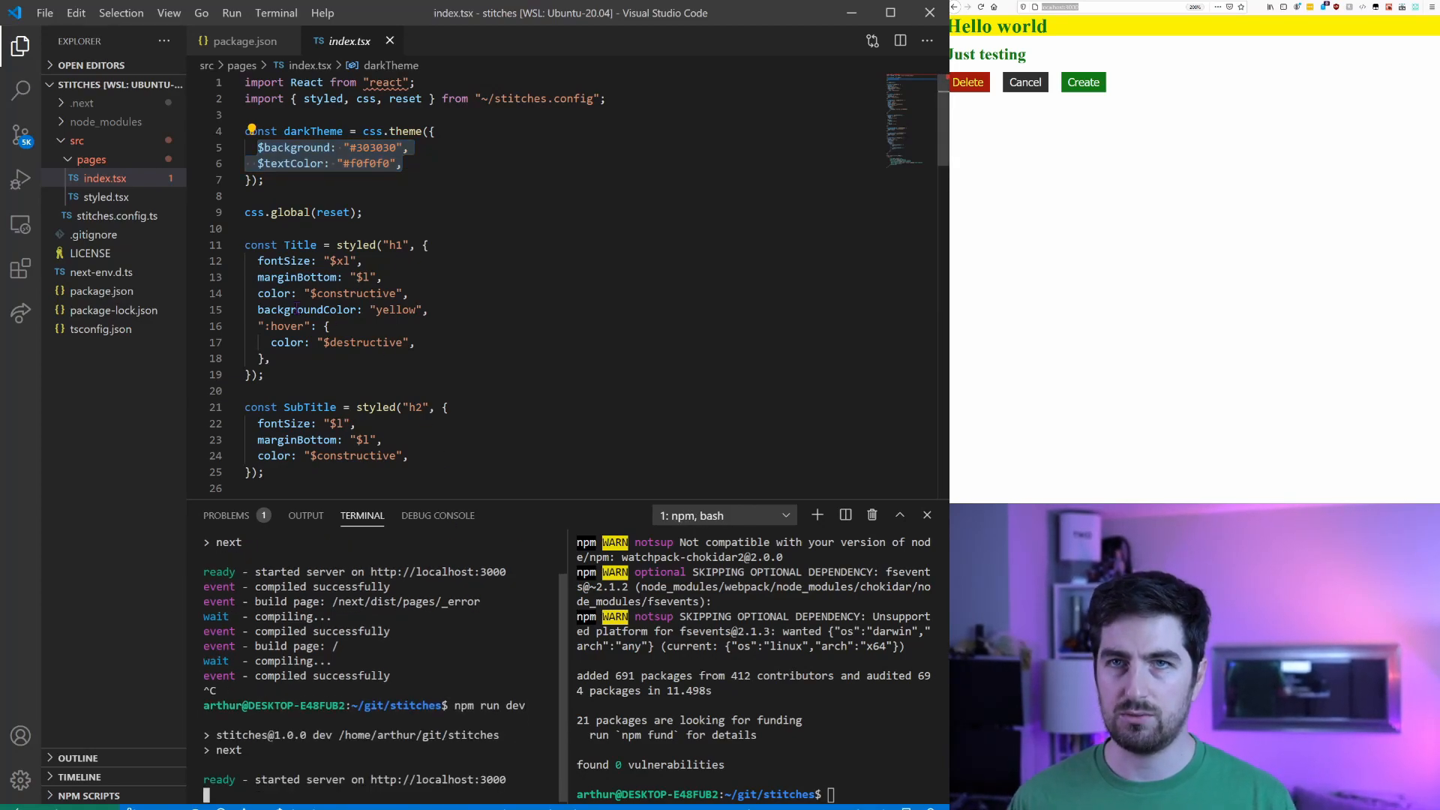
left_click(119, 216)
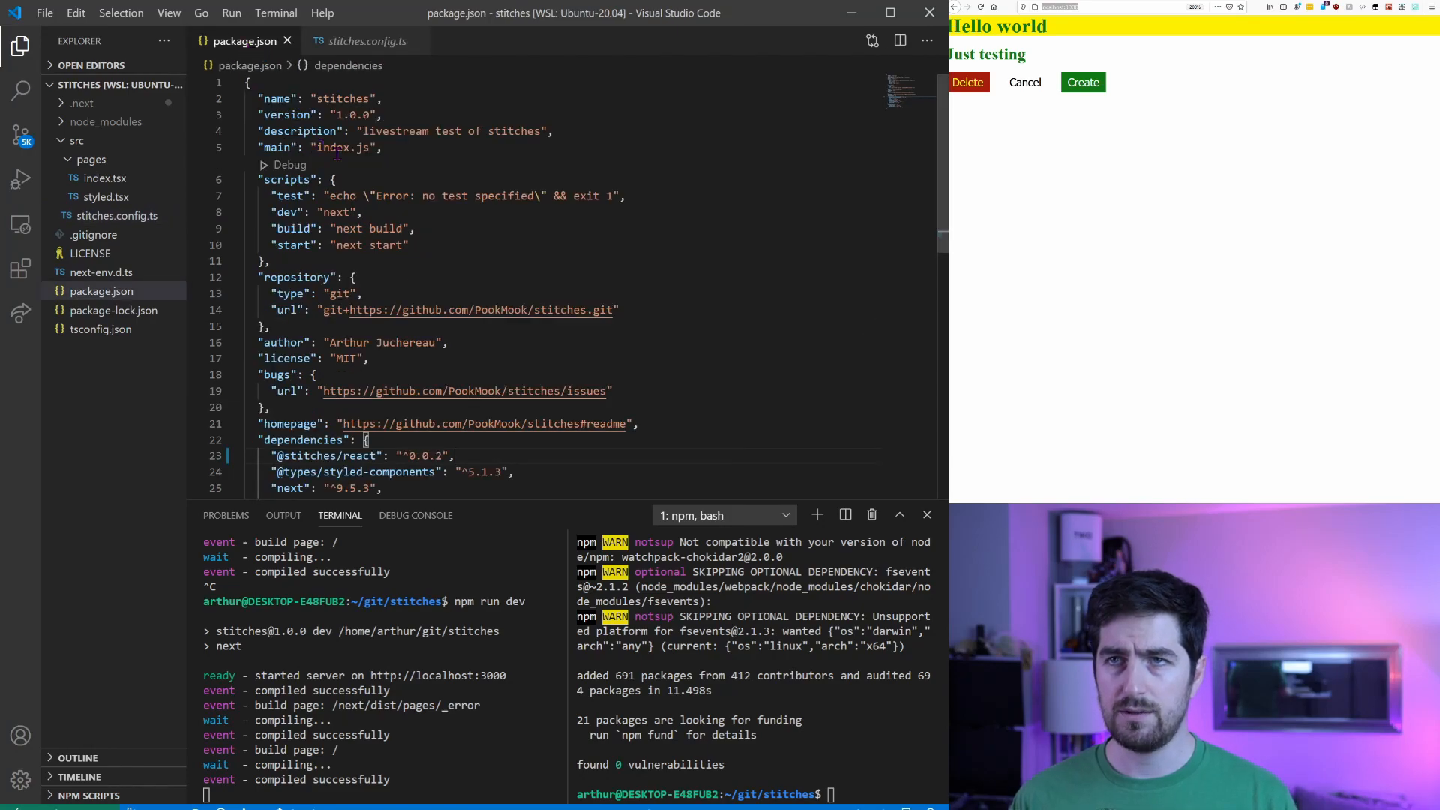
Nest darkTheme's $background and $textColor inside a colors object in index.tsx and save.
left_click(287, 41)
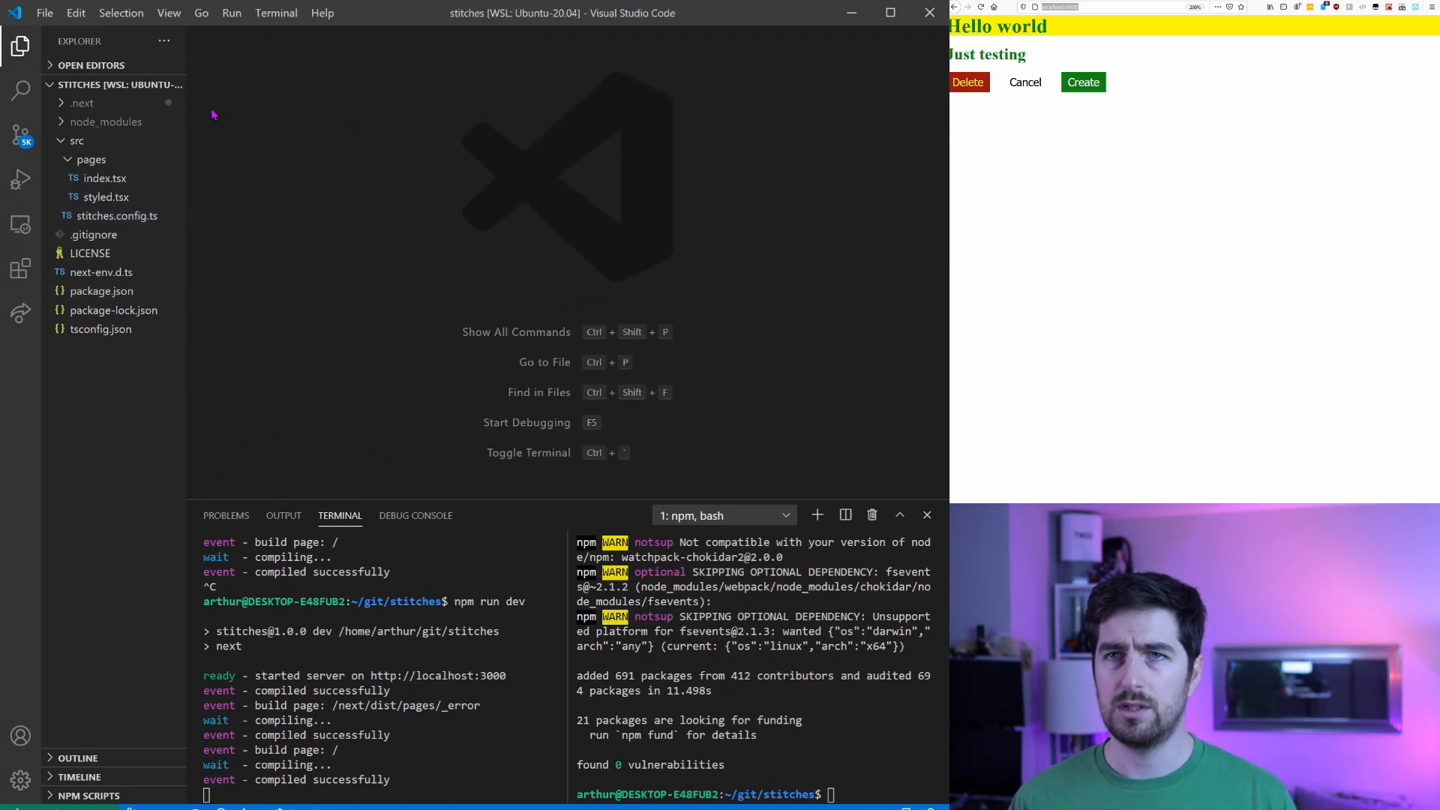
left_click(107, 177)
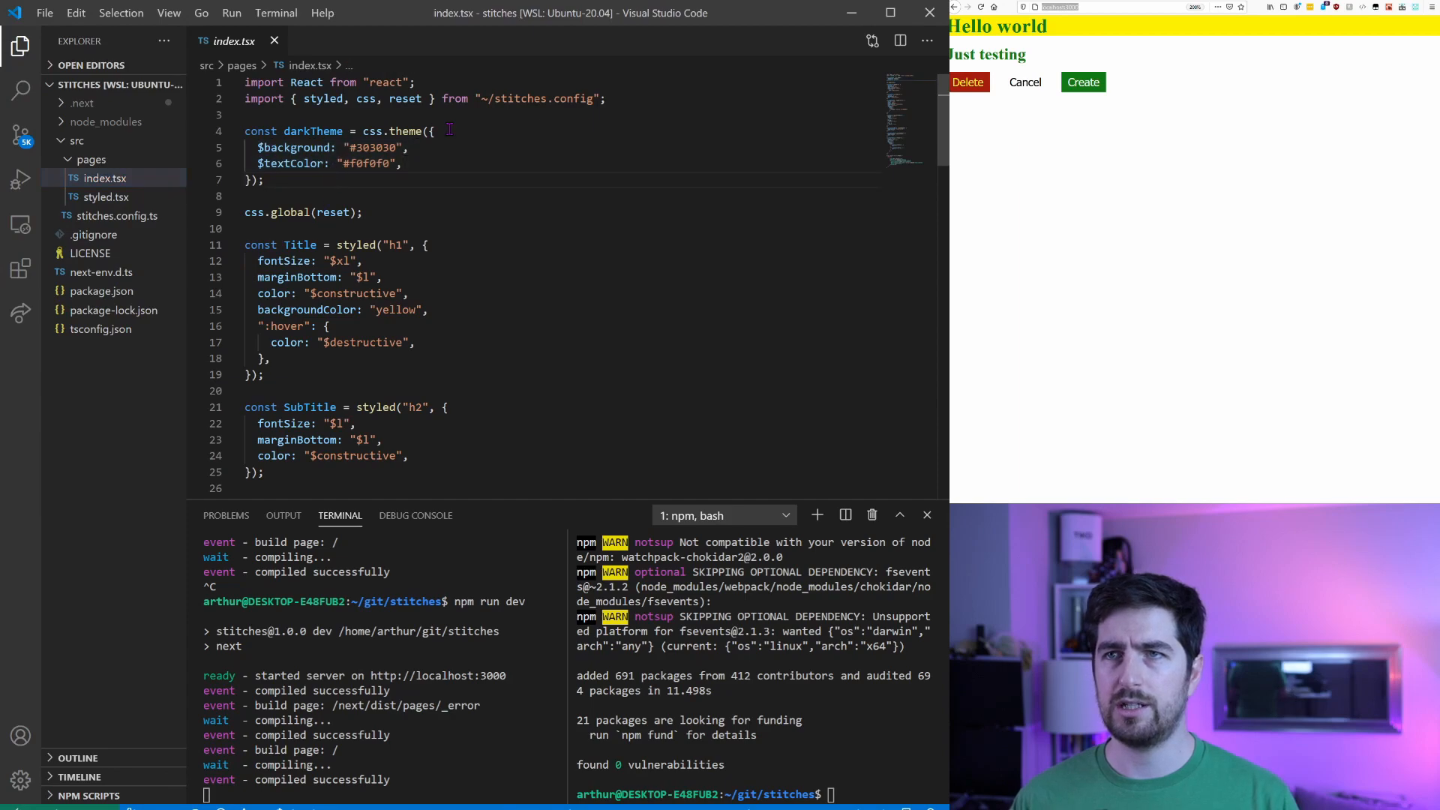
key("Enter")
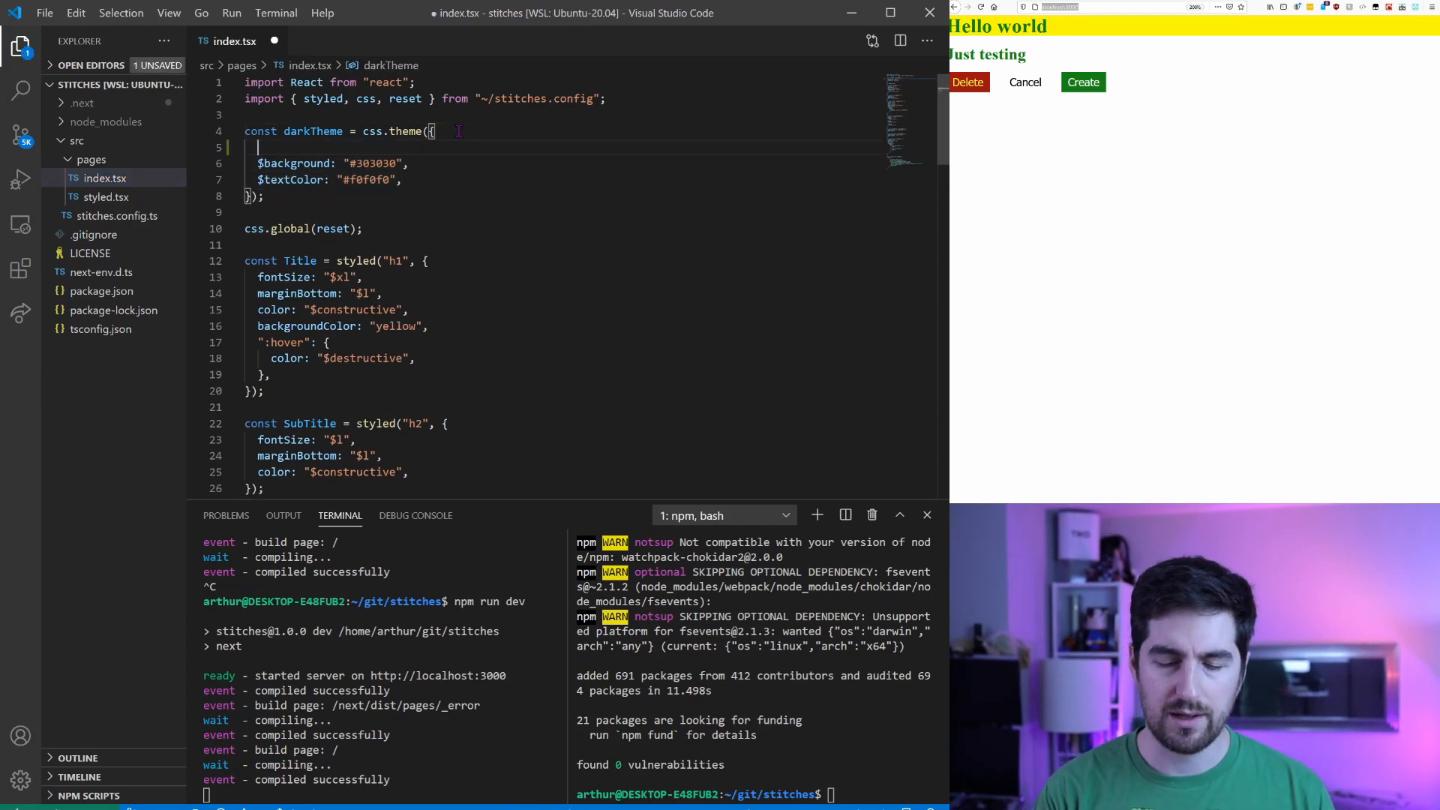
type("colors:{")
type("}")
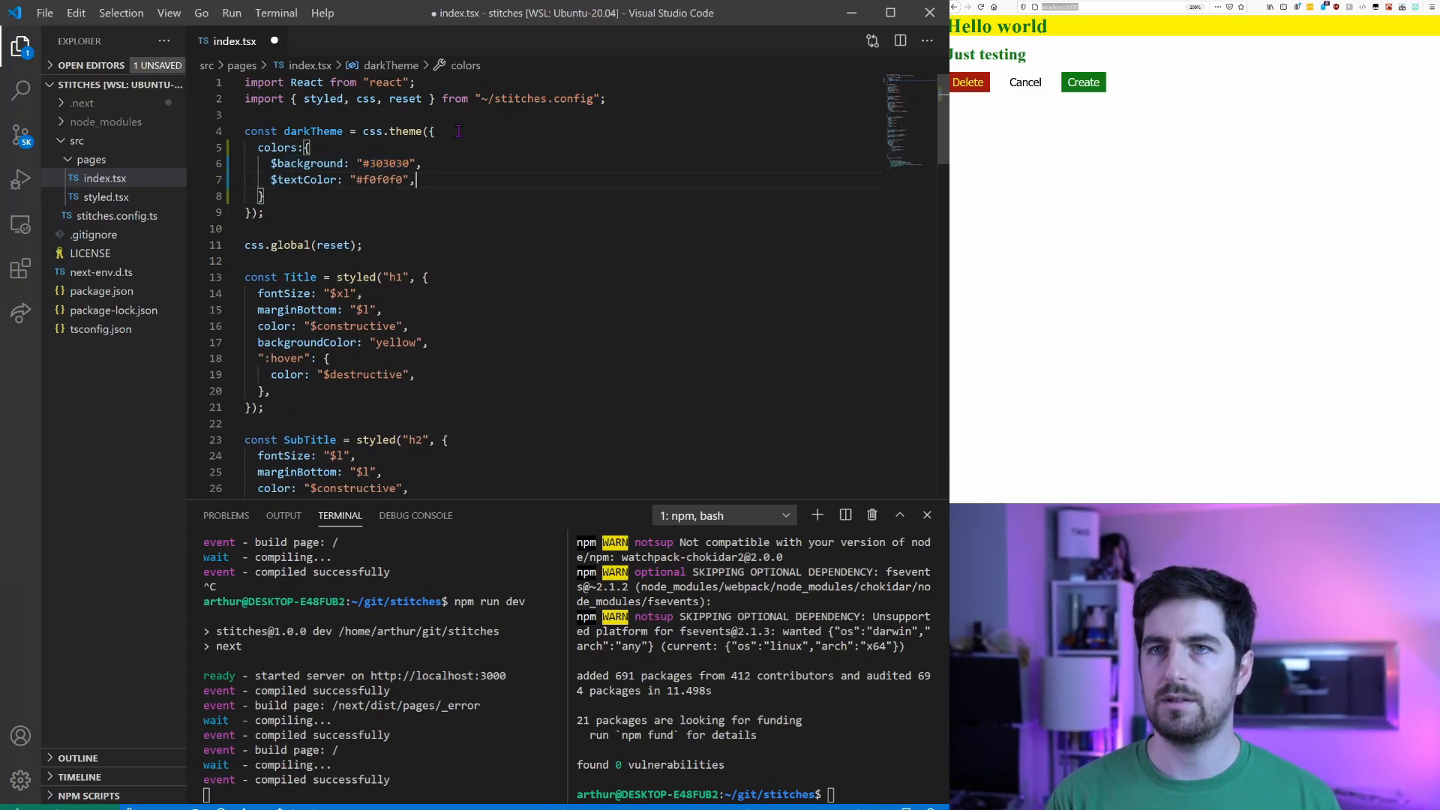
key("ctrl+s")
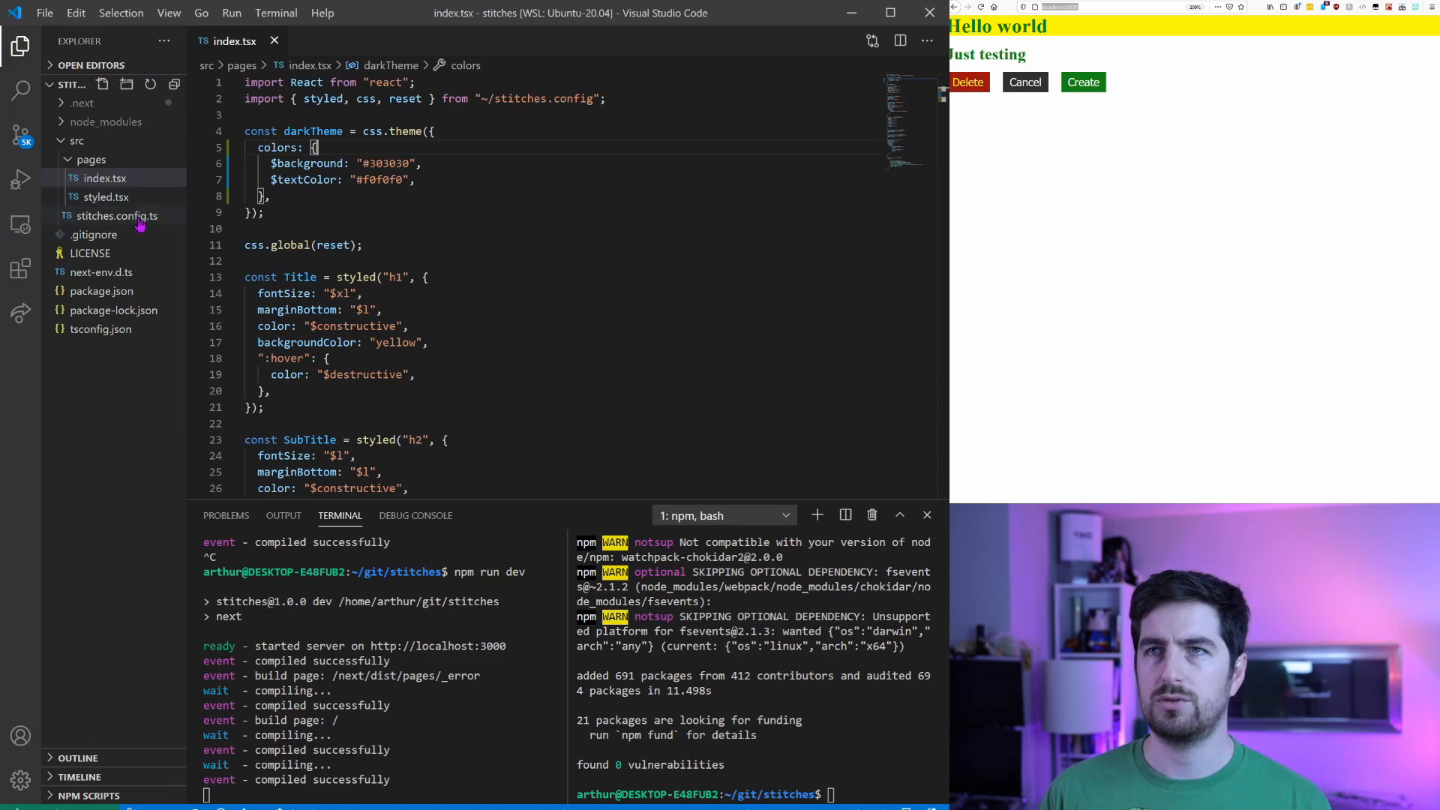
Add space: { $s: 0.5rem, $m: 1rem, $l: 1.5rem } after colors in darkTheme and save.
left_click(899, 40)
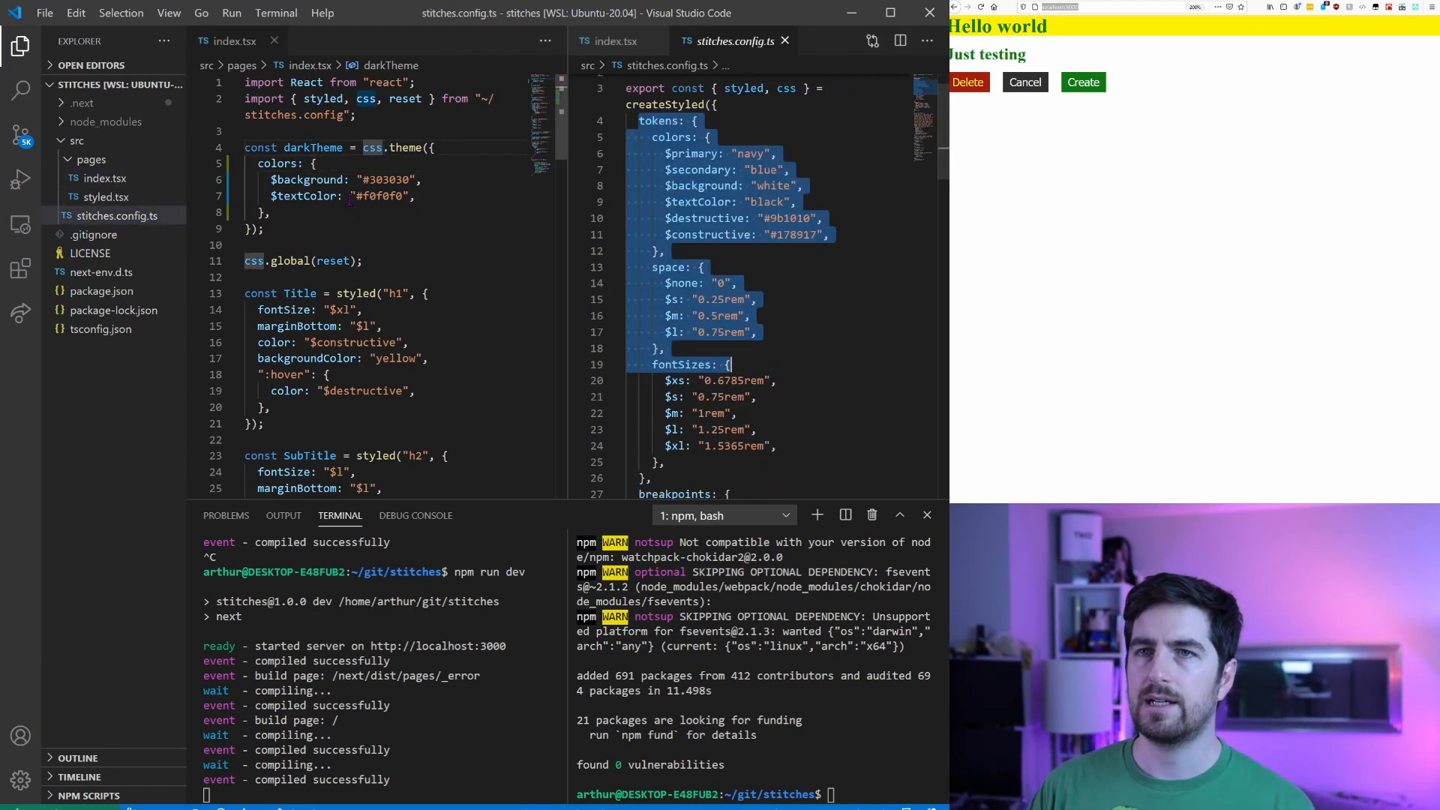
left_click(322, 163)
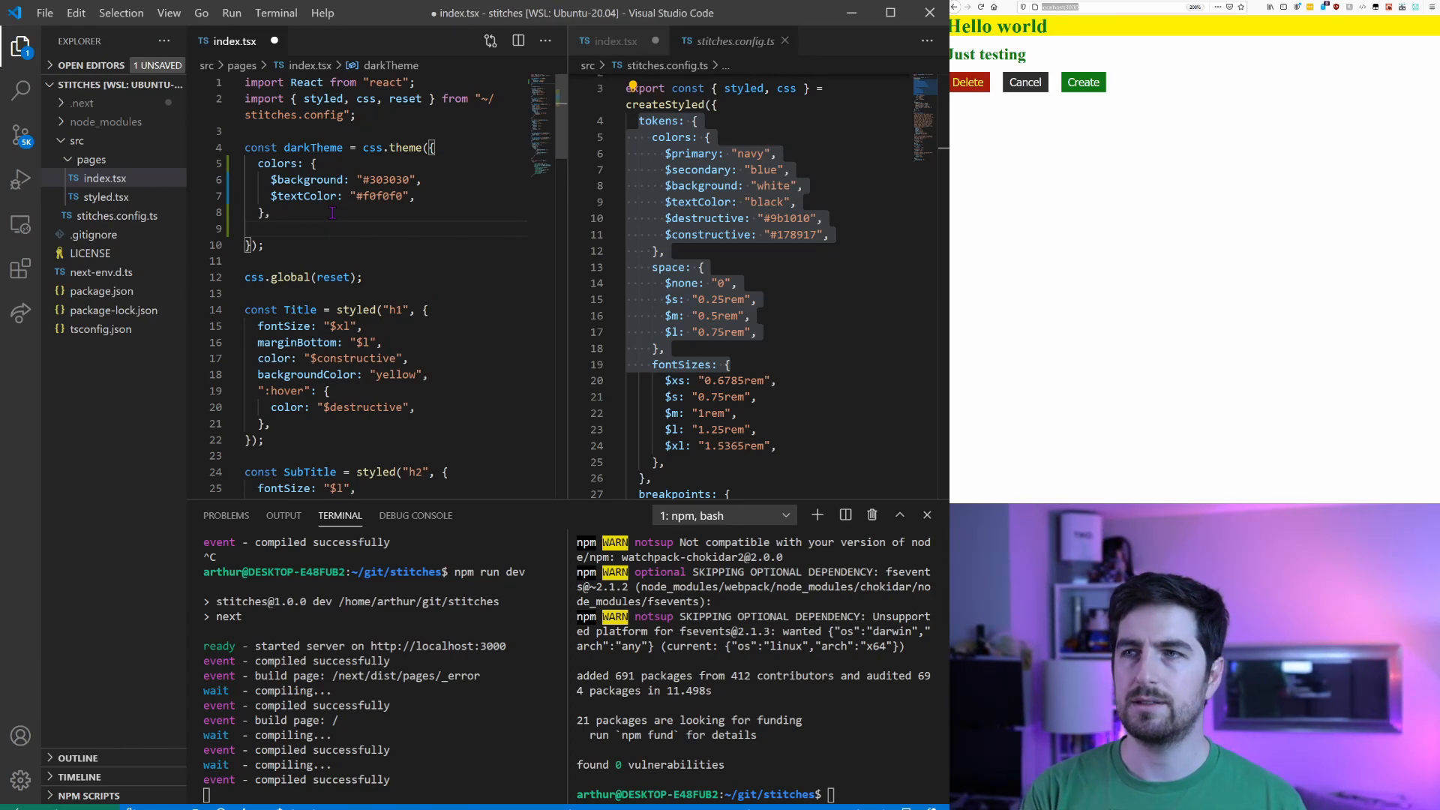
type("space:")
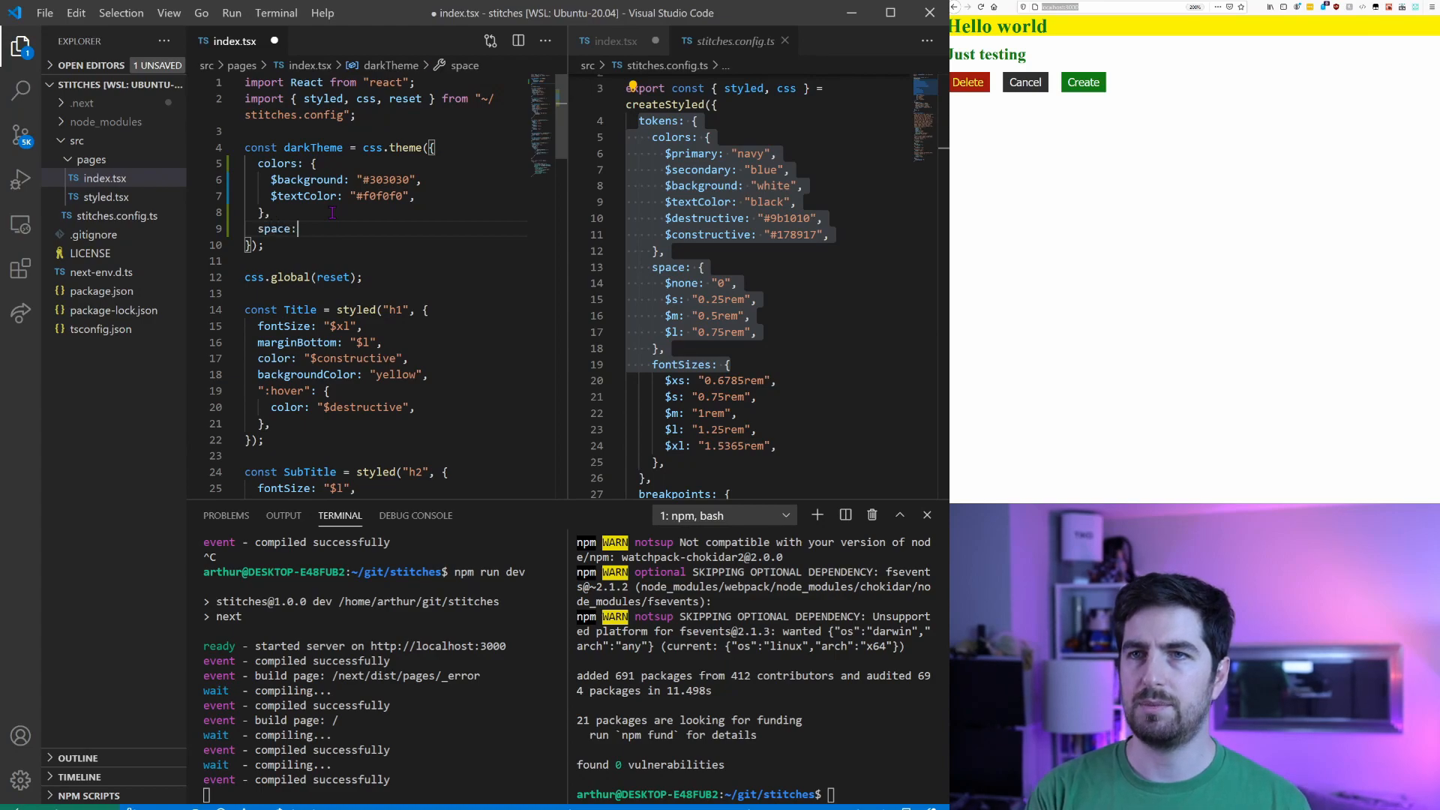
type("{")
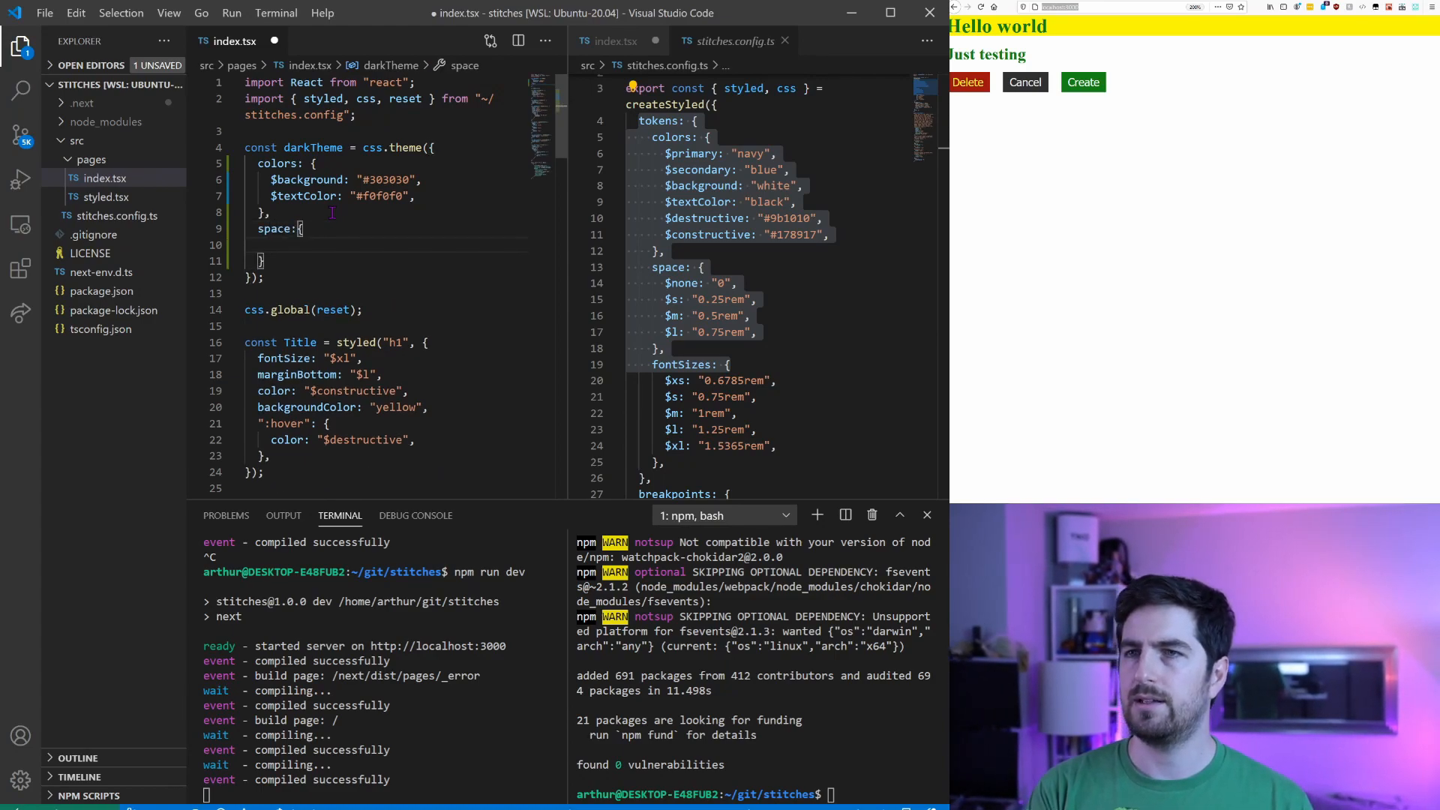
type("$m:\"")
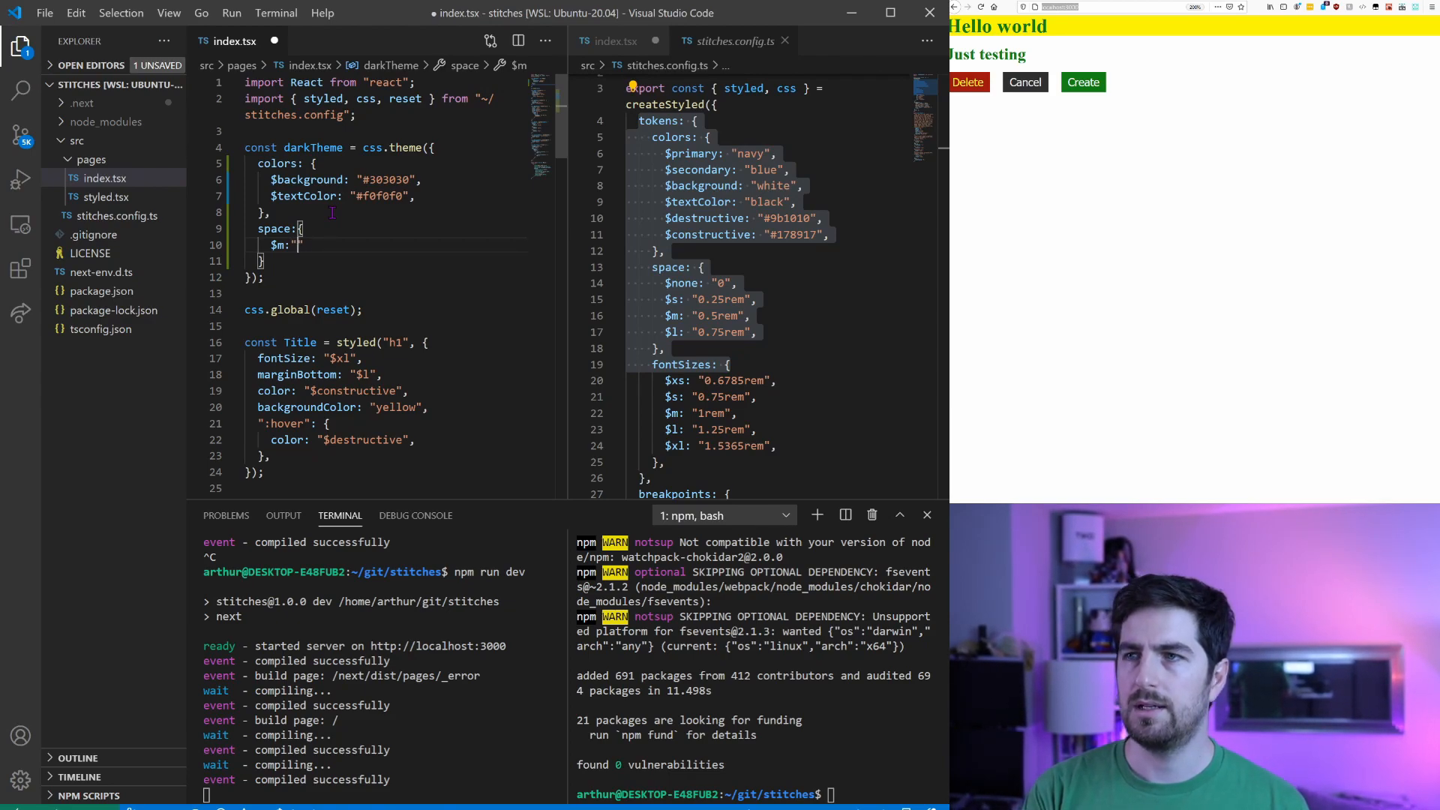
type("0.")
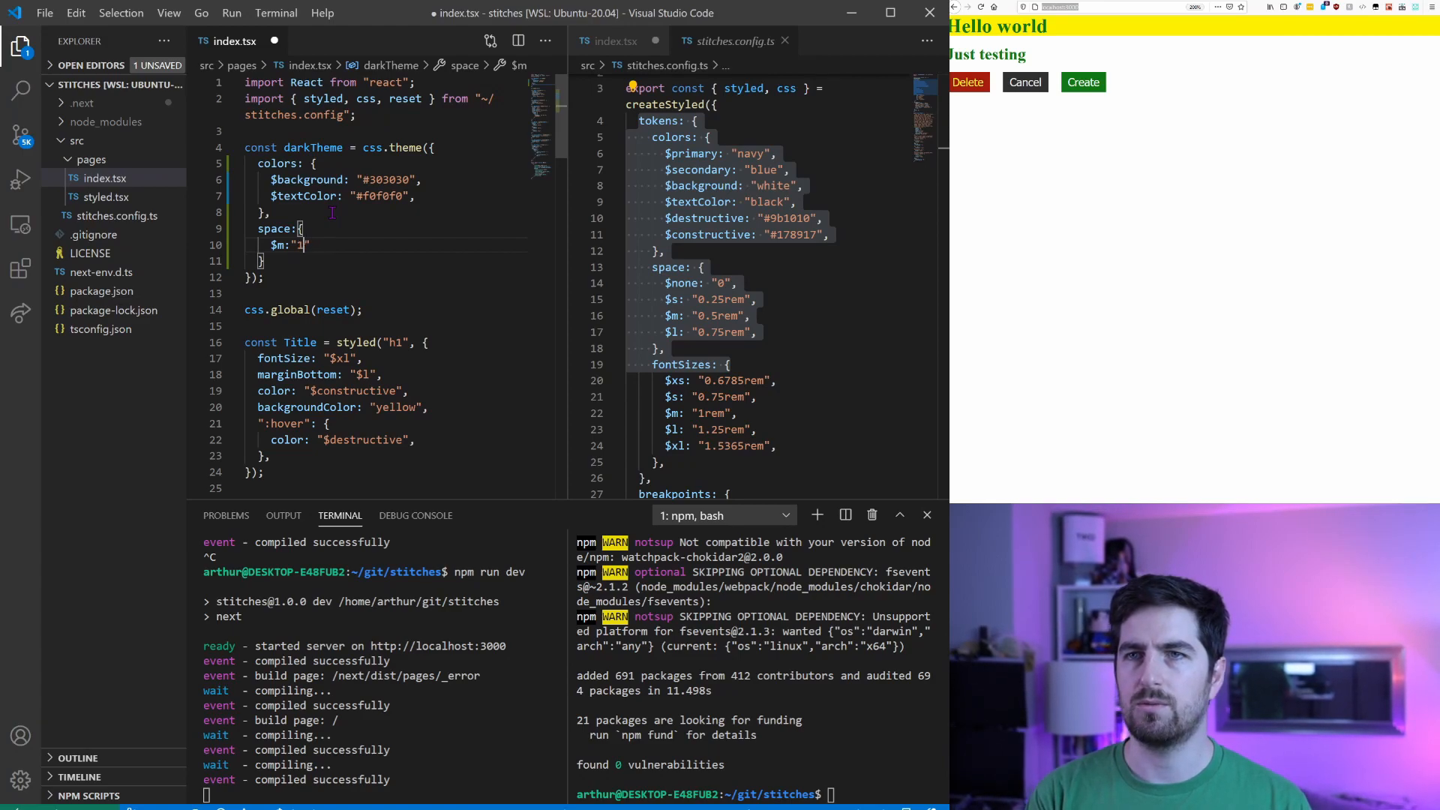
type("rem\",")
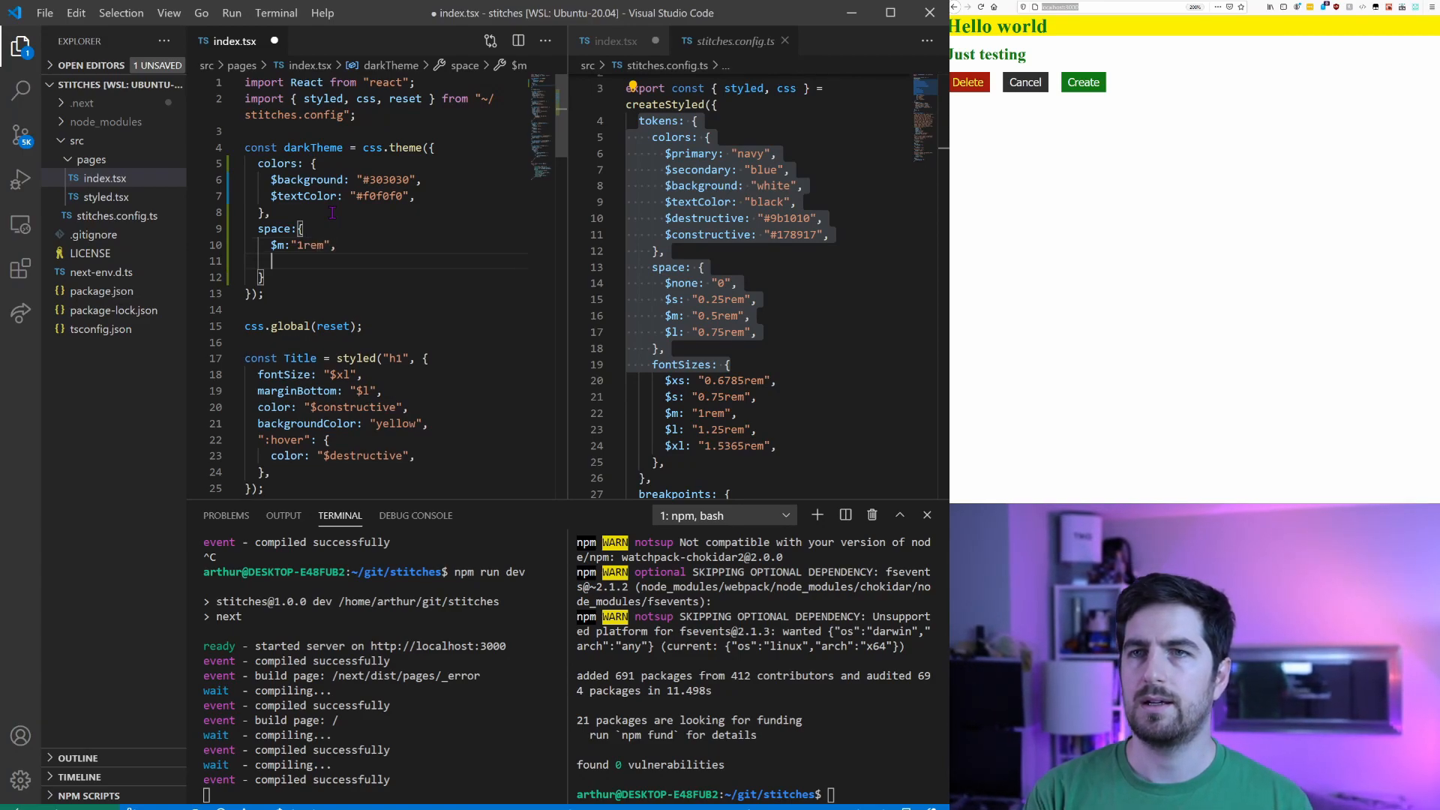
type("$l:")
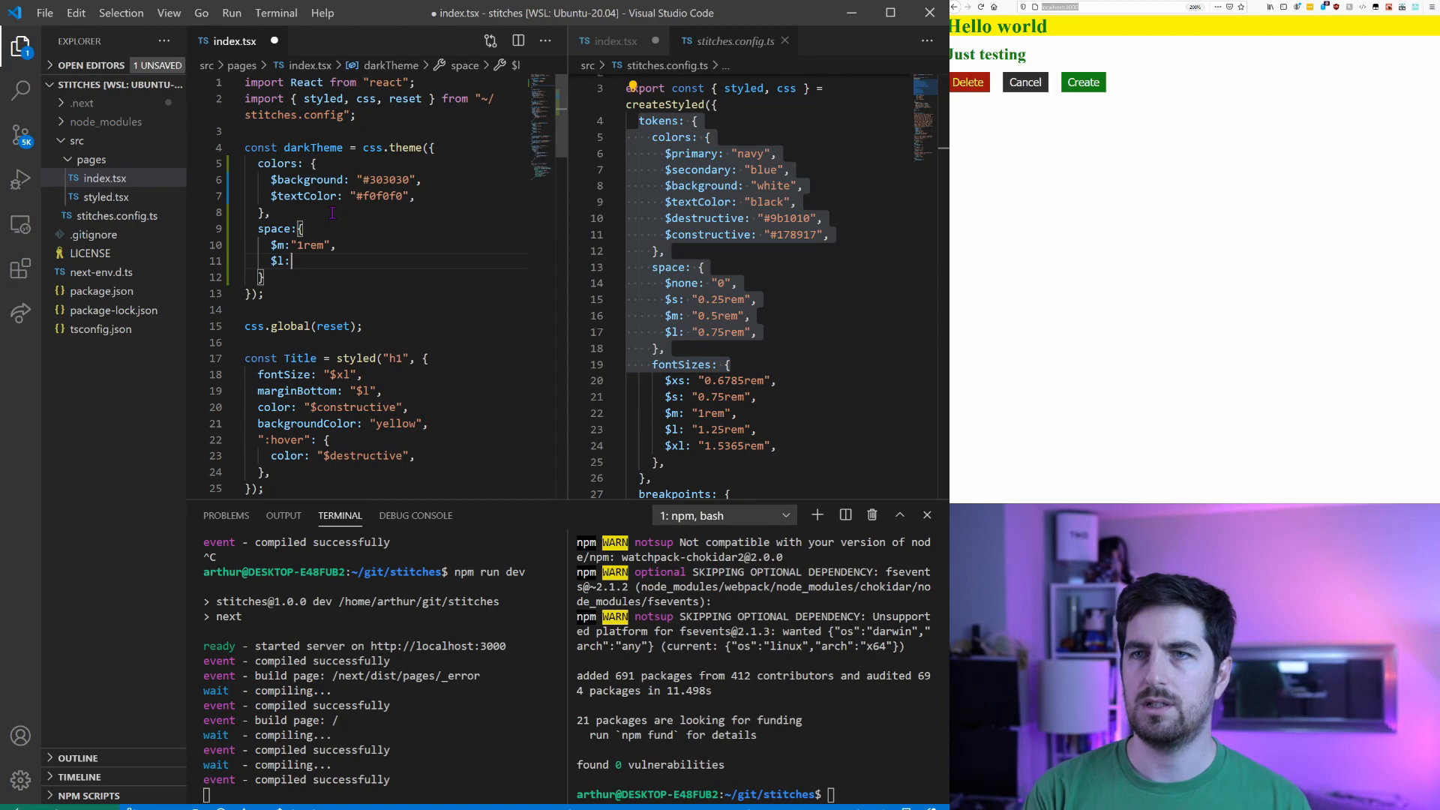
type("\"2rem\"")
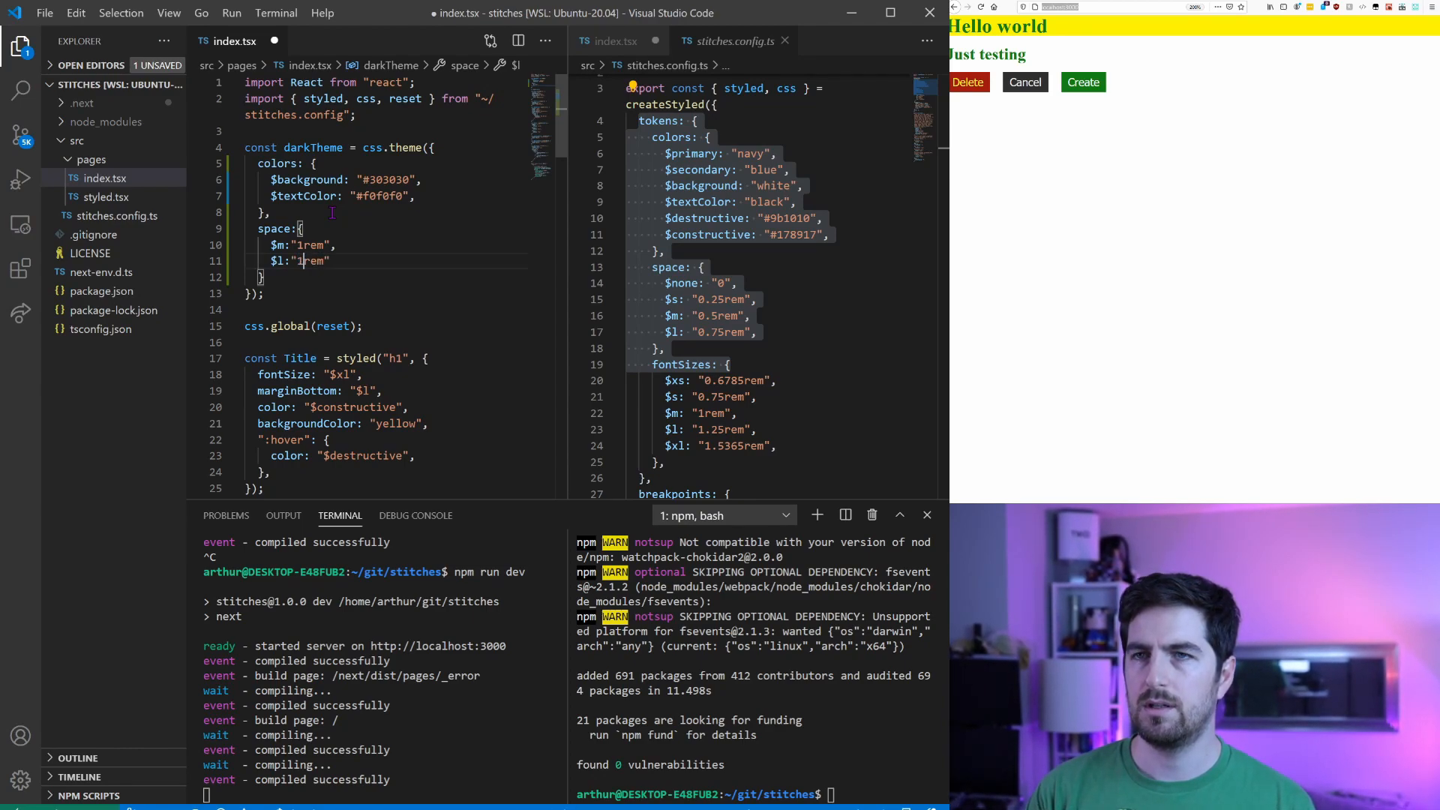
type(".5")
type("$s:\"")
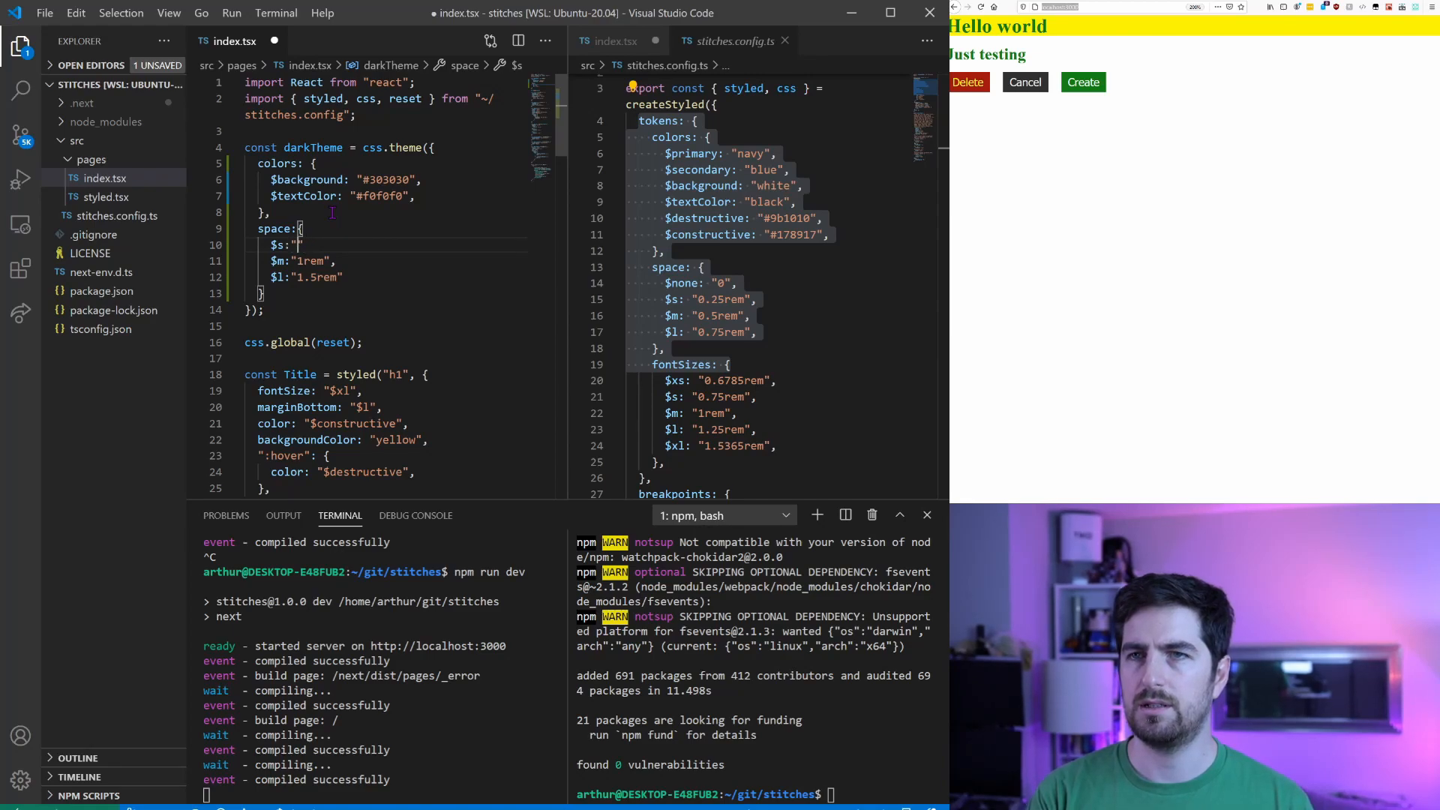
type("0.5rem\",")
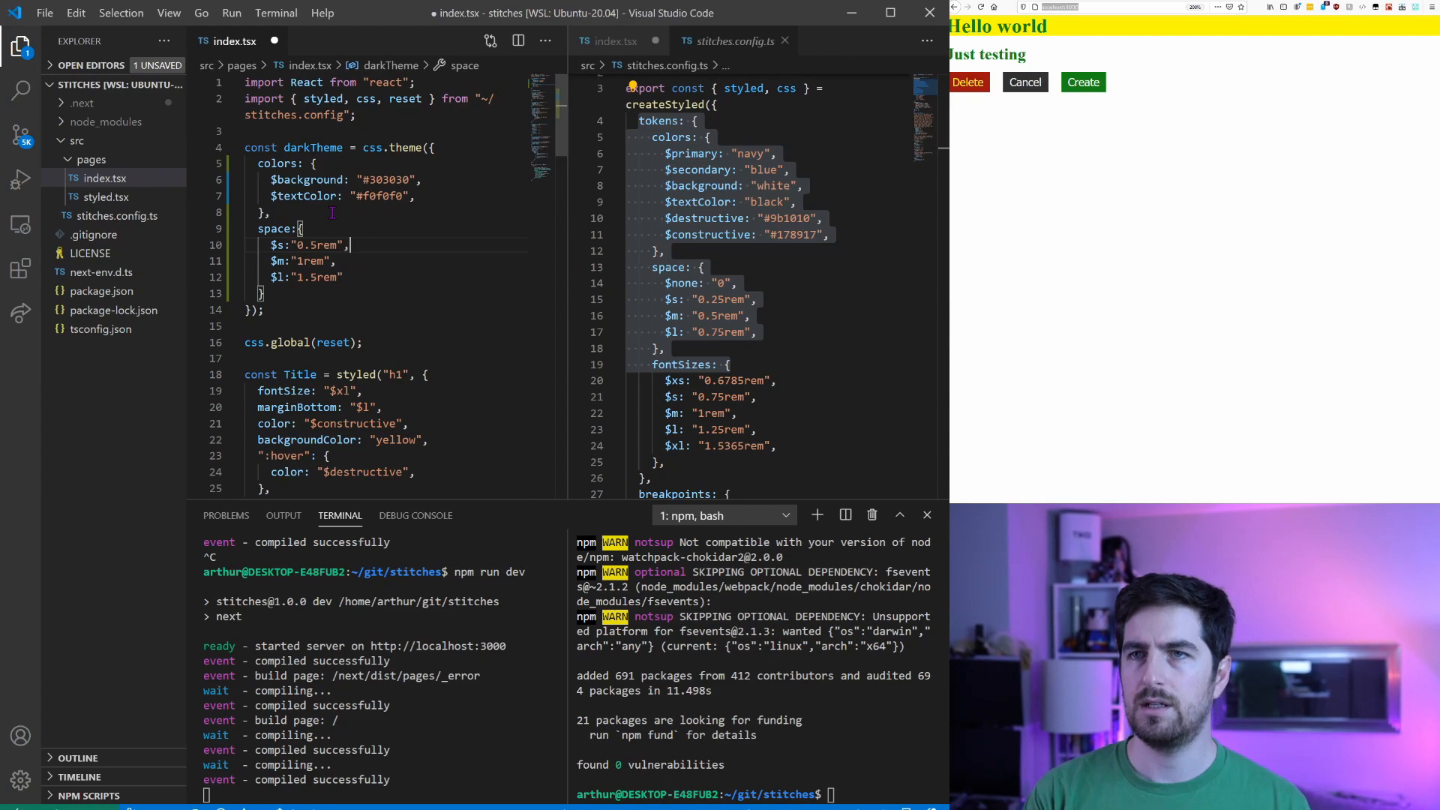
key("Ctrl+S")
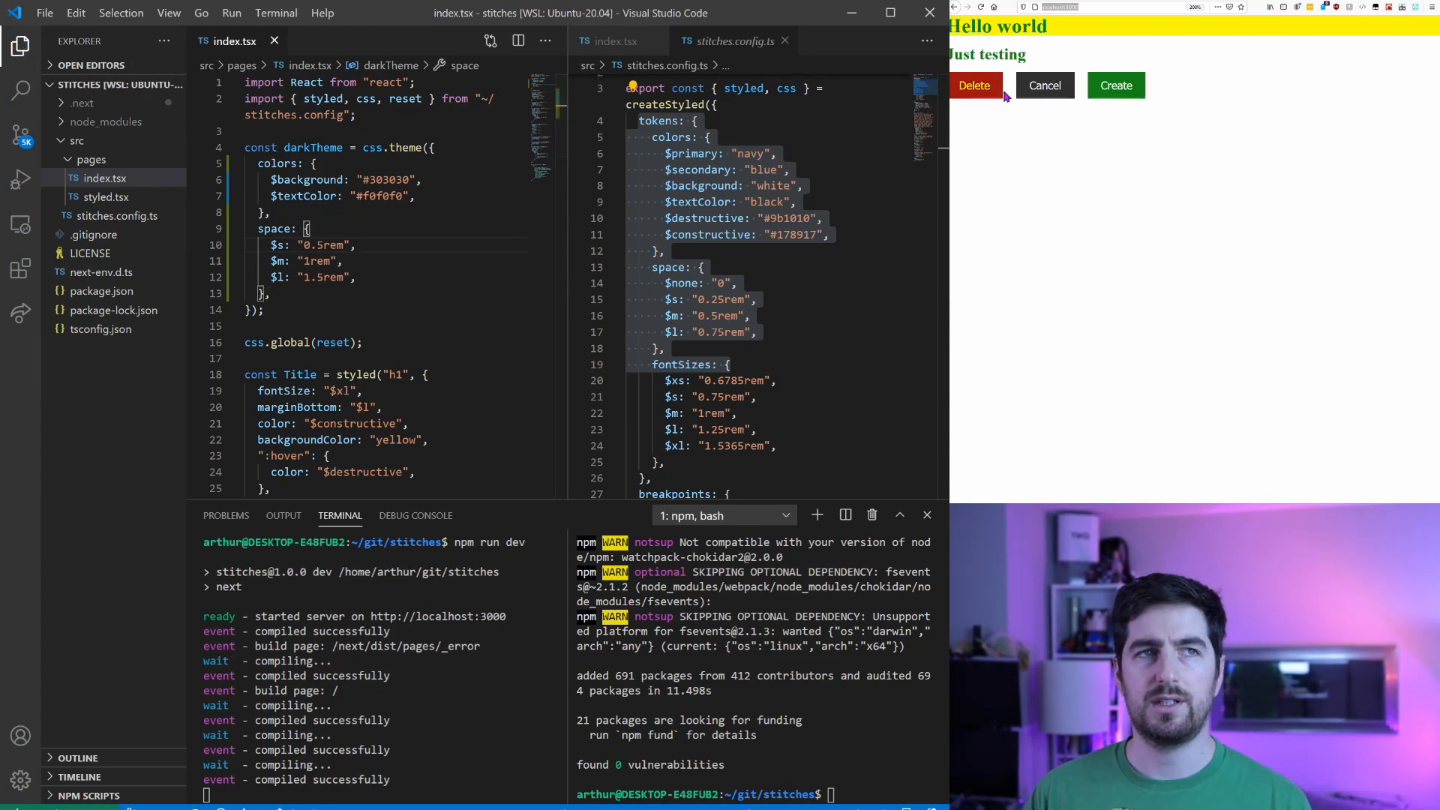
mouse_move(1024, 112)
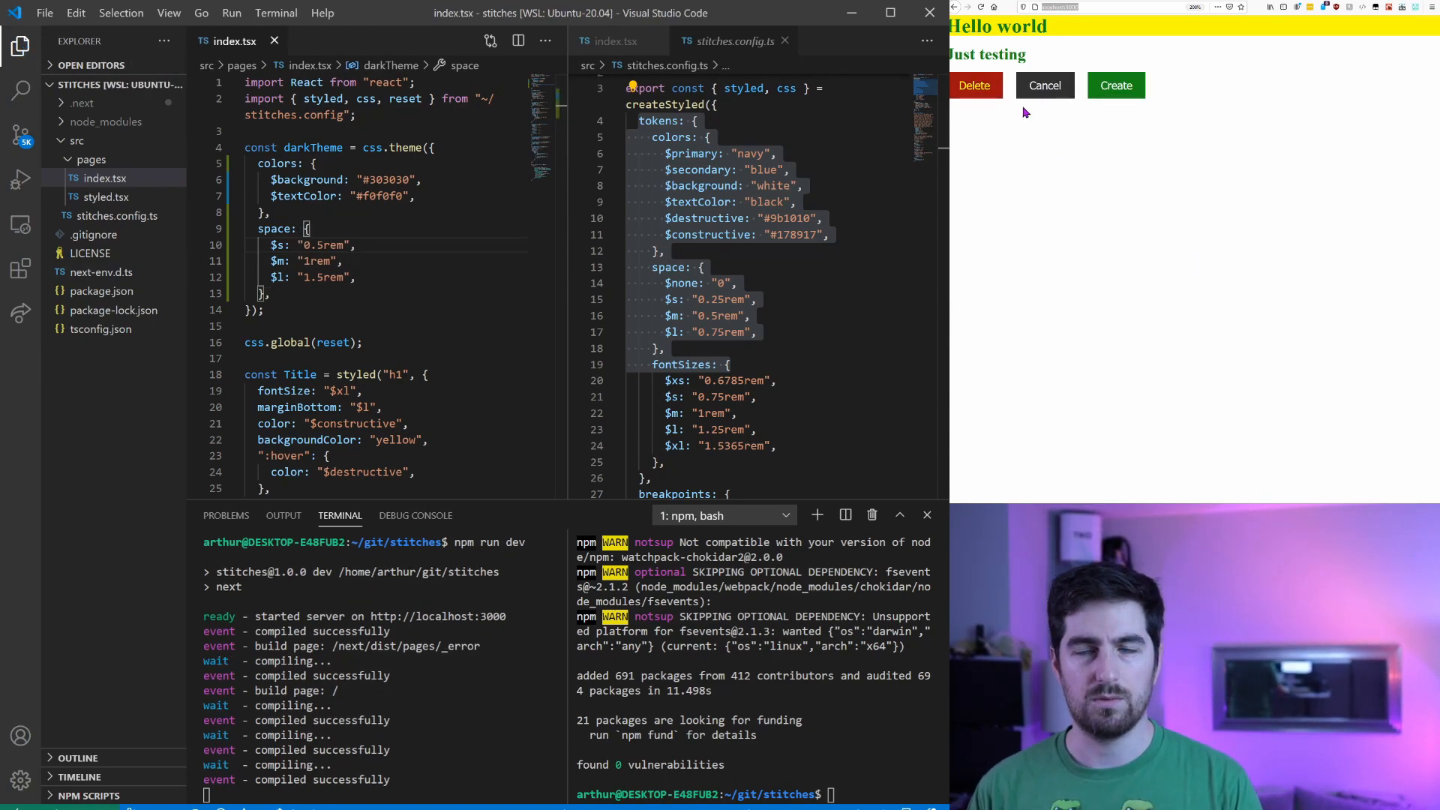
Replace the page fragment with two divs, the first using className={darkTheme}, and save.
scroll("down", 3)
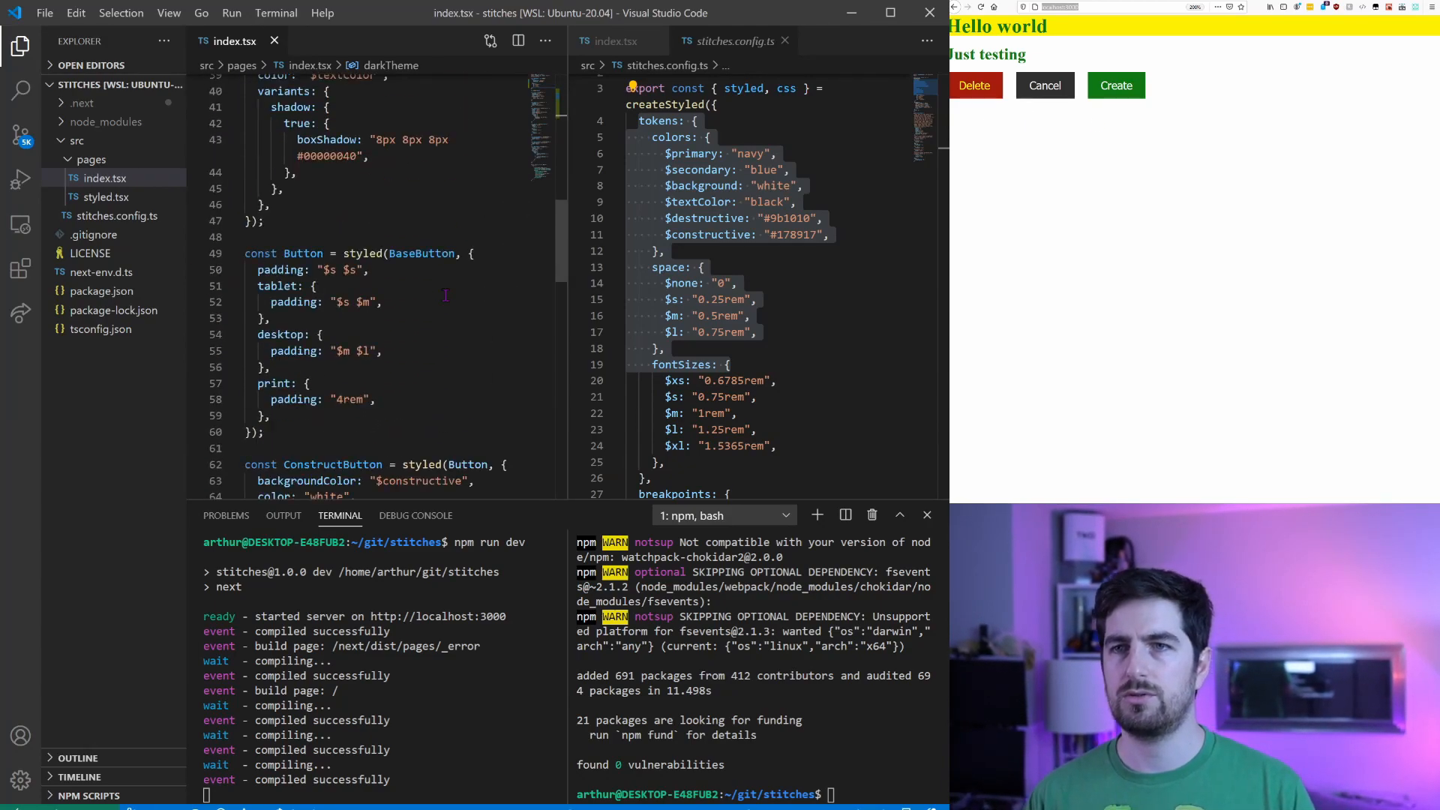
scroll("down", 3)
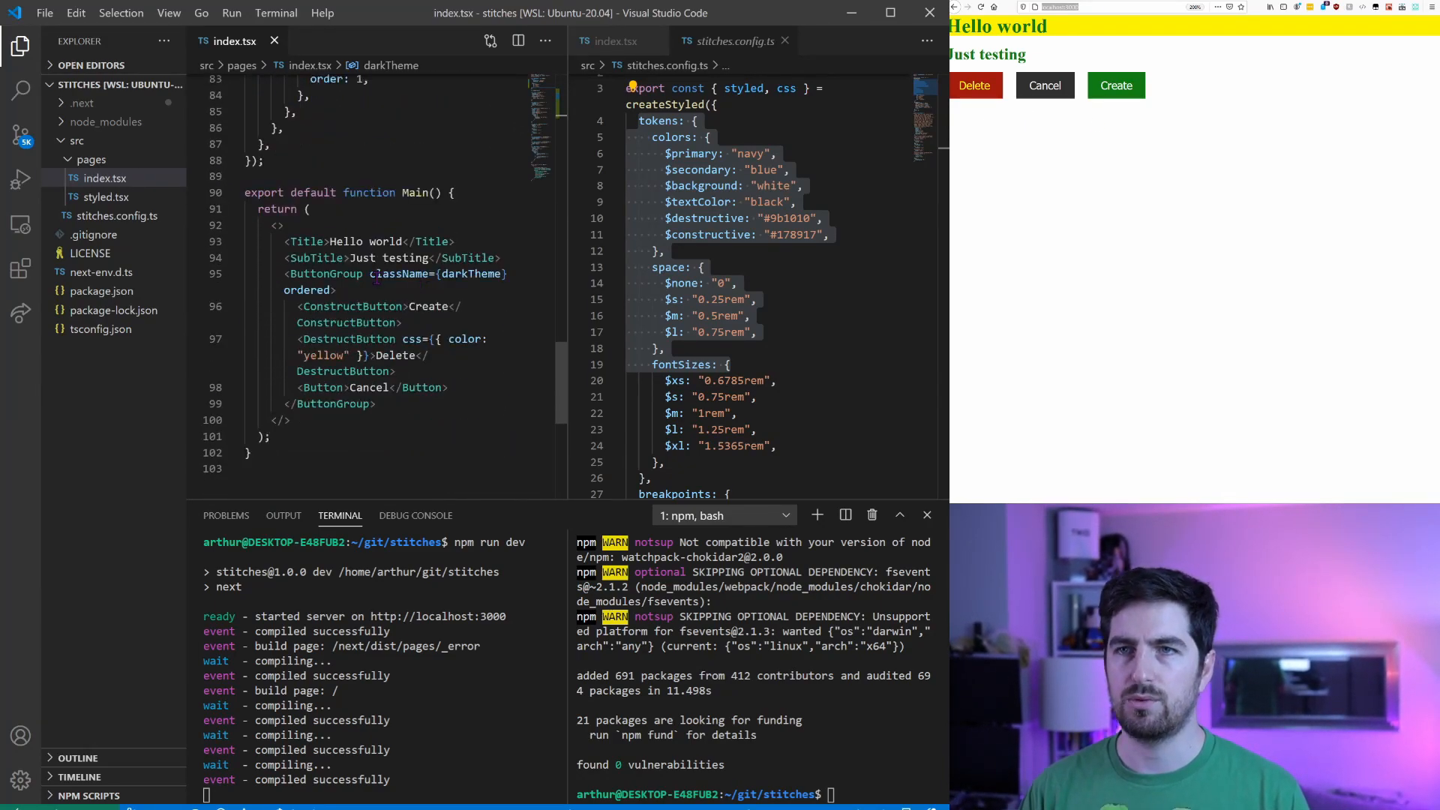
left_click(278, 225)
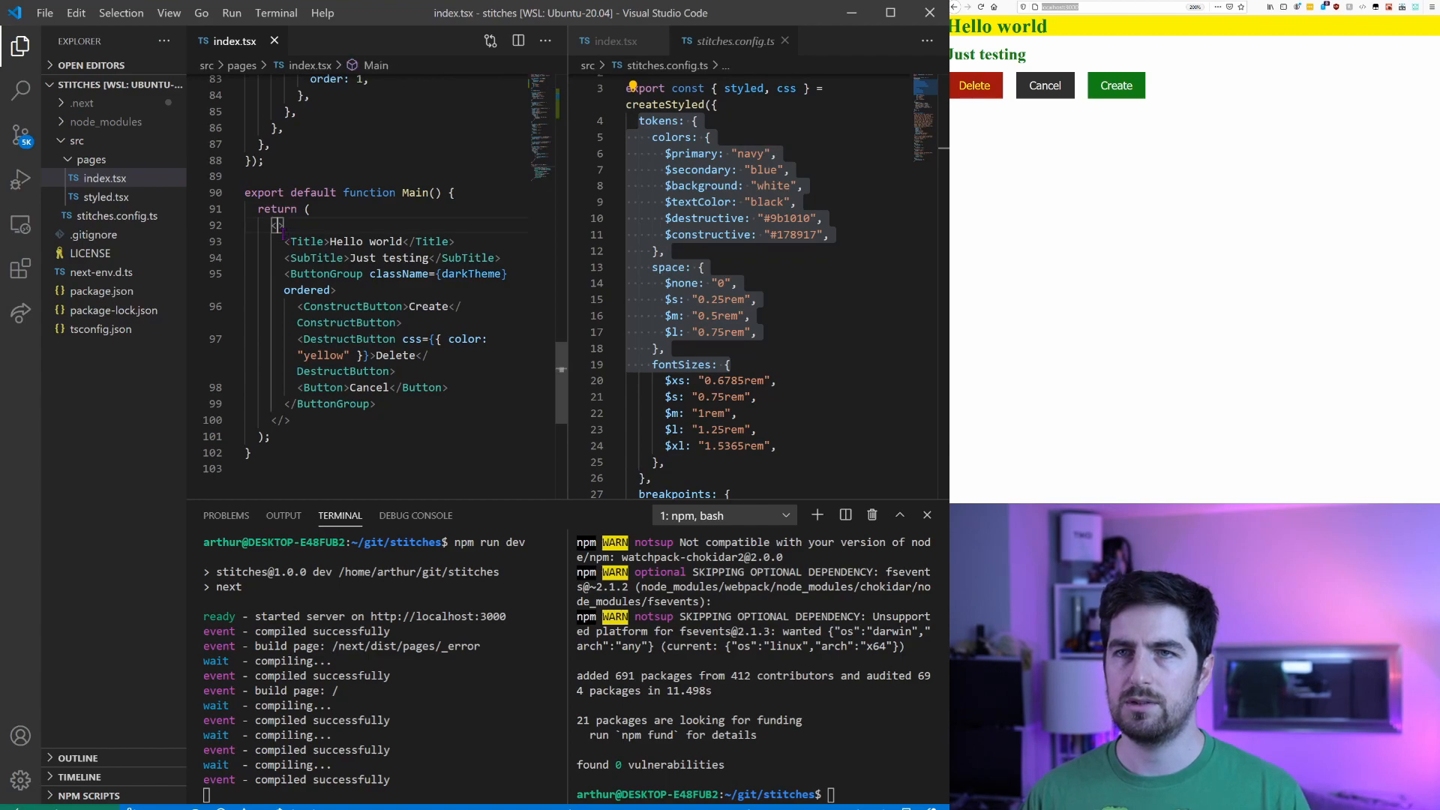
type("<div>")
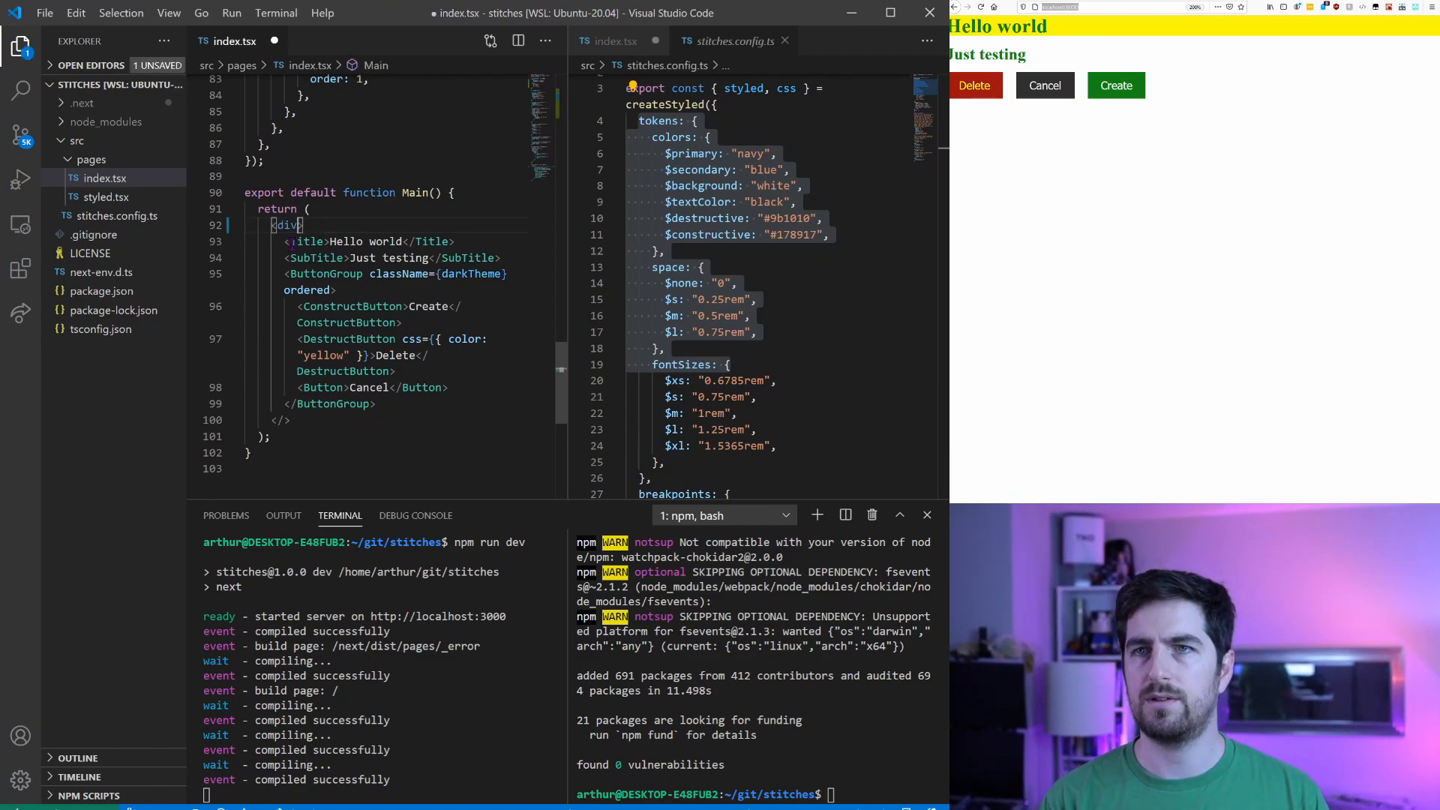
type("className={darkTheme")
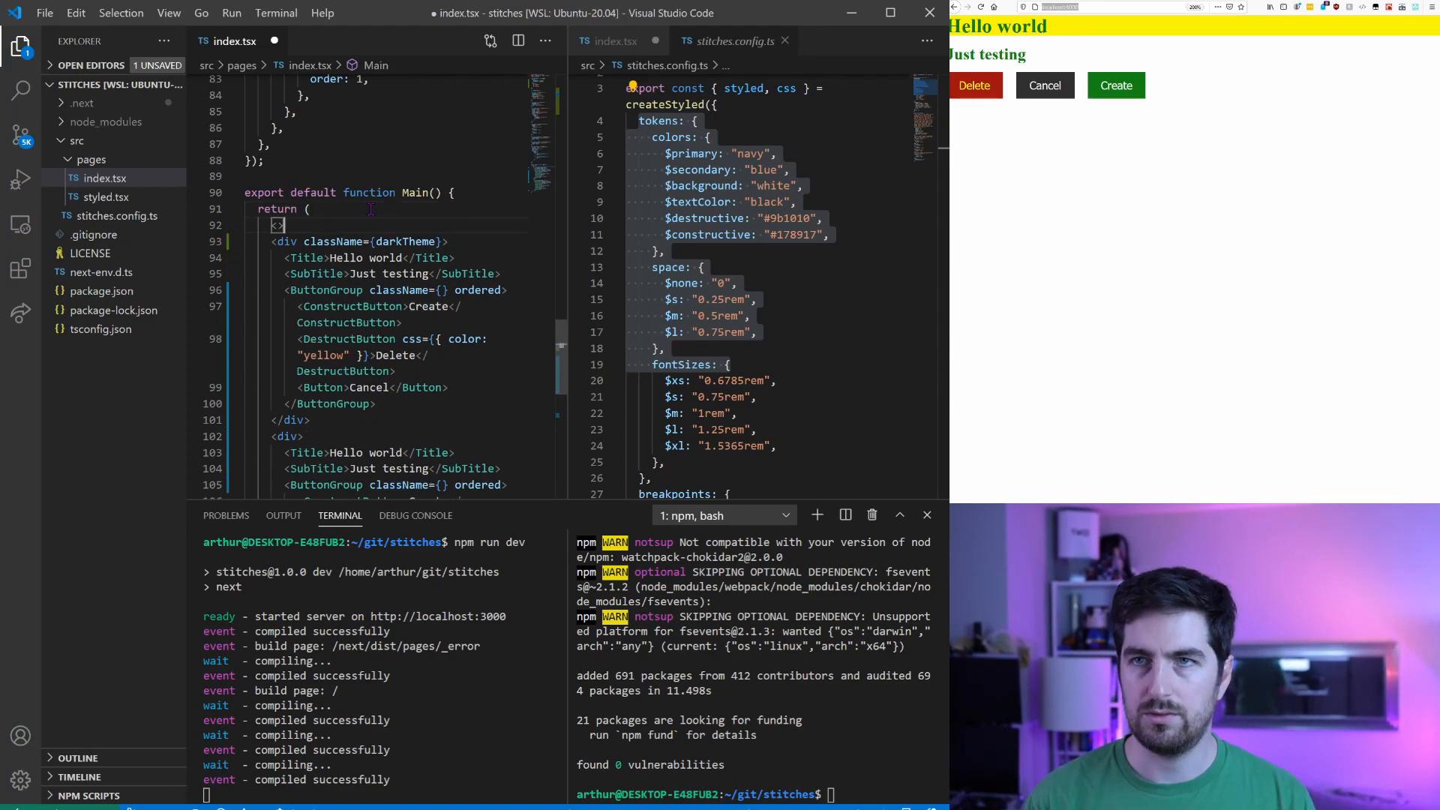
scroll("down", 3)
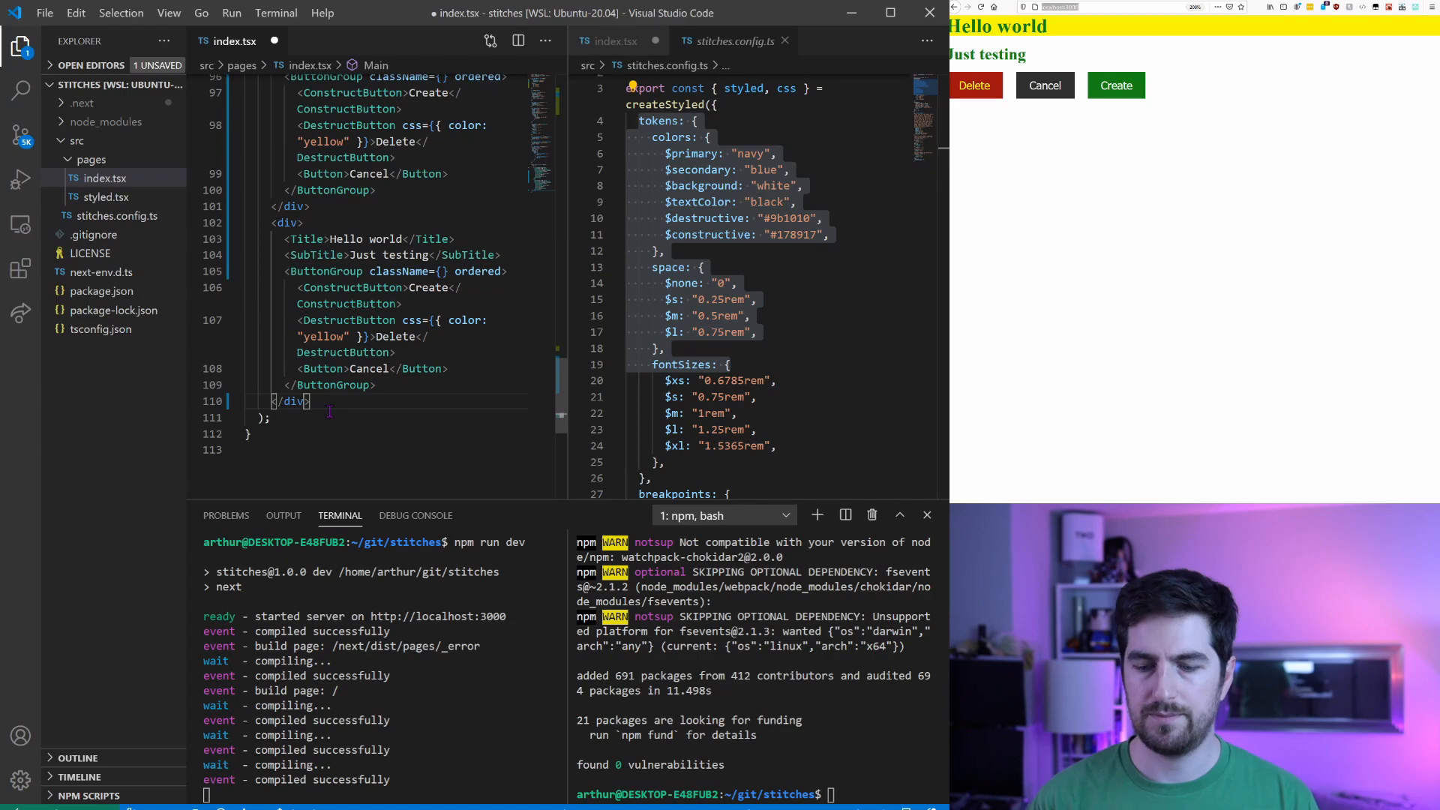
key("ctrl+s")
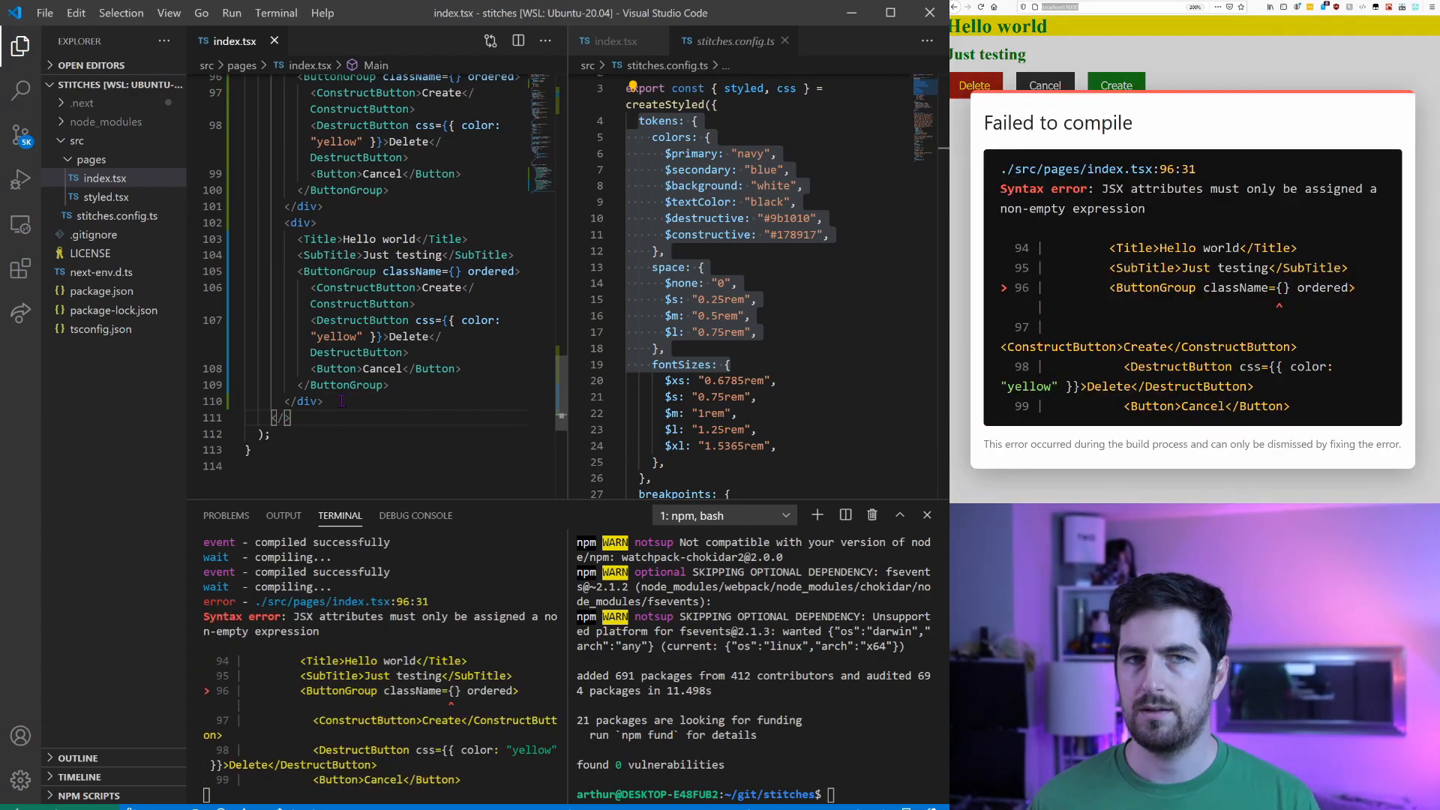
Remove the className from both ButtonGroups and save so the page compiles.
scroll("up", 3)
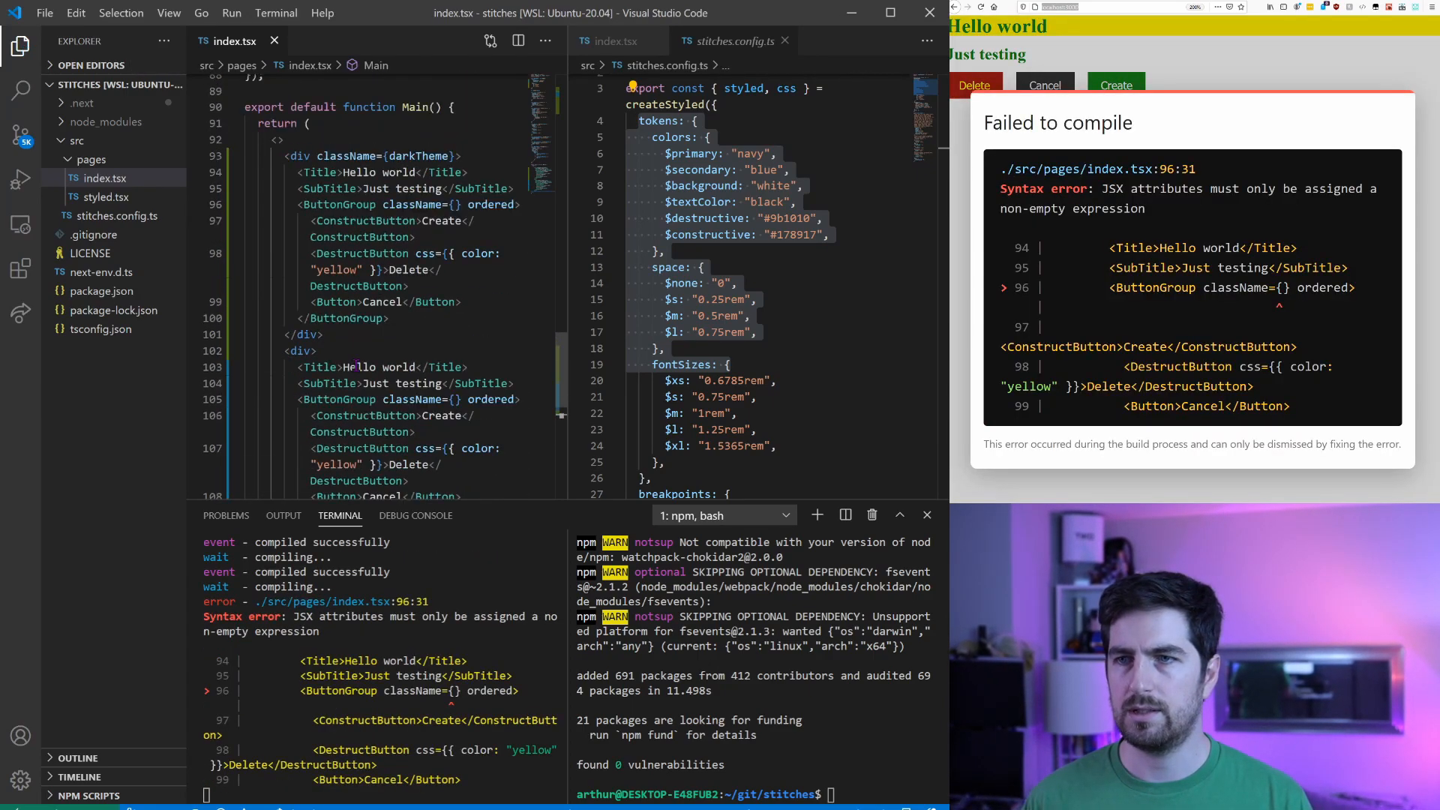
scroll("down", 3)
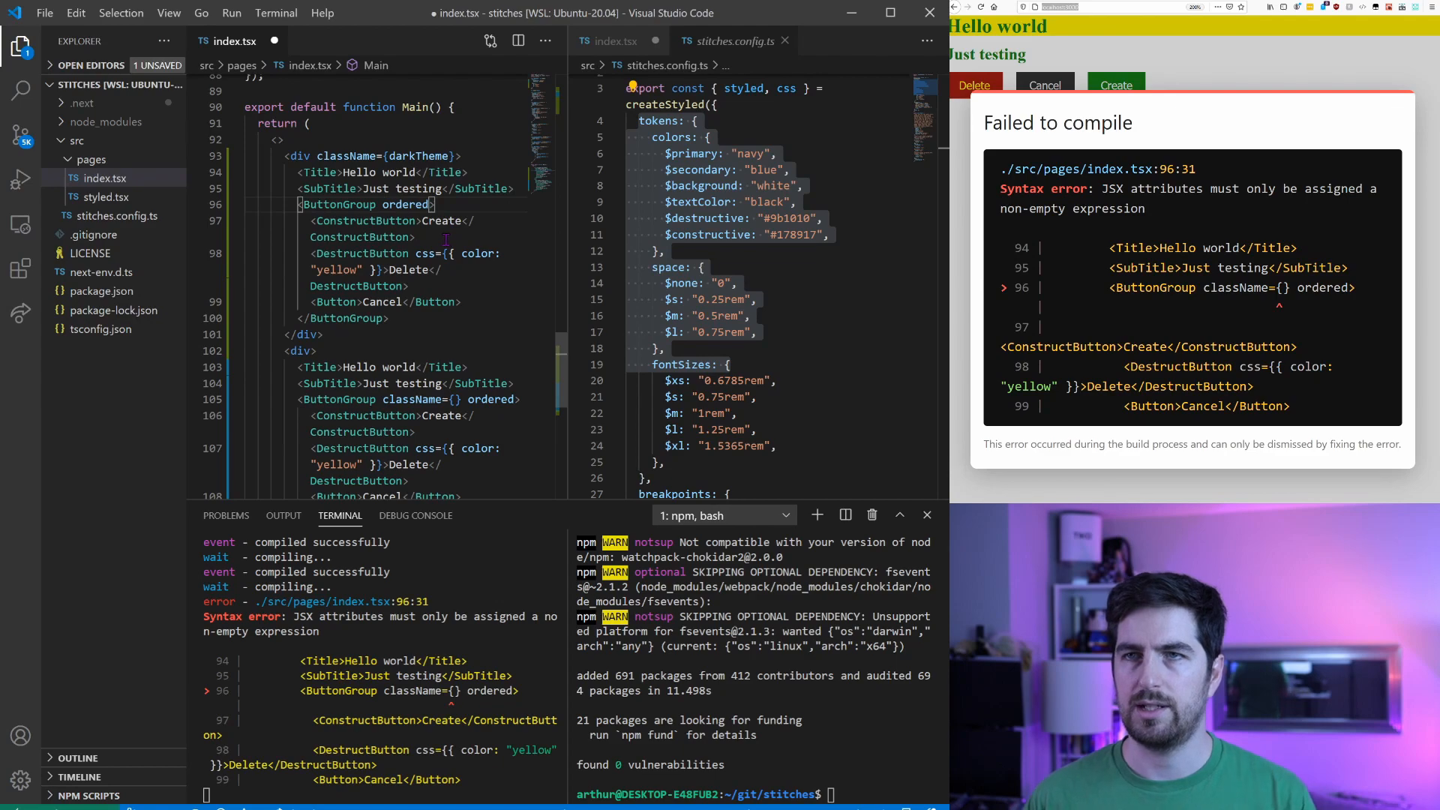
key("ctrl+s")
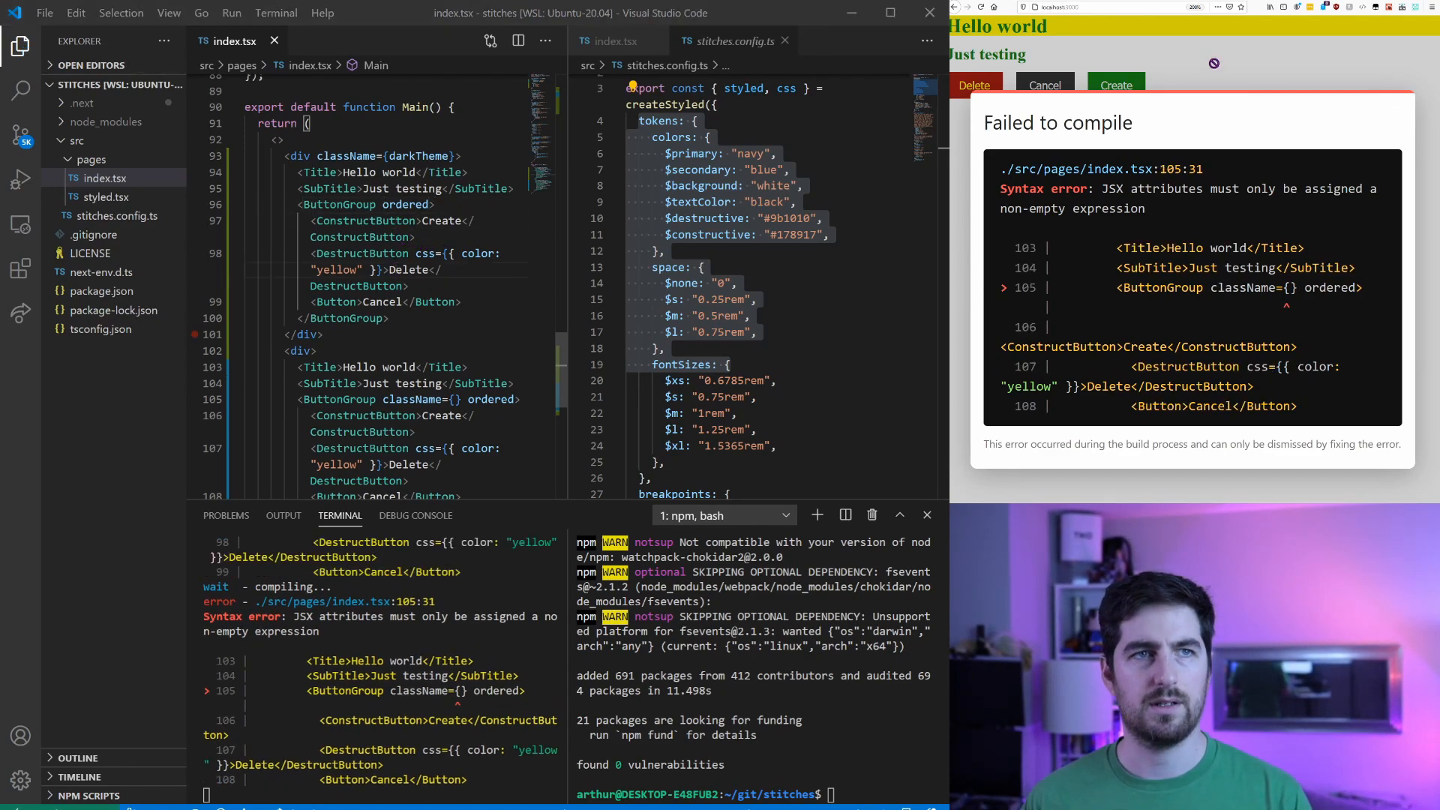
left_click(459, 254)
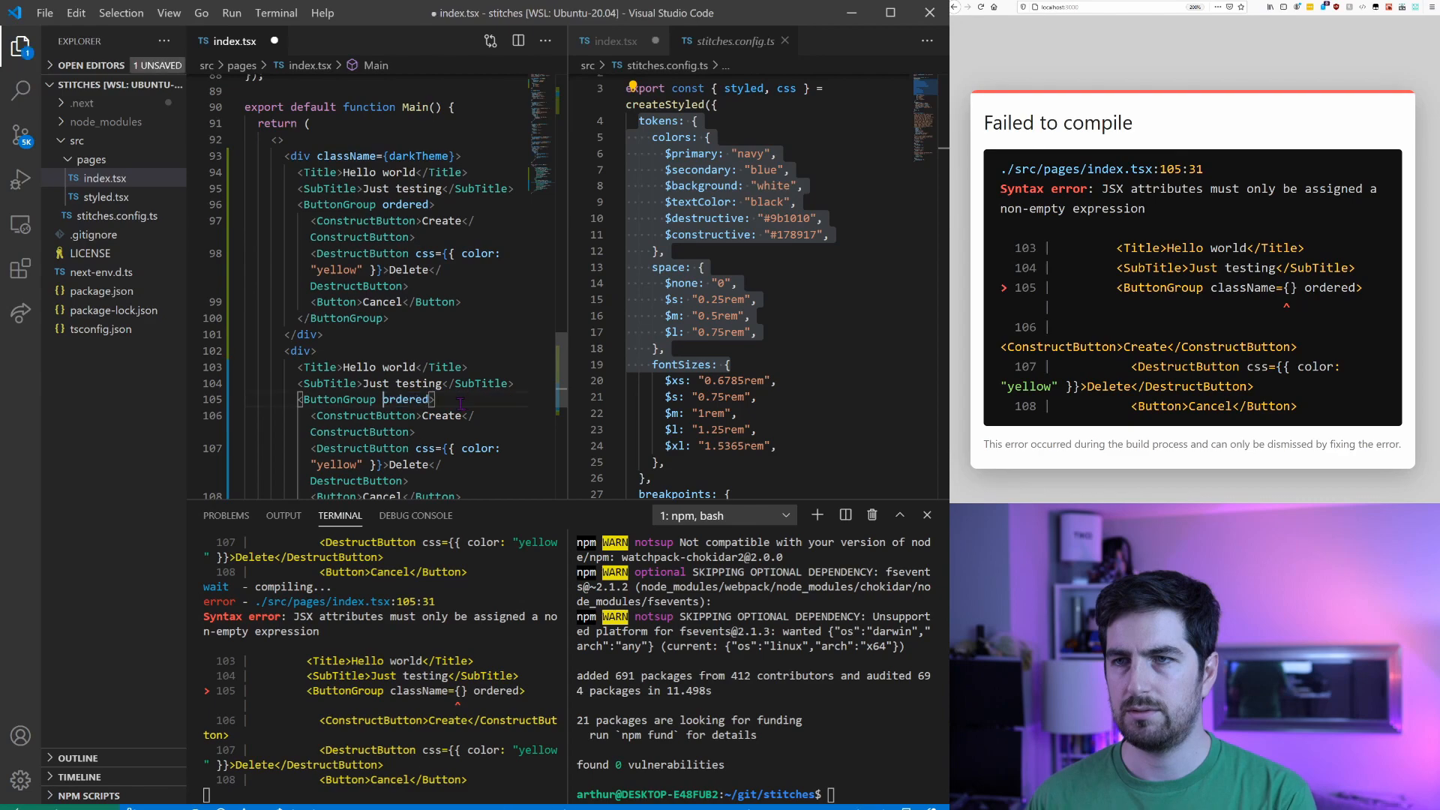
key("ctrl+s")
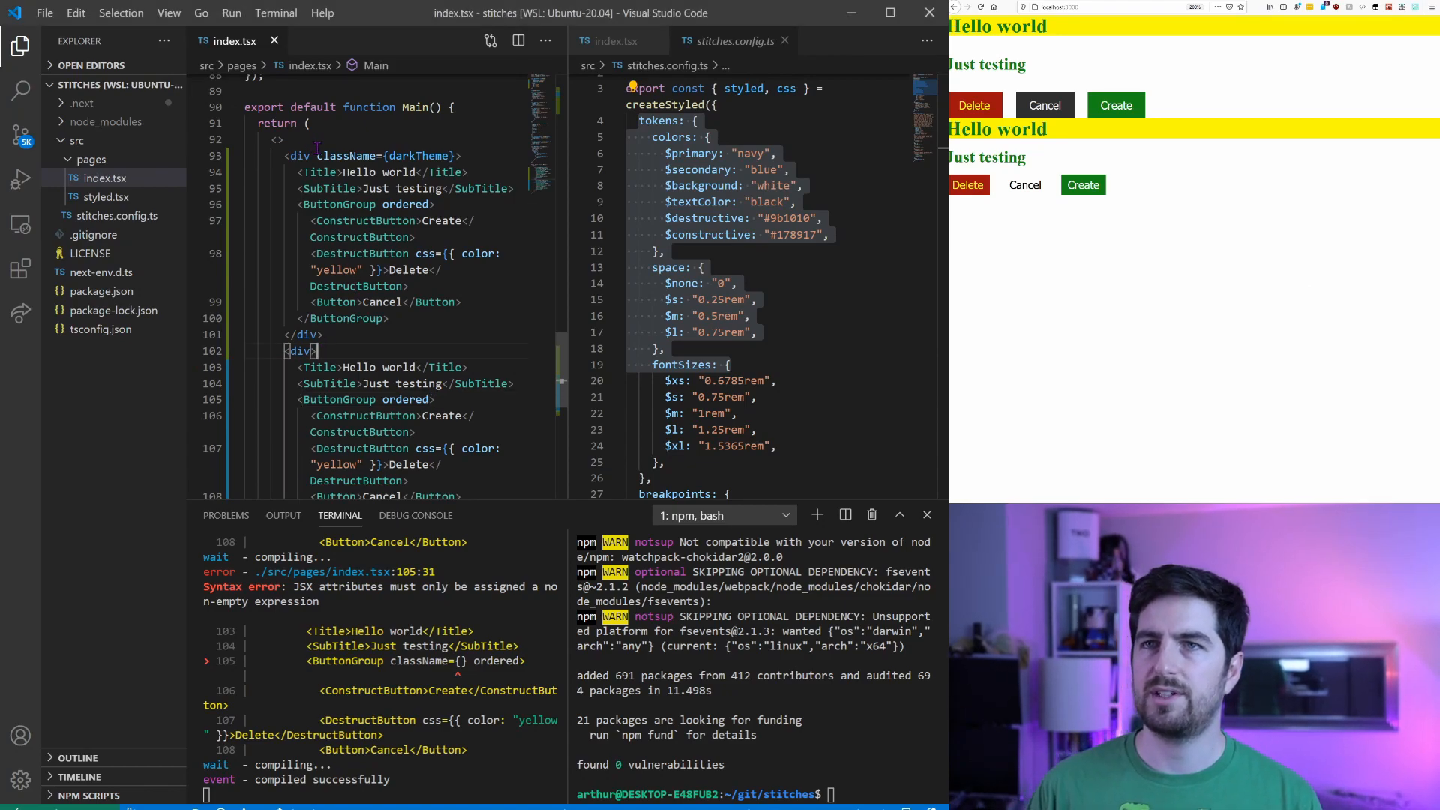
Define a SideBySide styled div with display: "grid".
scroll("up", 3)
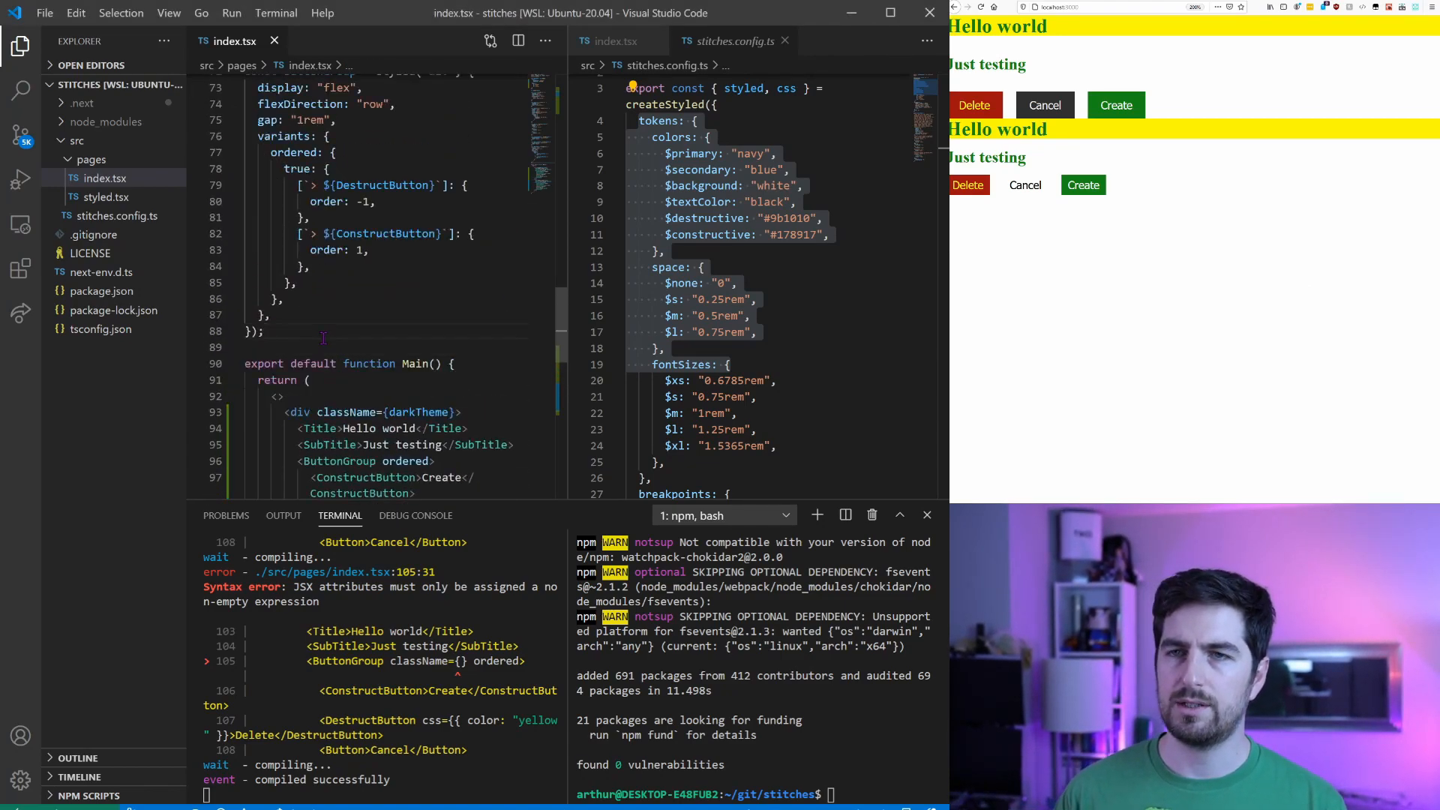
type("const S")
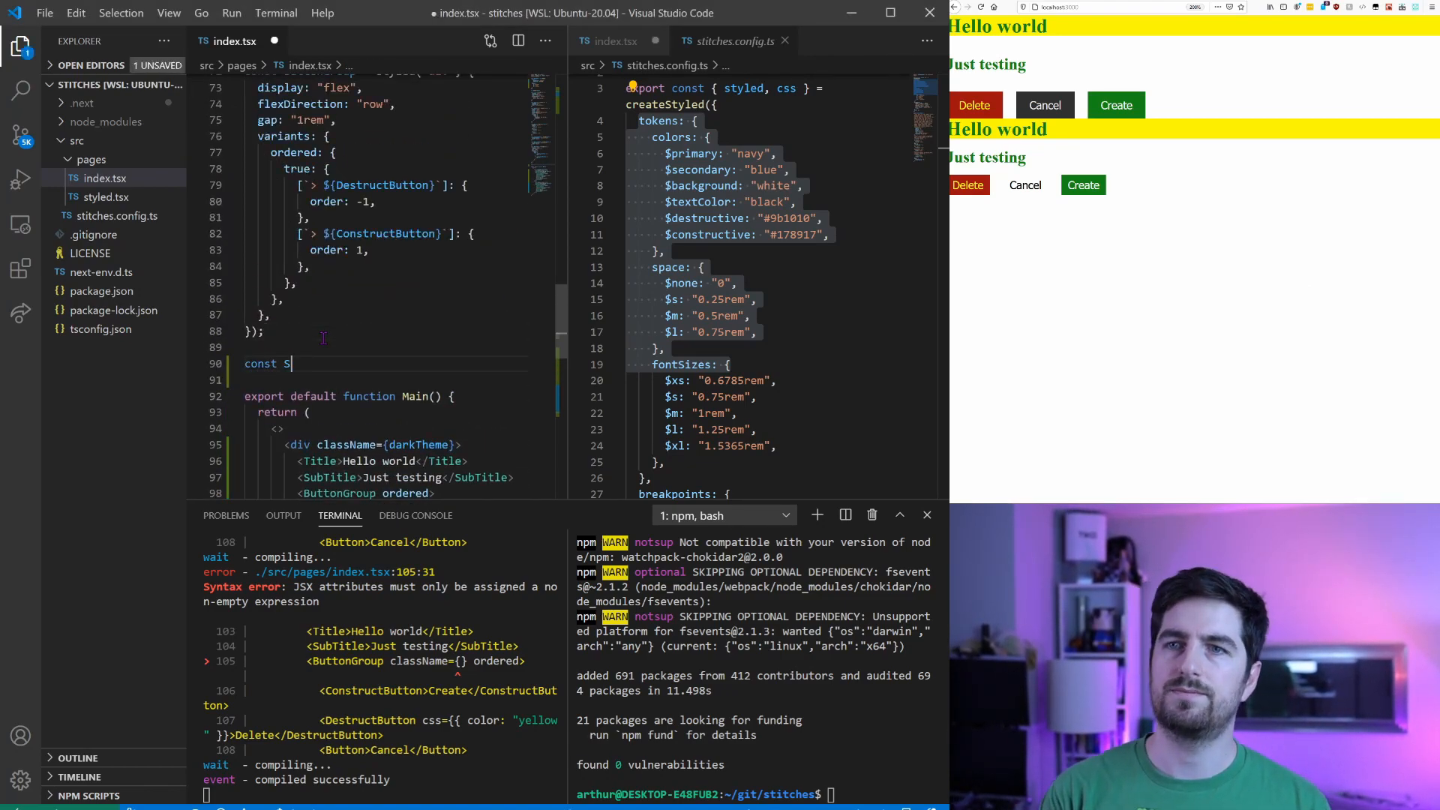
type("ideByS")
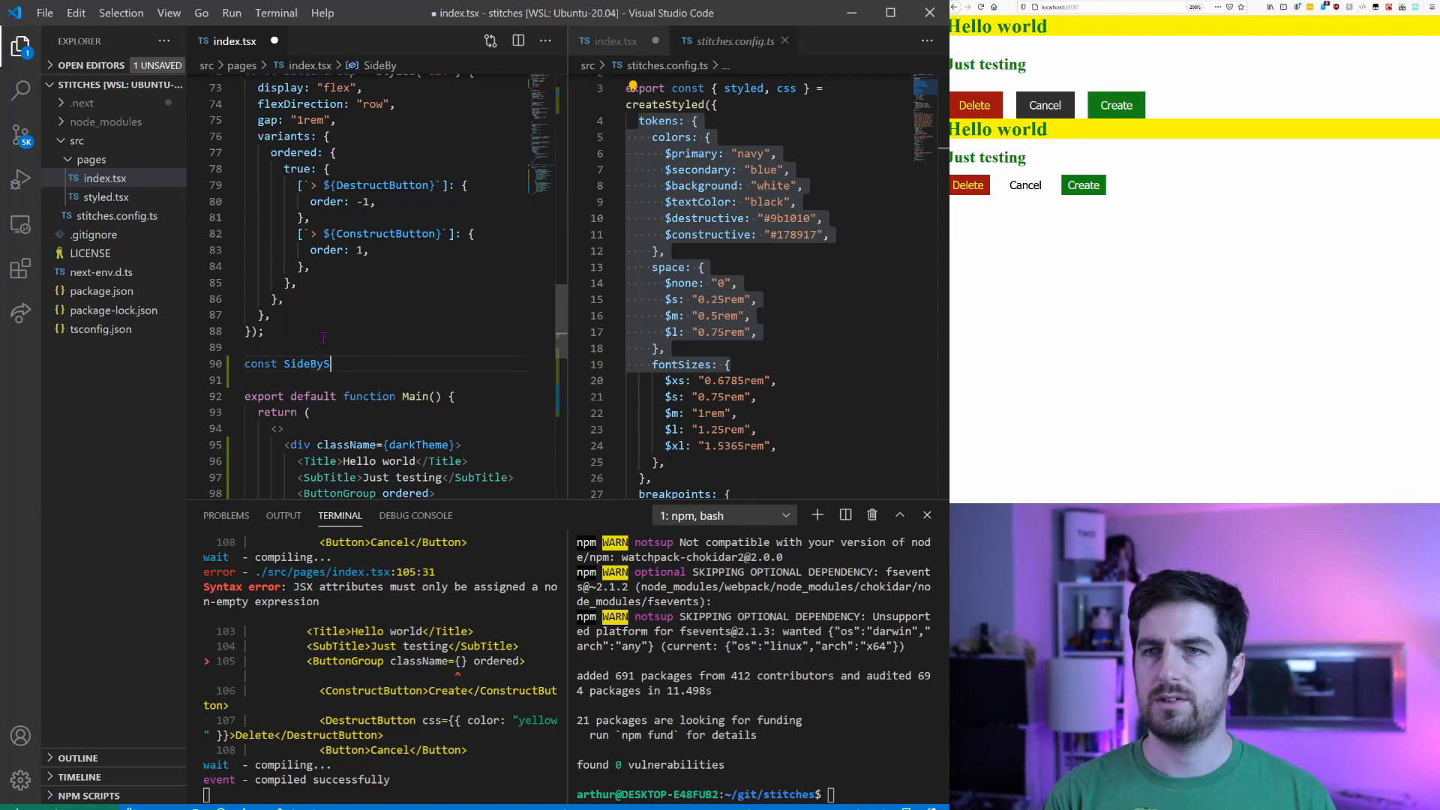
type("ide =")
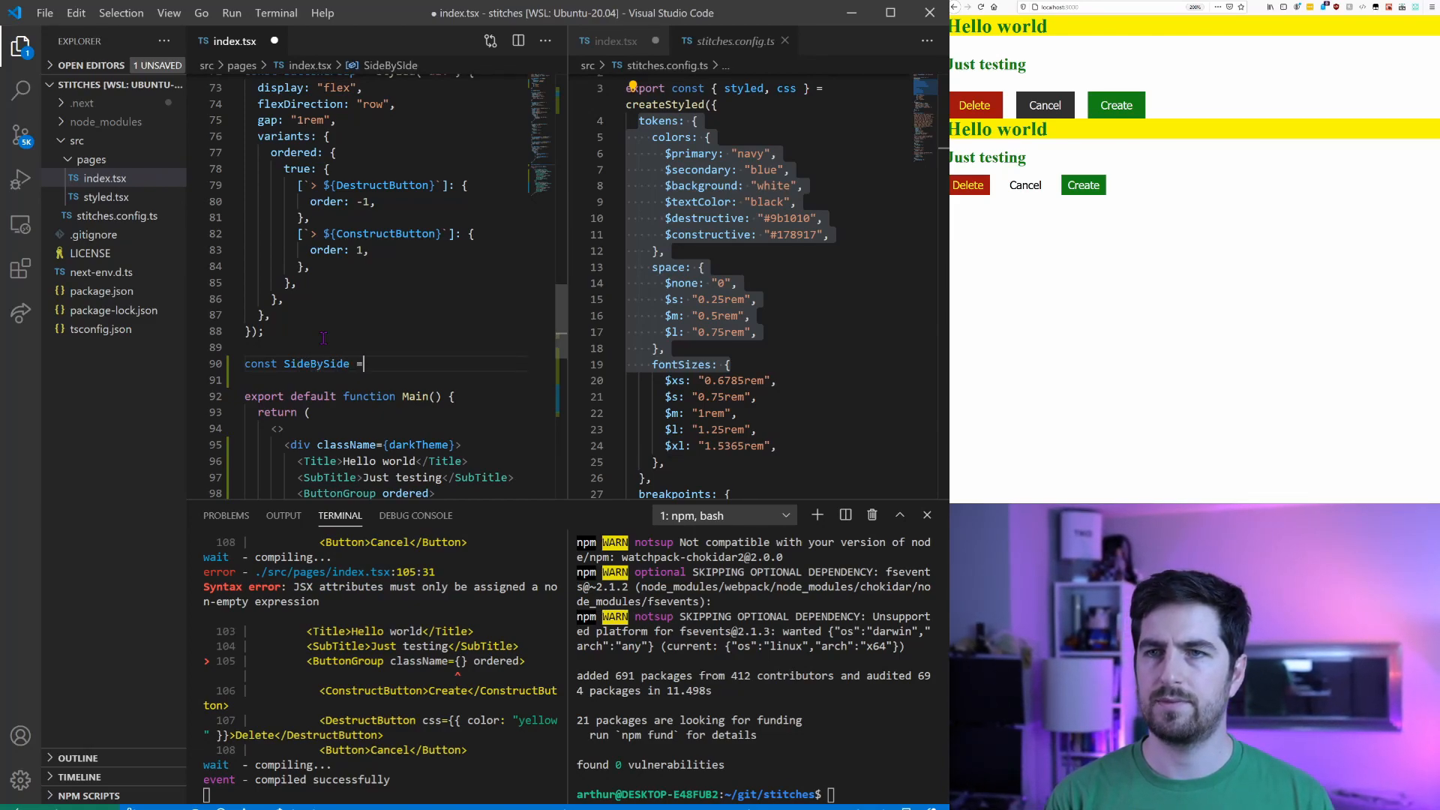
type("styled")
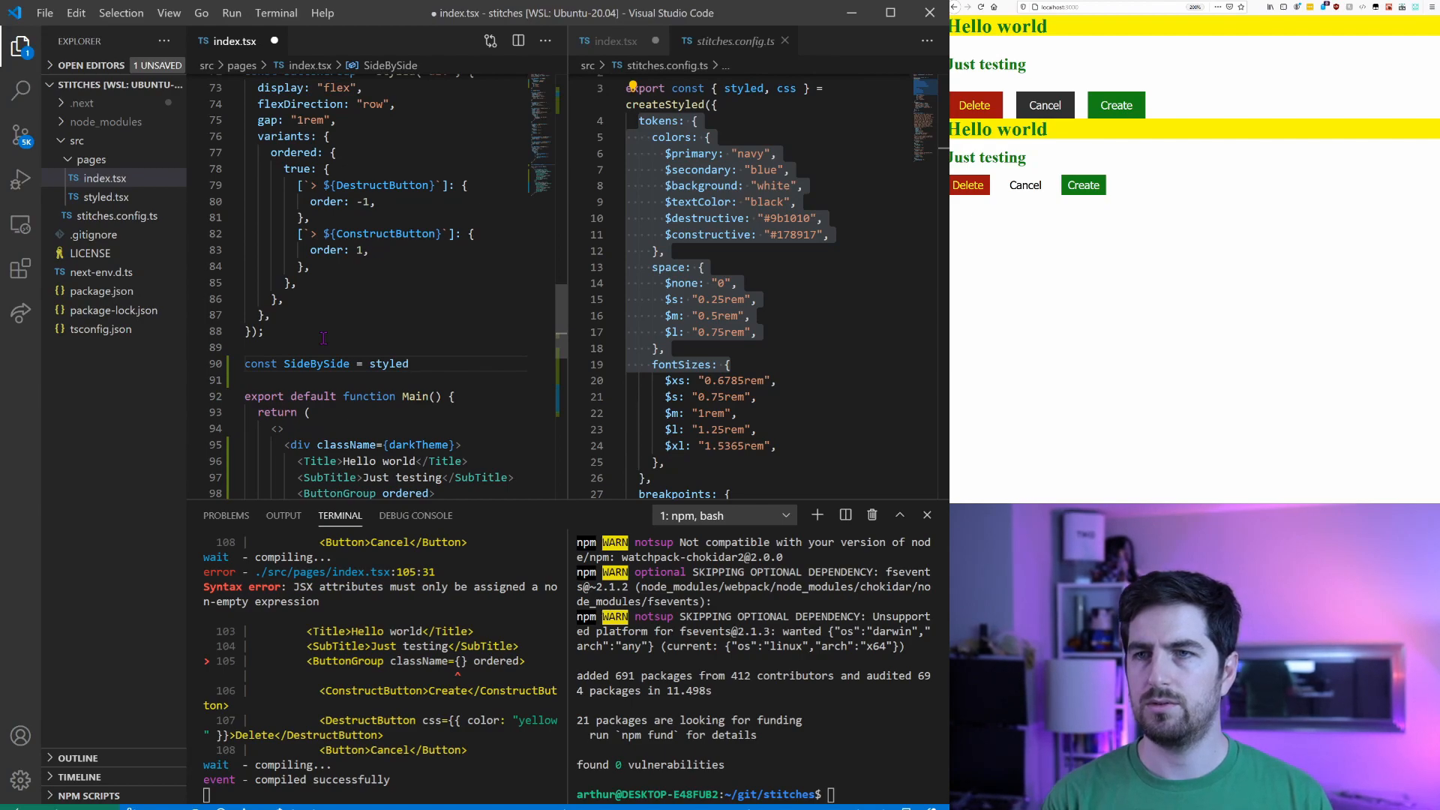
type("(\"\")")
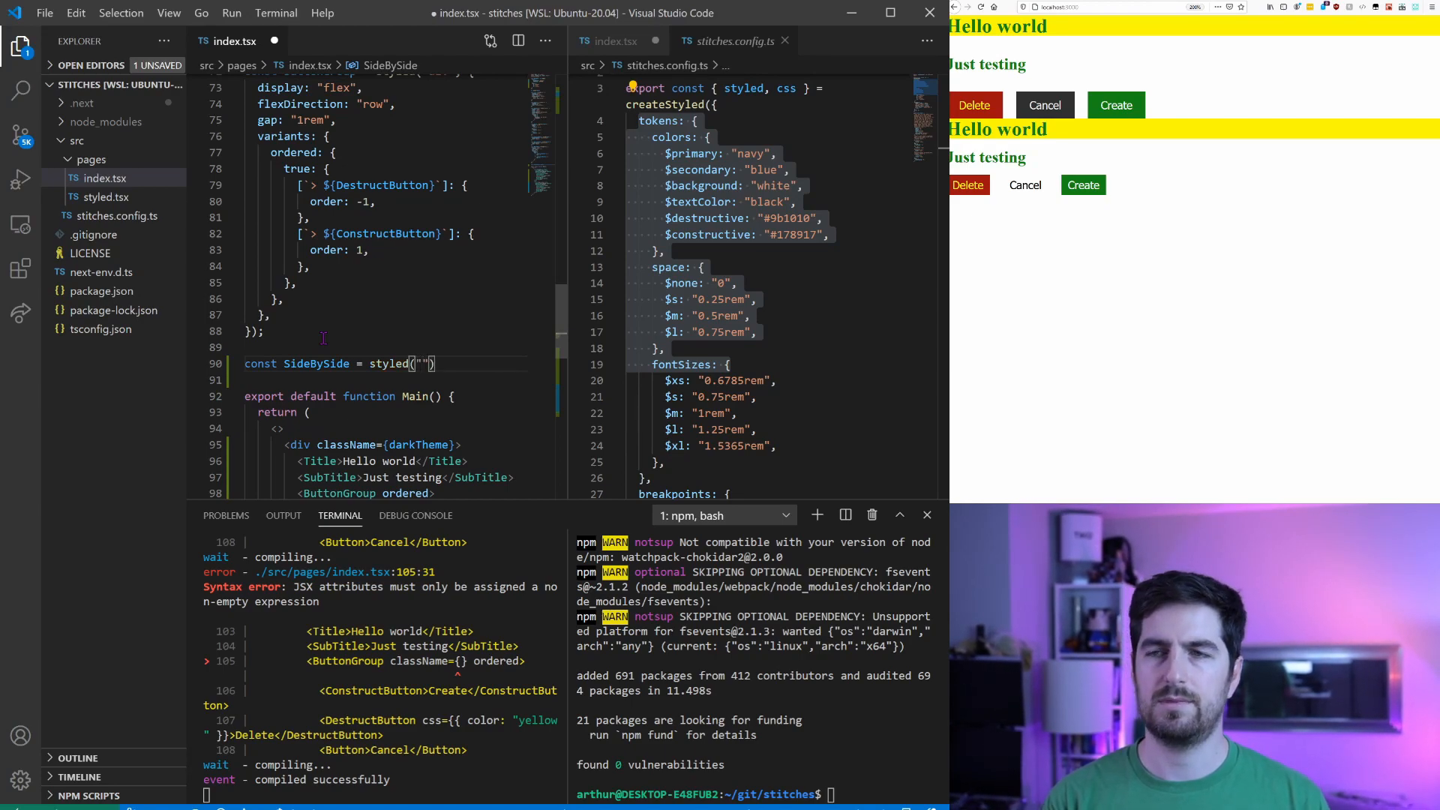
type("div")
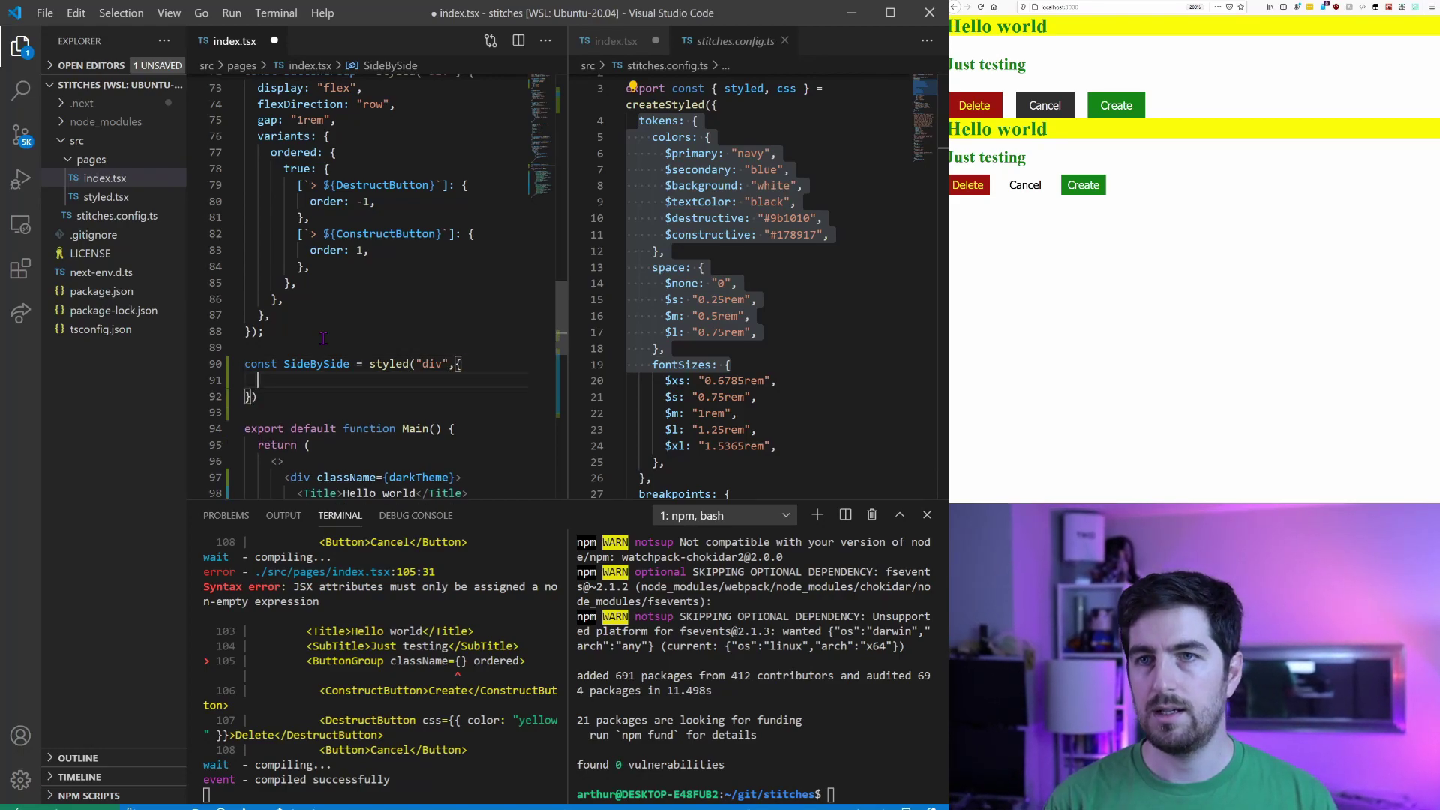
type("display")
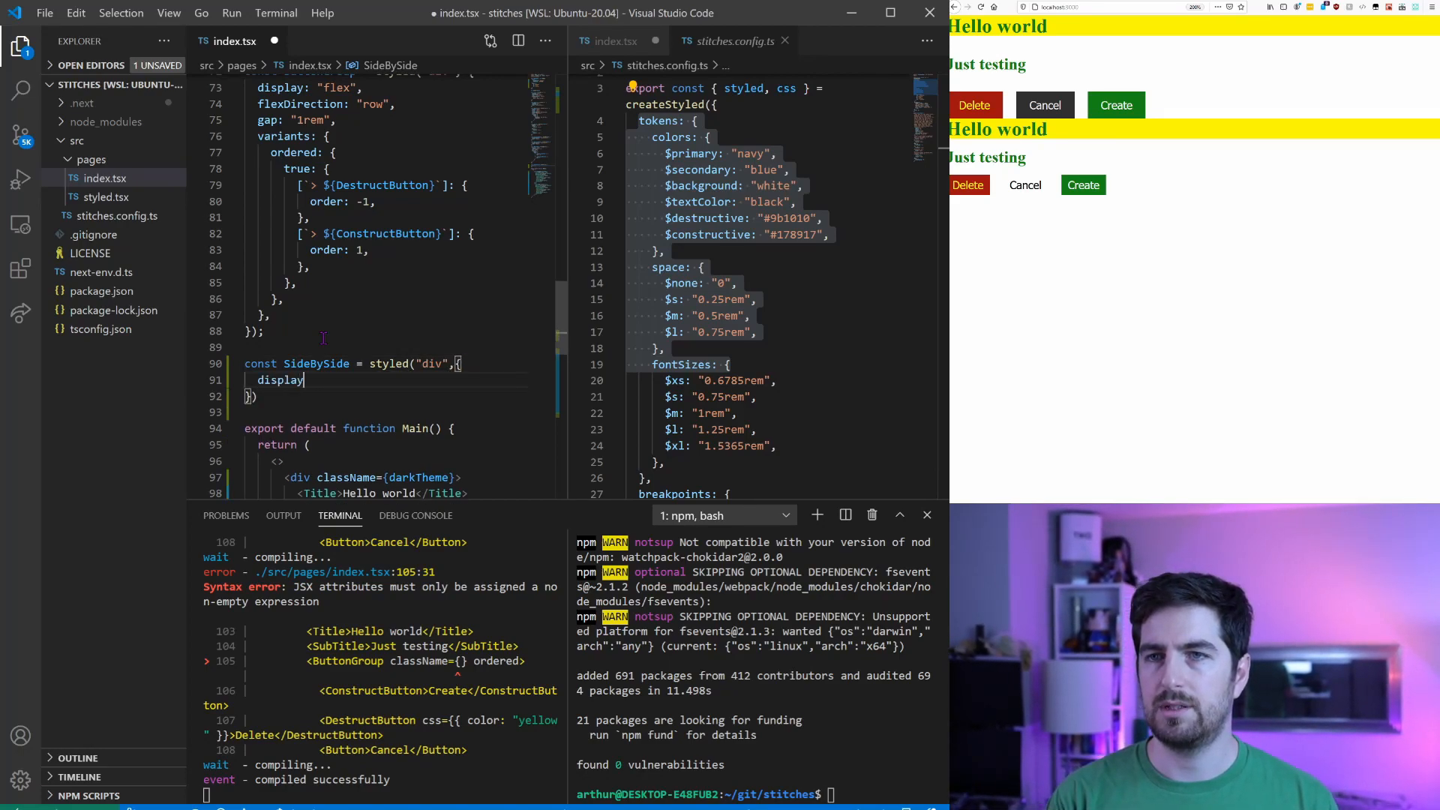
type(":\"grid\",")
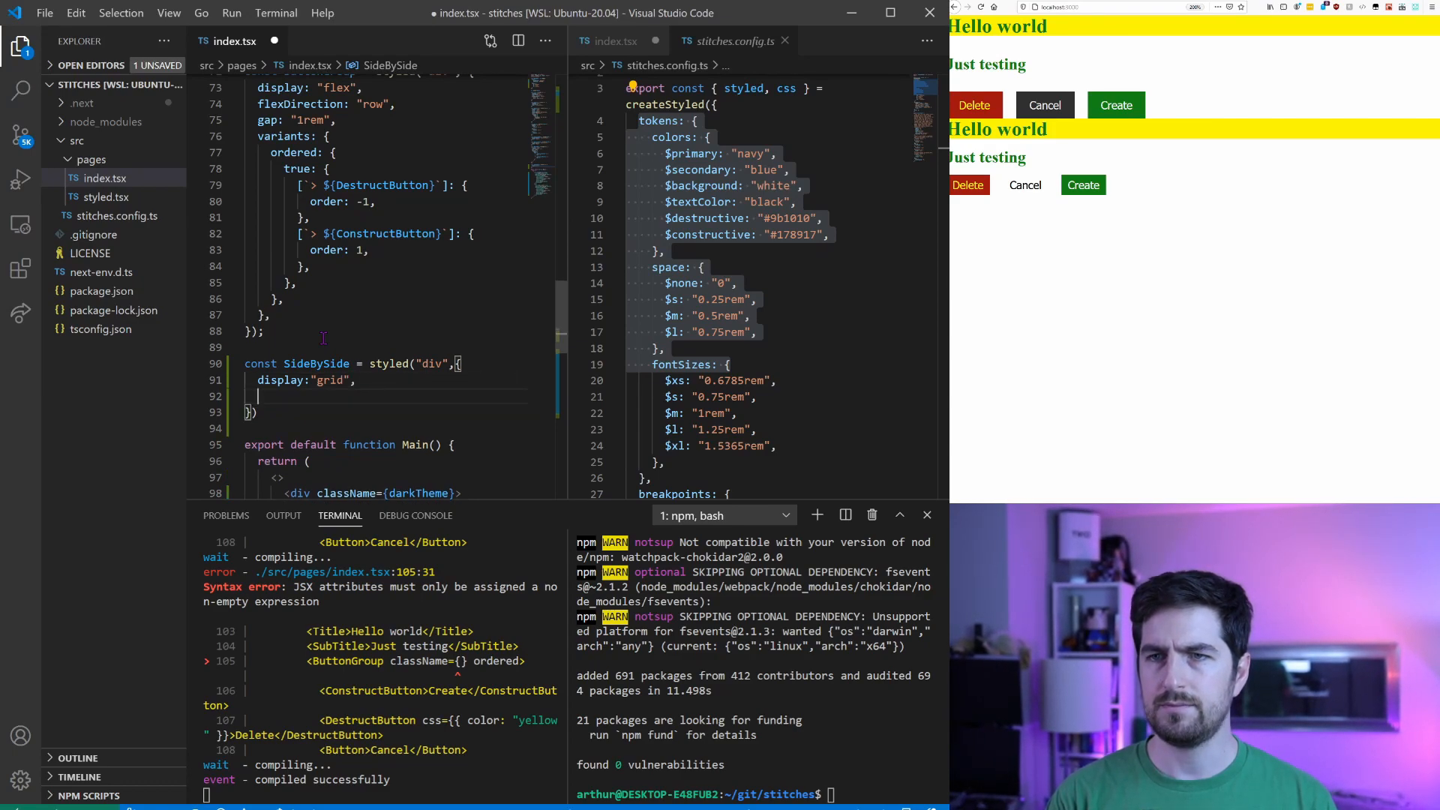
Give SideBySide gridTemplate "dark light" auto / 1fr 1fr and save.
type("gridTemplate:")
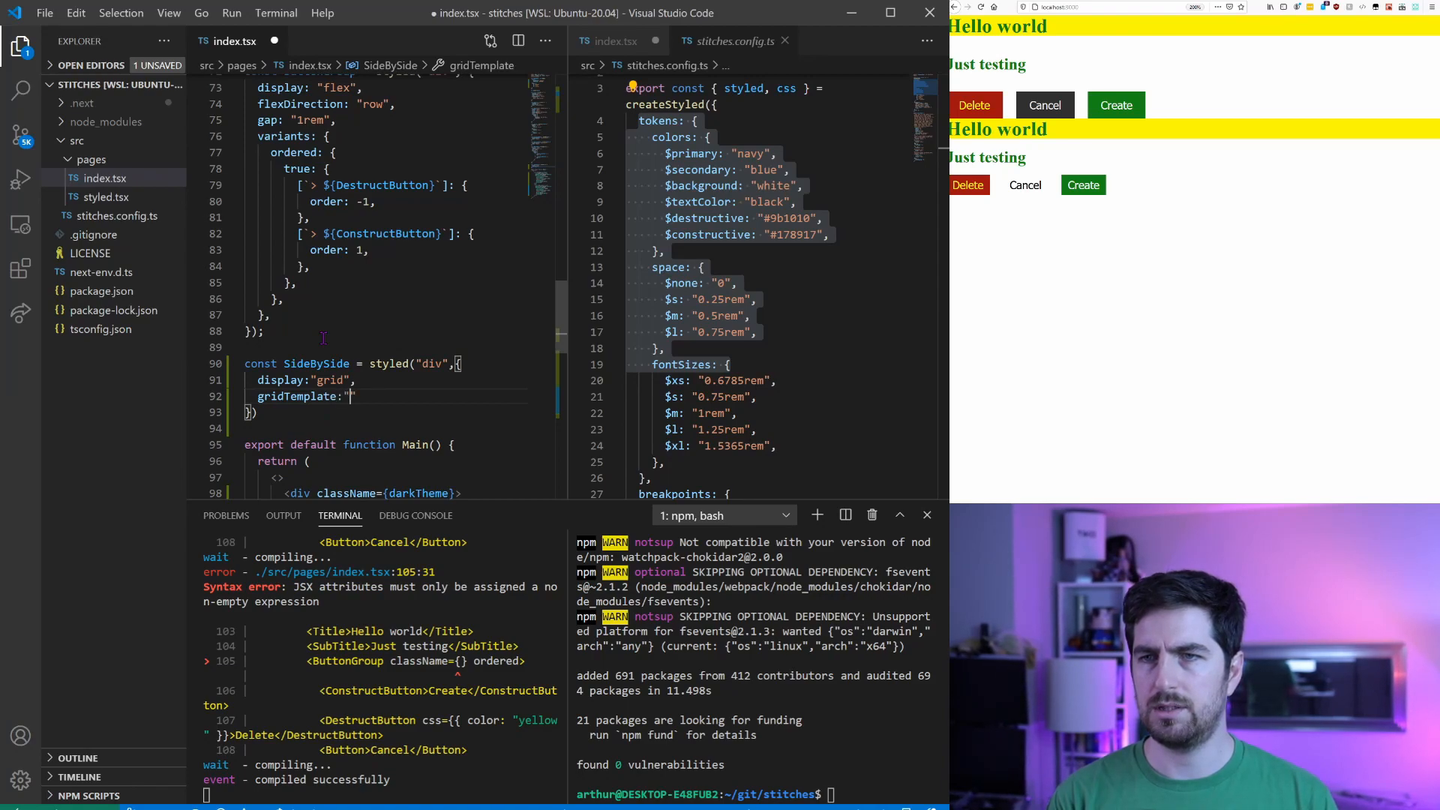
type("\"")
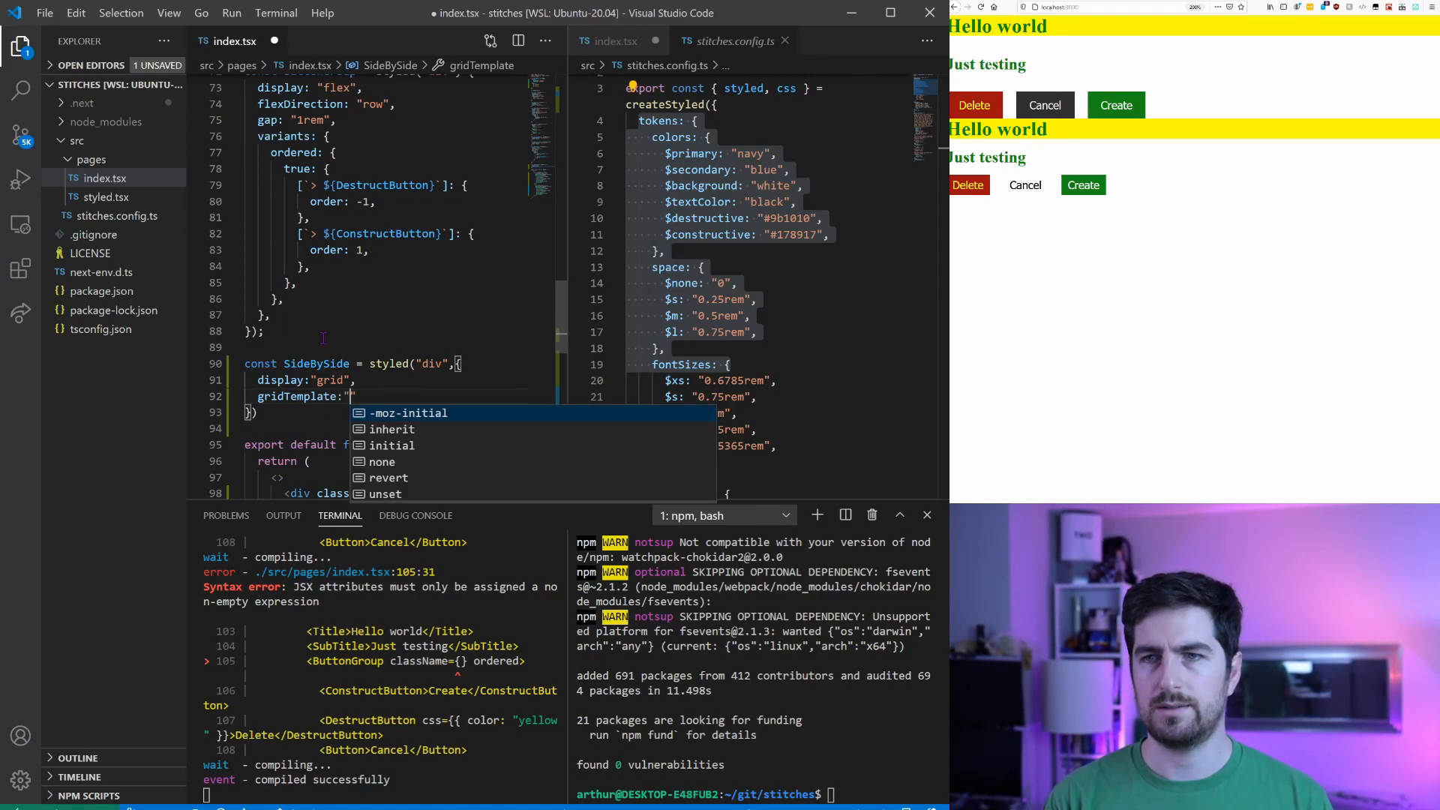
type("dark light")
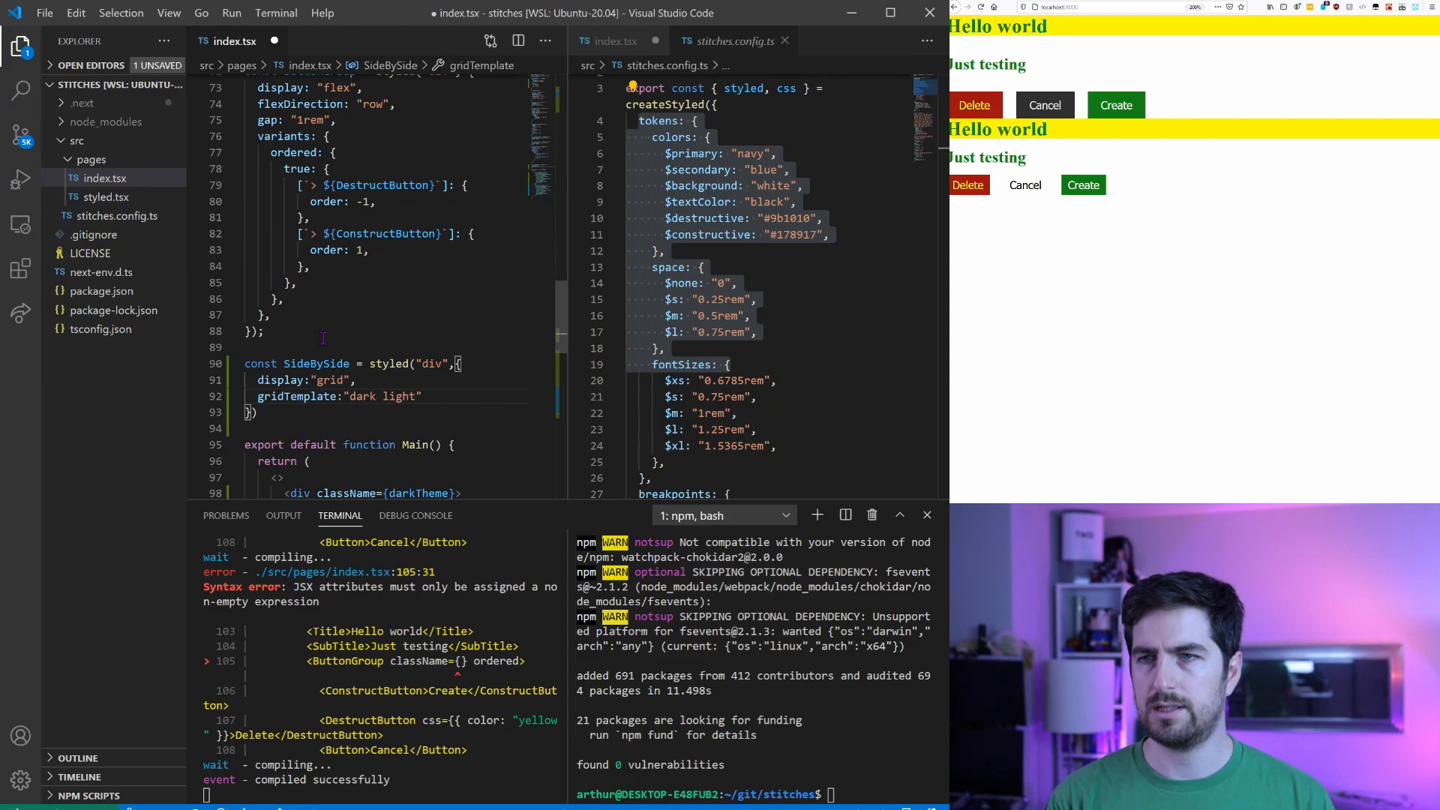
type("auto")
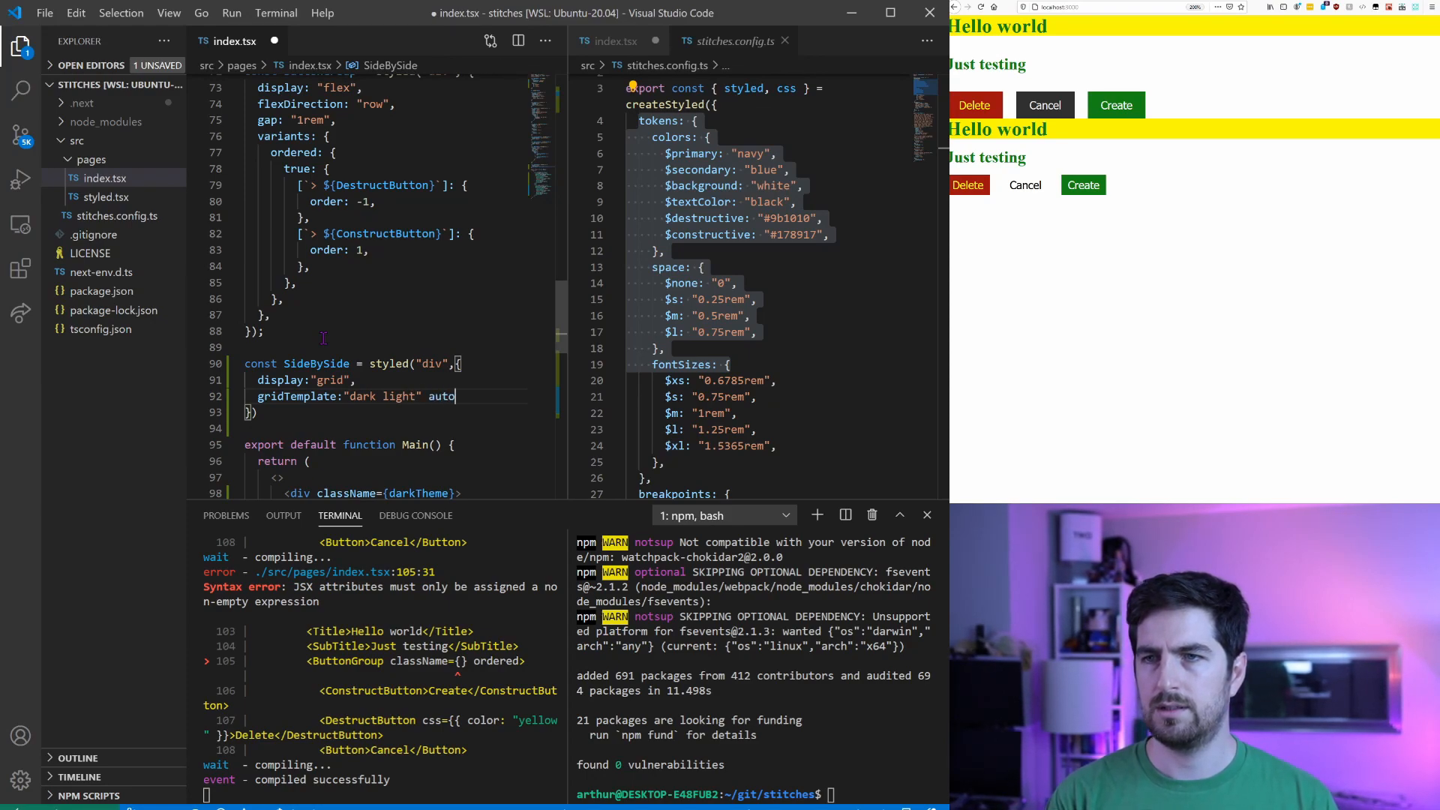
type("/ 1fr")
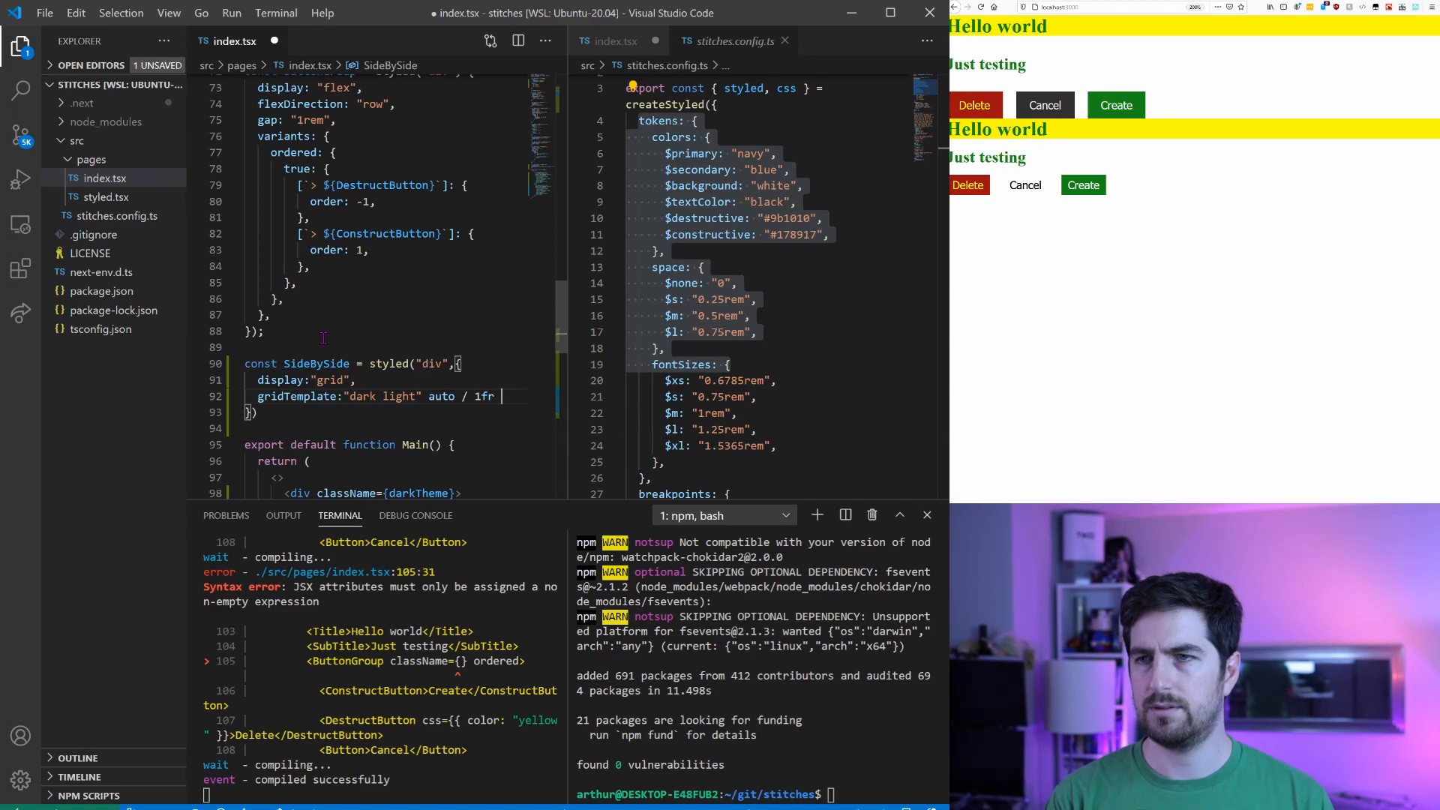
type("1fr'")
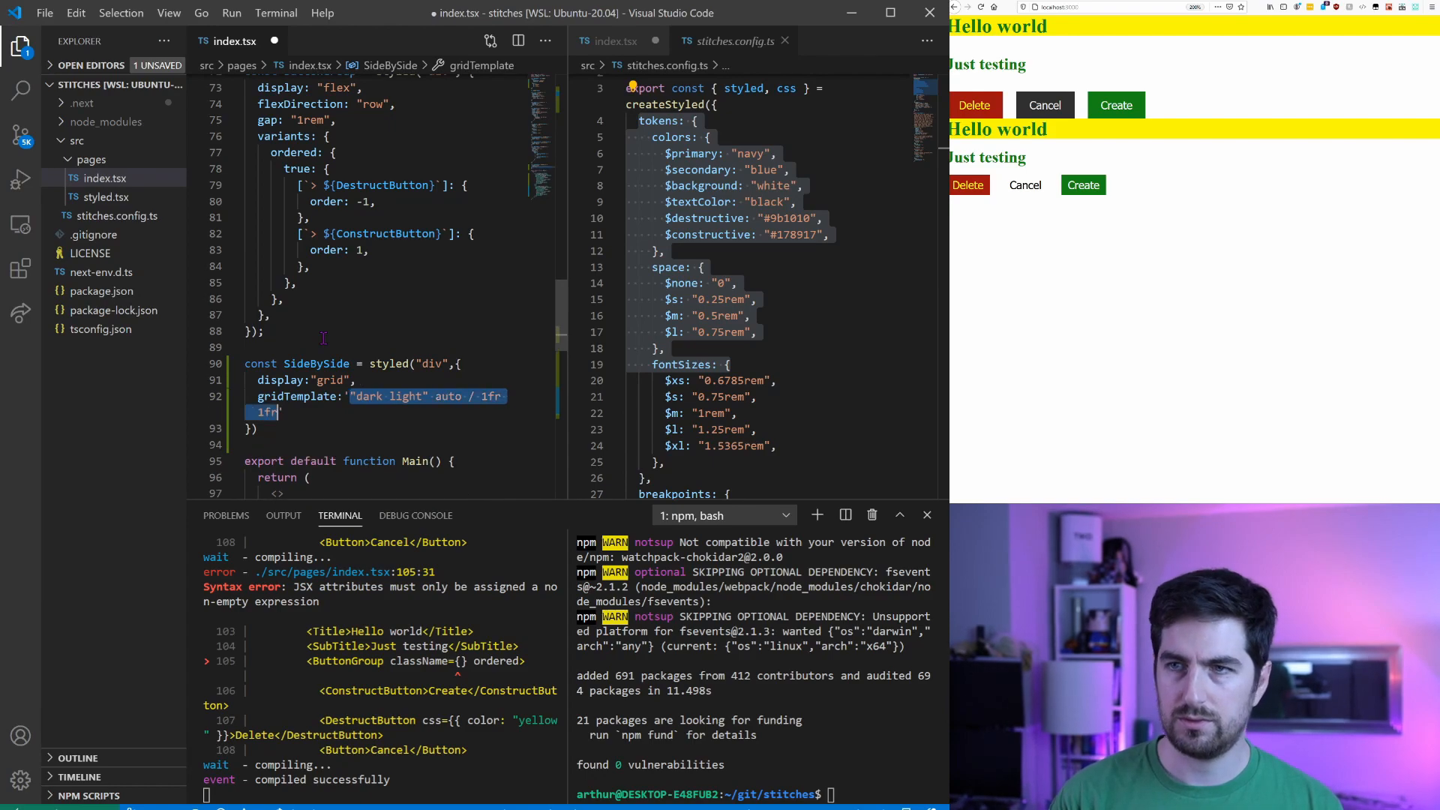
key("ctrl+s")
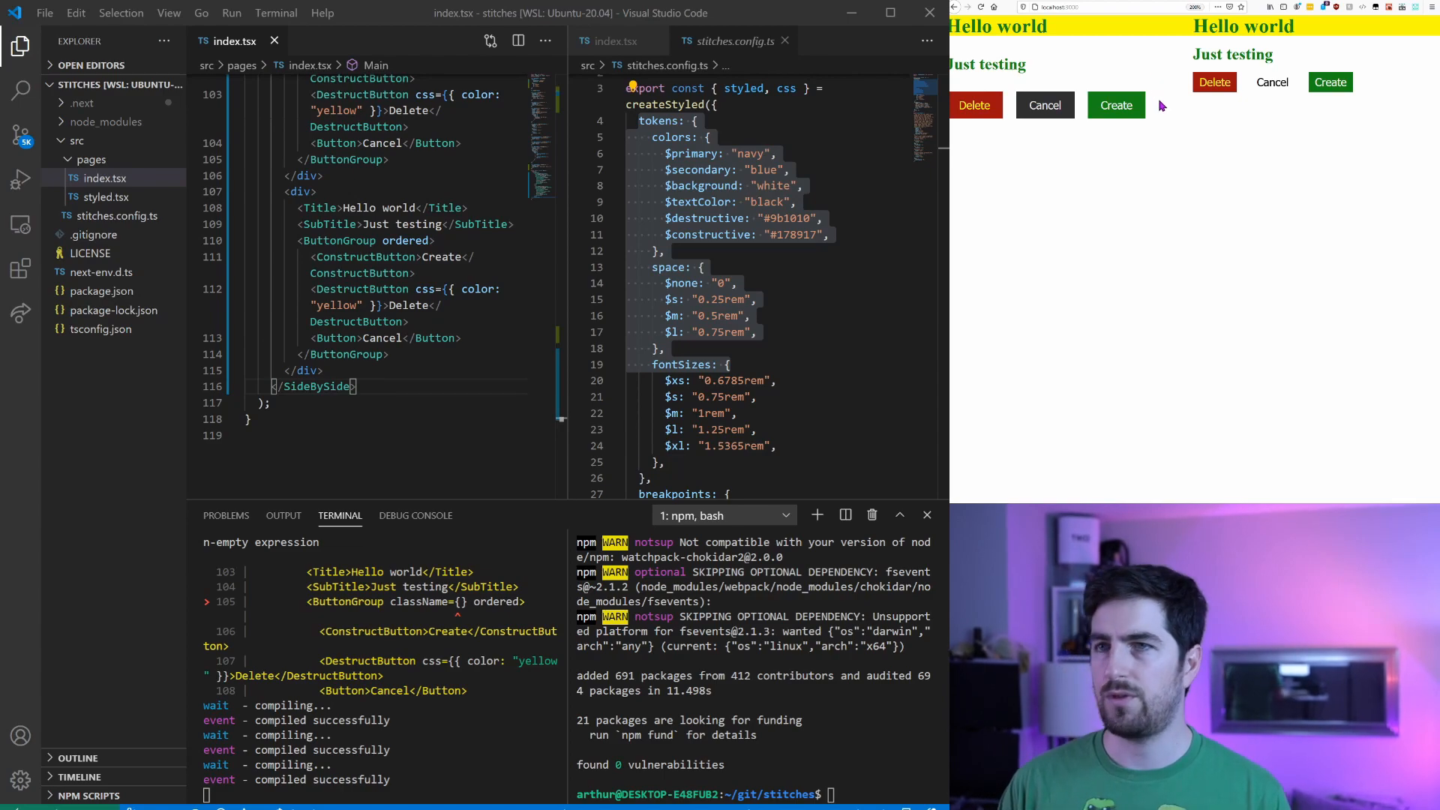
Scroll index.tsx back up from the SideBySide markup to the darkTheme definition.
scroll("up", 3)
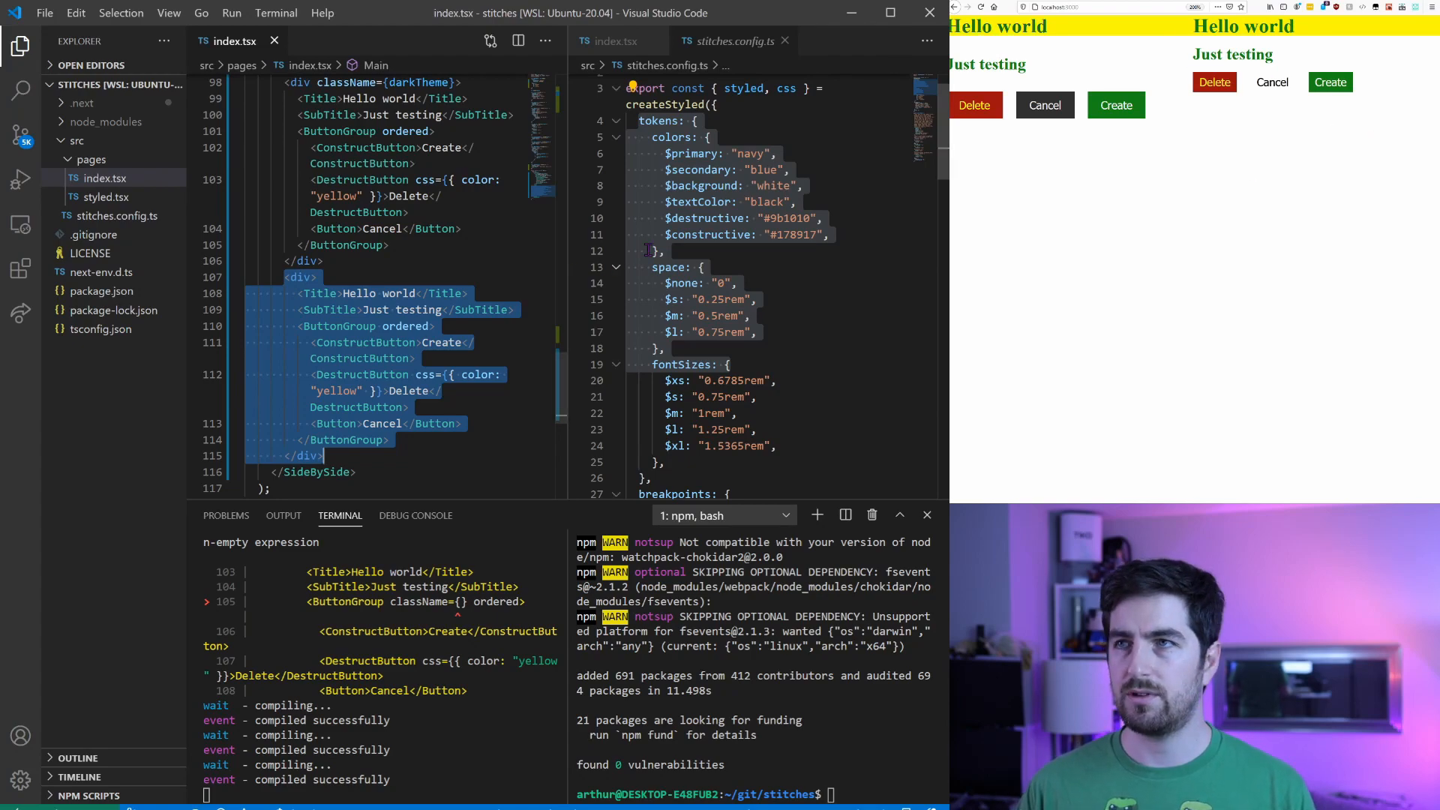
scroll("up", 3)
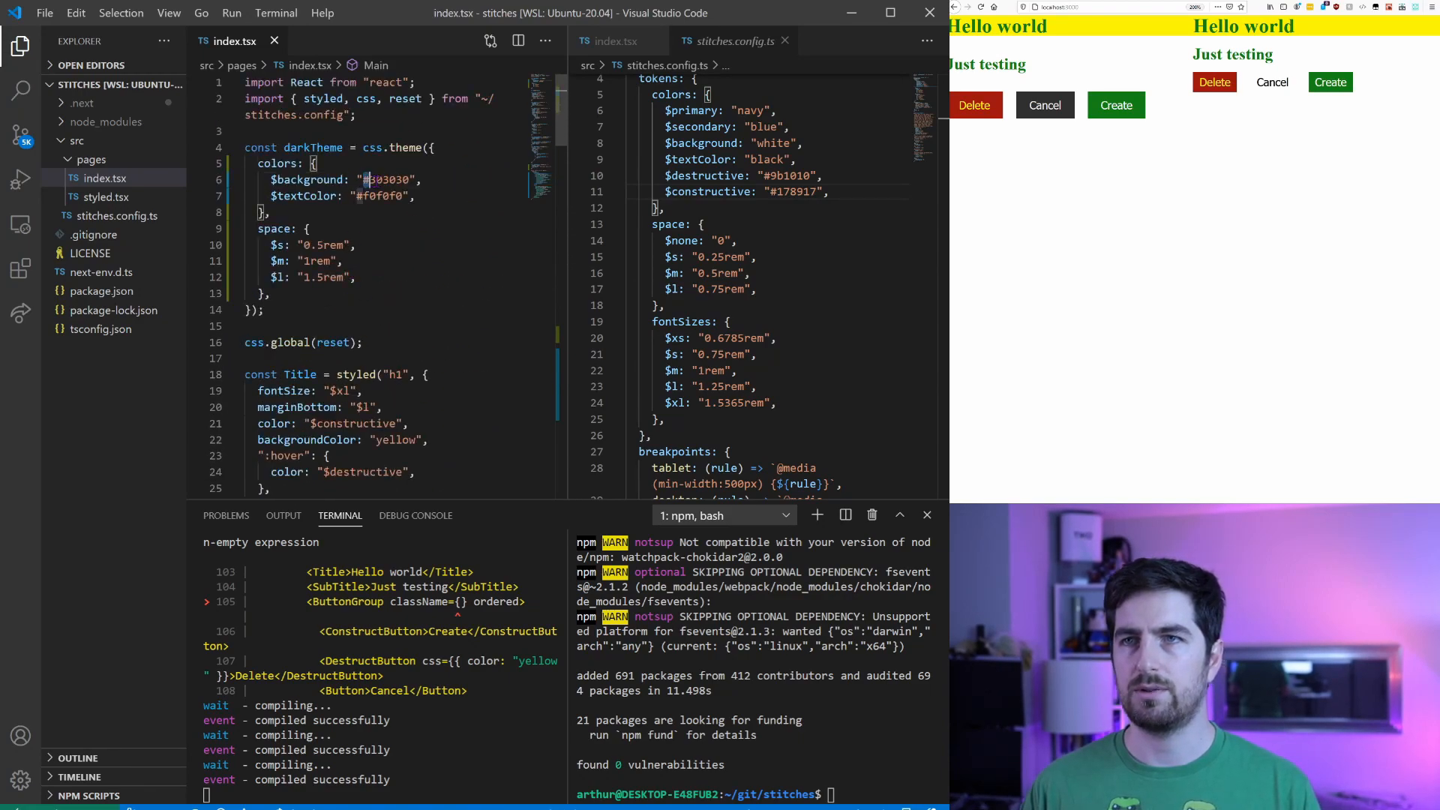
double_click(384, 179)
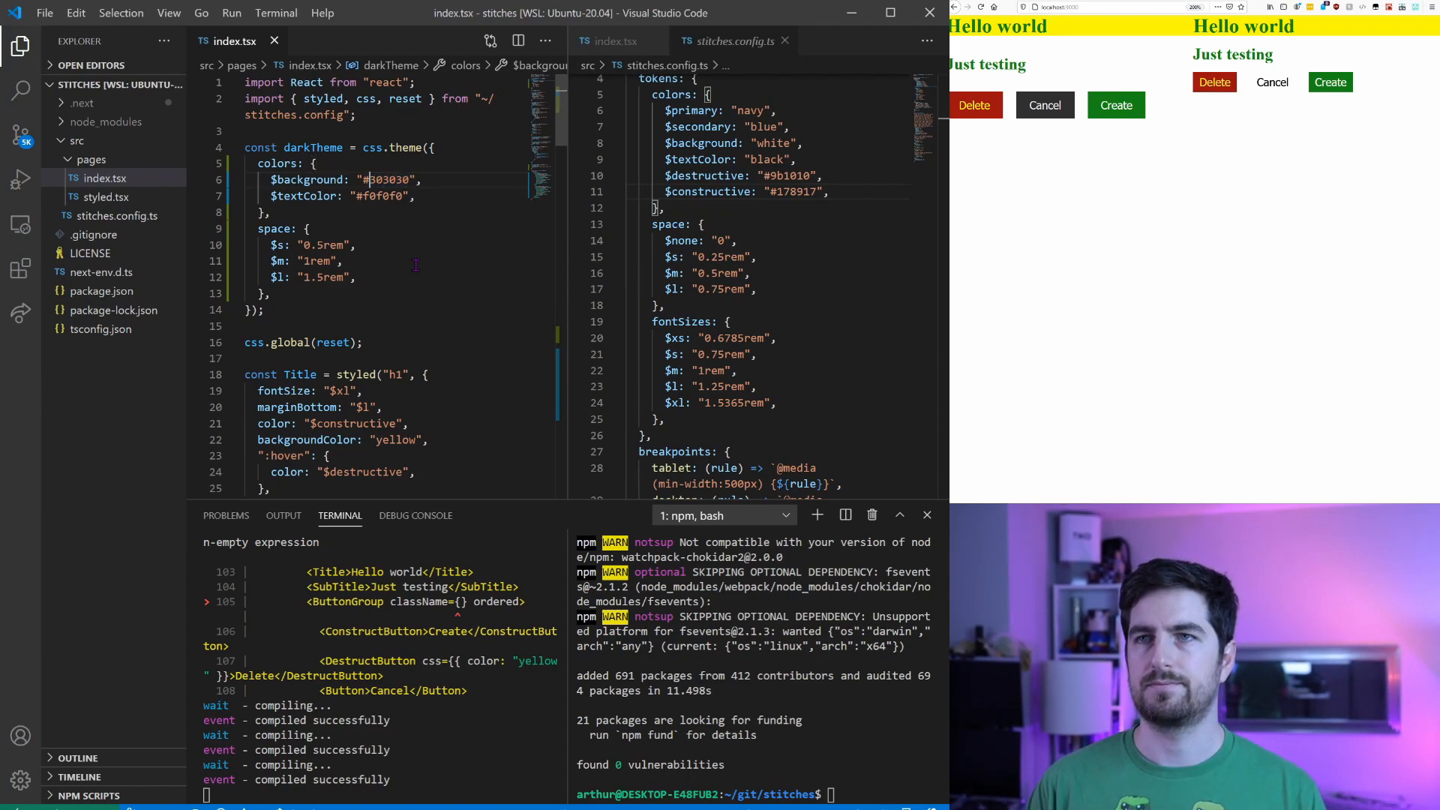
double_click(389, 179)
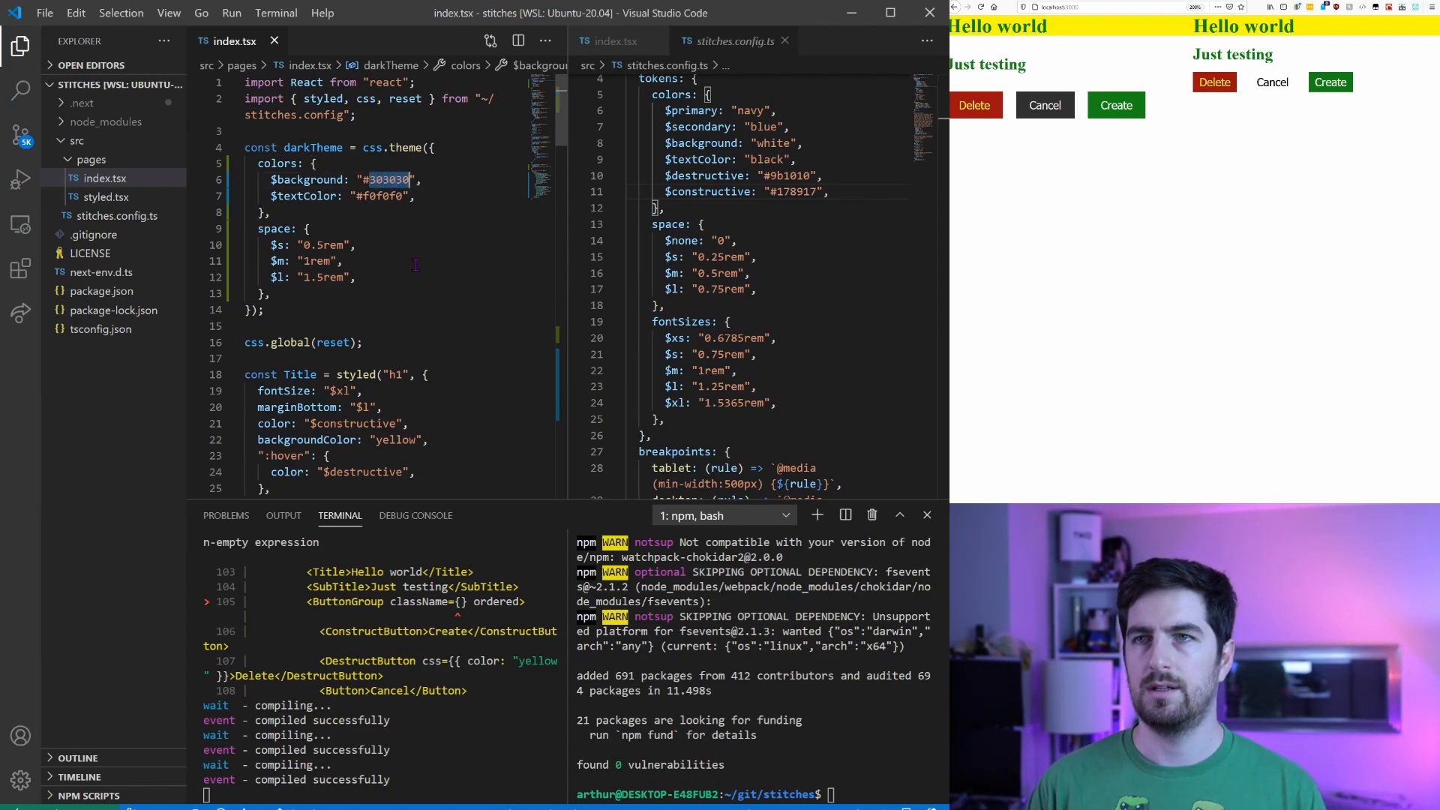
type("yellow")
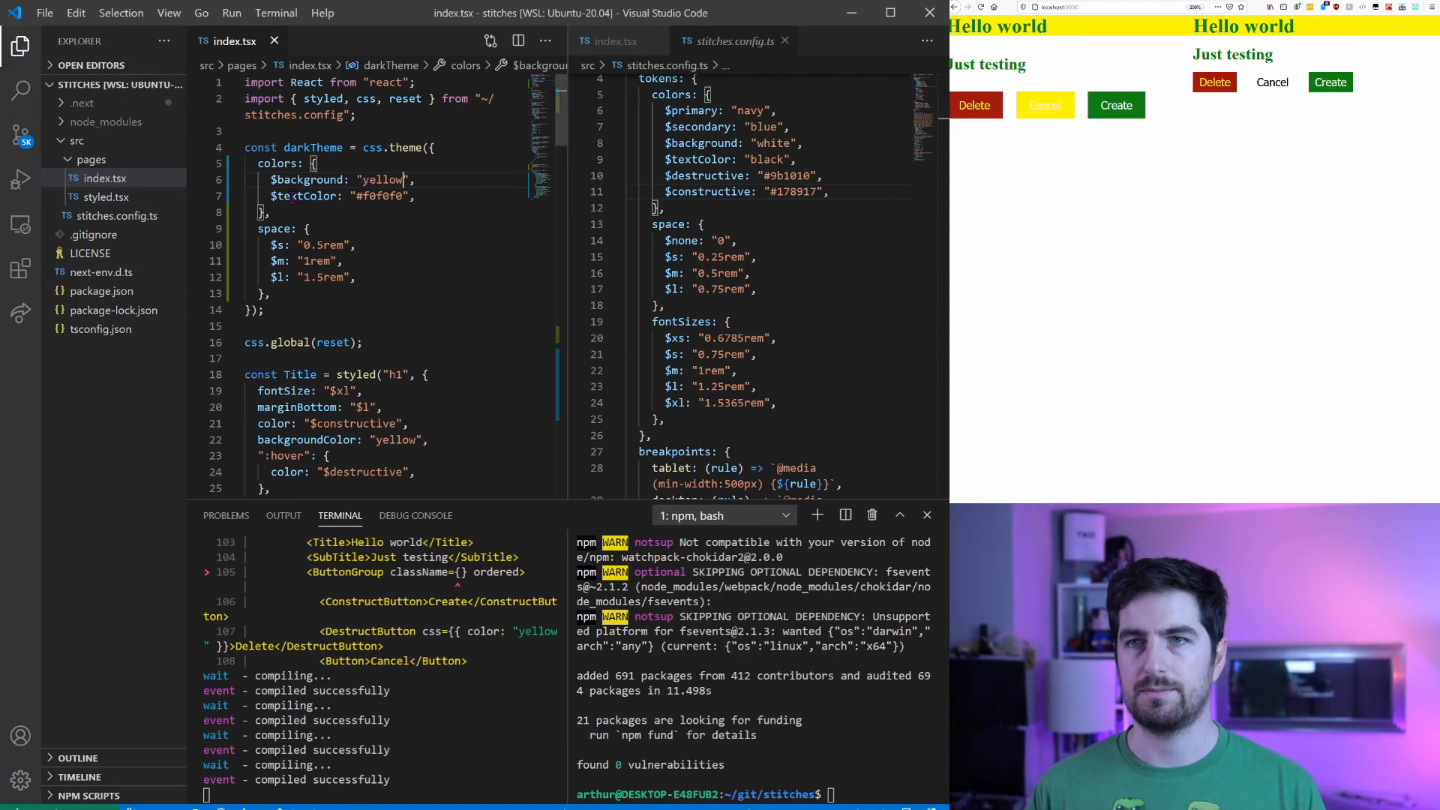
scroll("down", 3)
type("#303030")
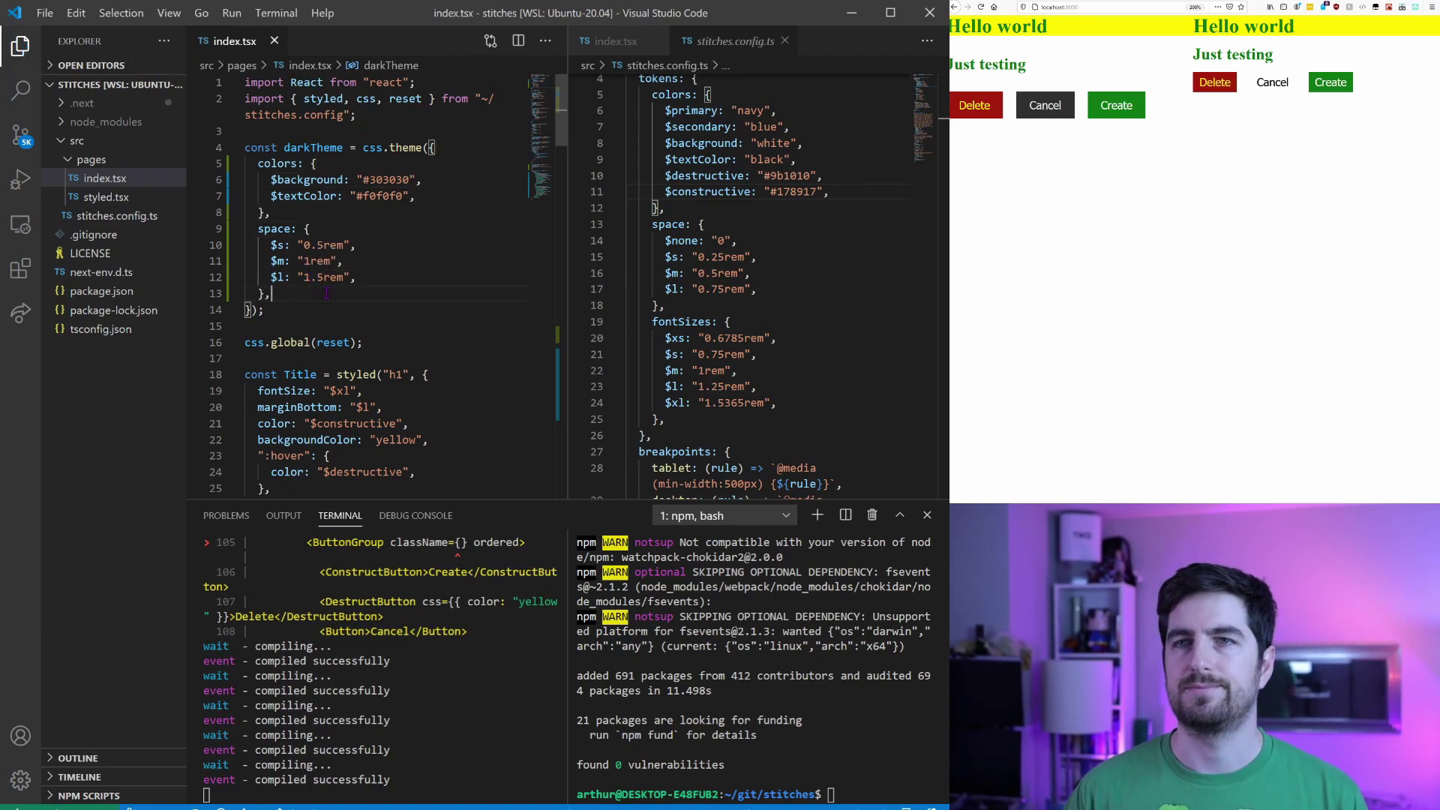
Add fontSizes: { $xl: "2rem" } below space in darkTheme.
type("fontS")
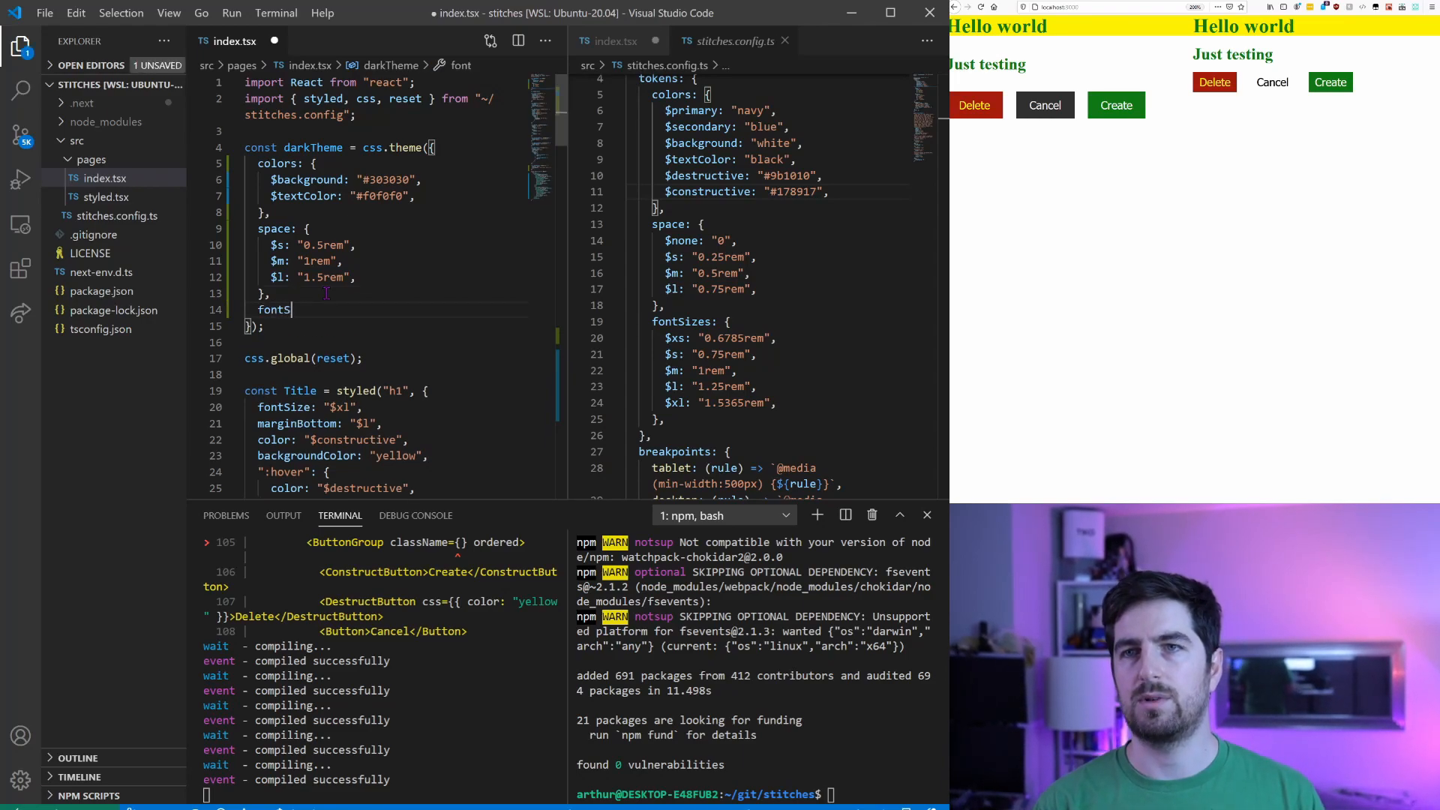
type("ize")
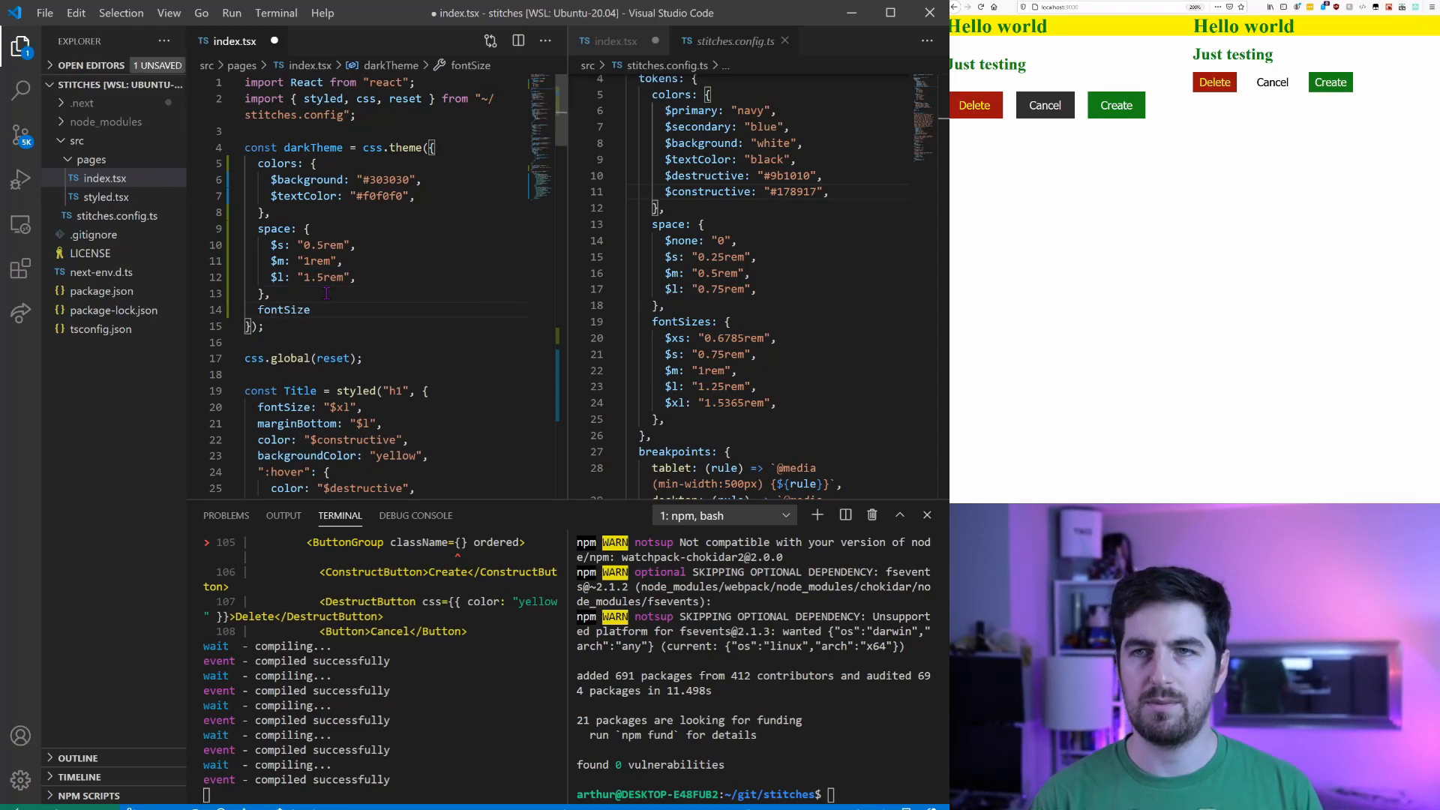
type("s")
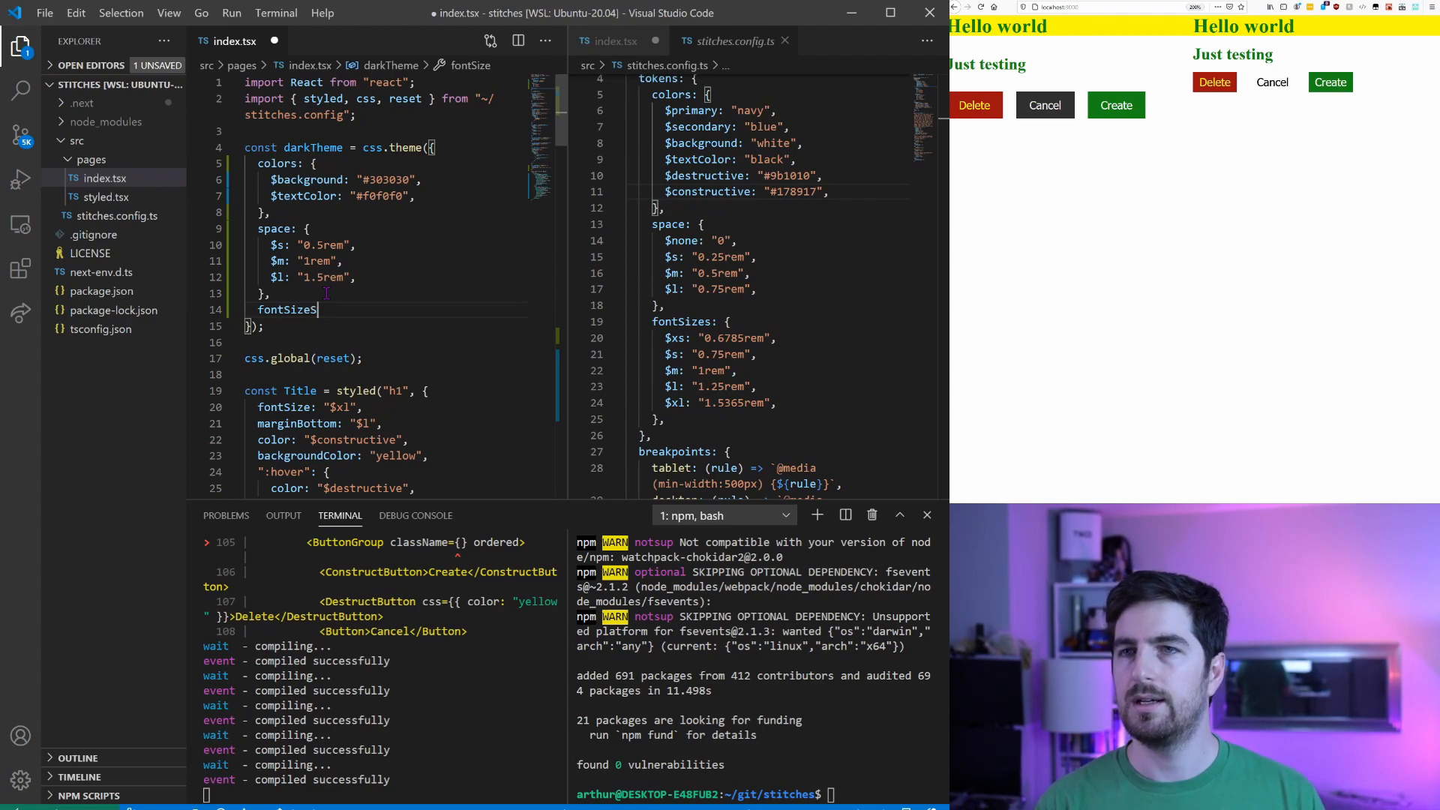
type("{")
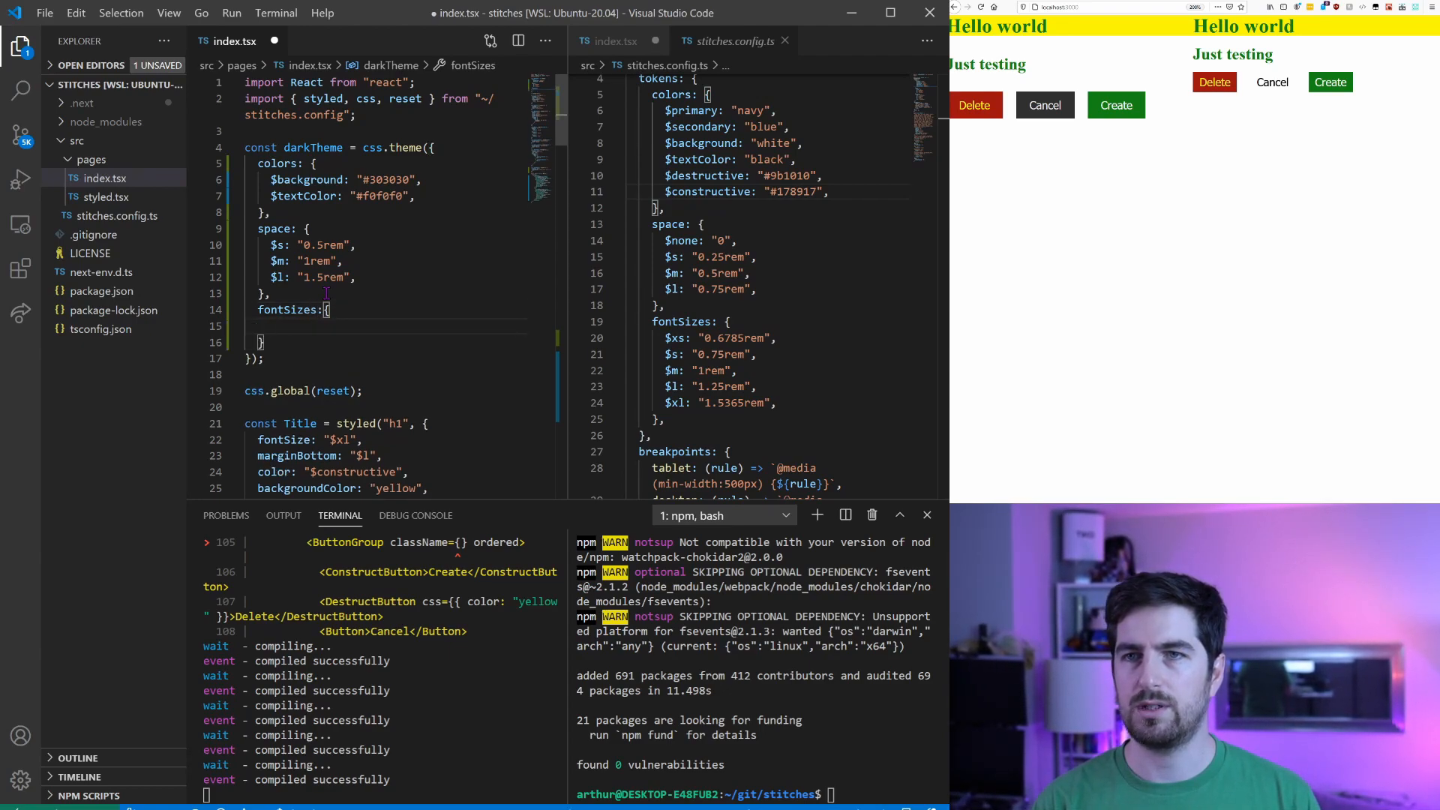
type("$")
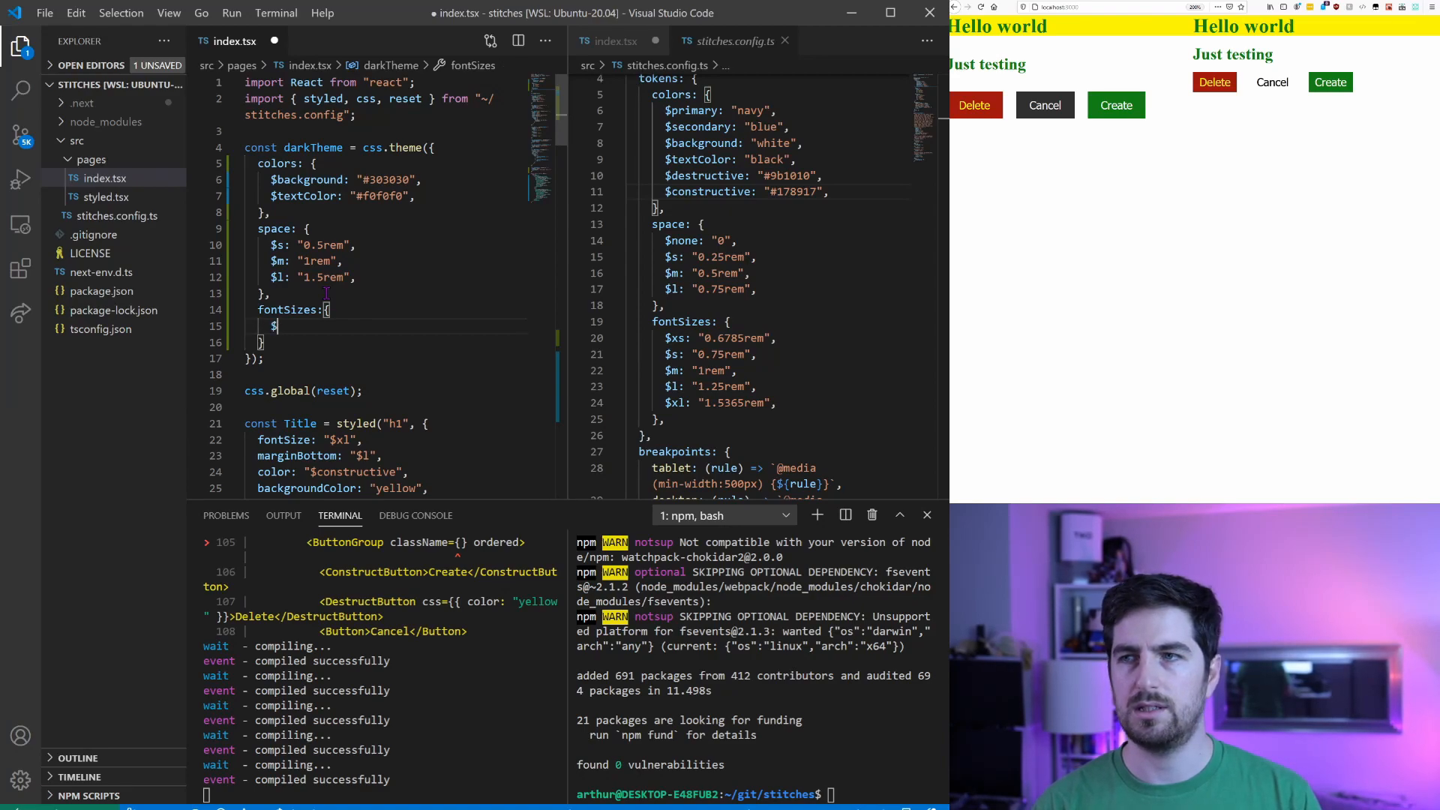
type("xl: \"2rem\",")
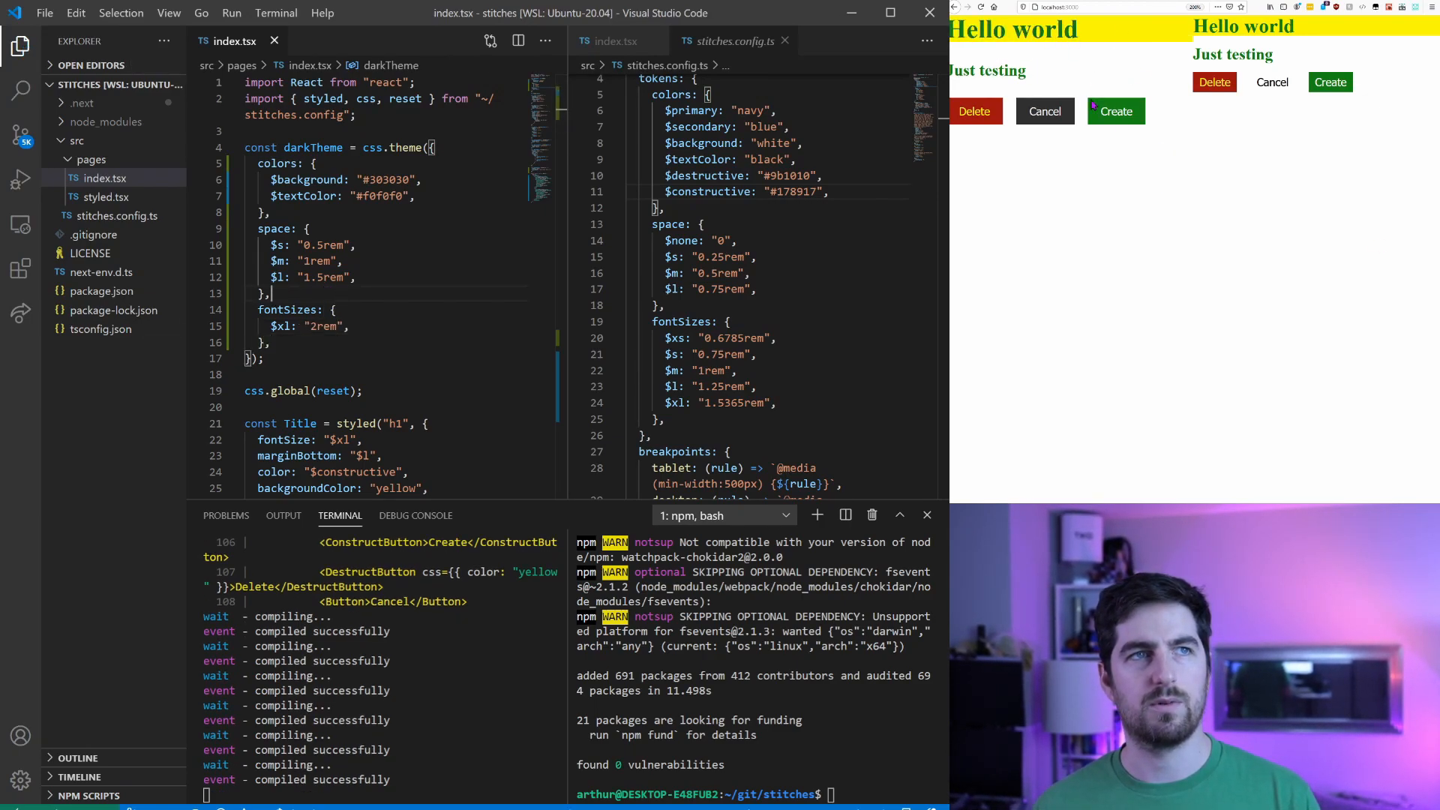
mouse_move(1102, 177)
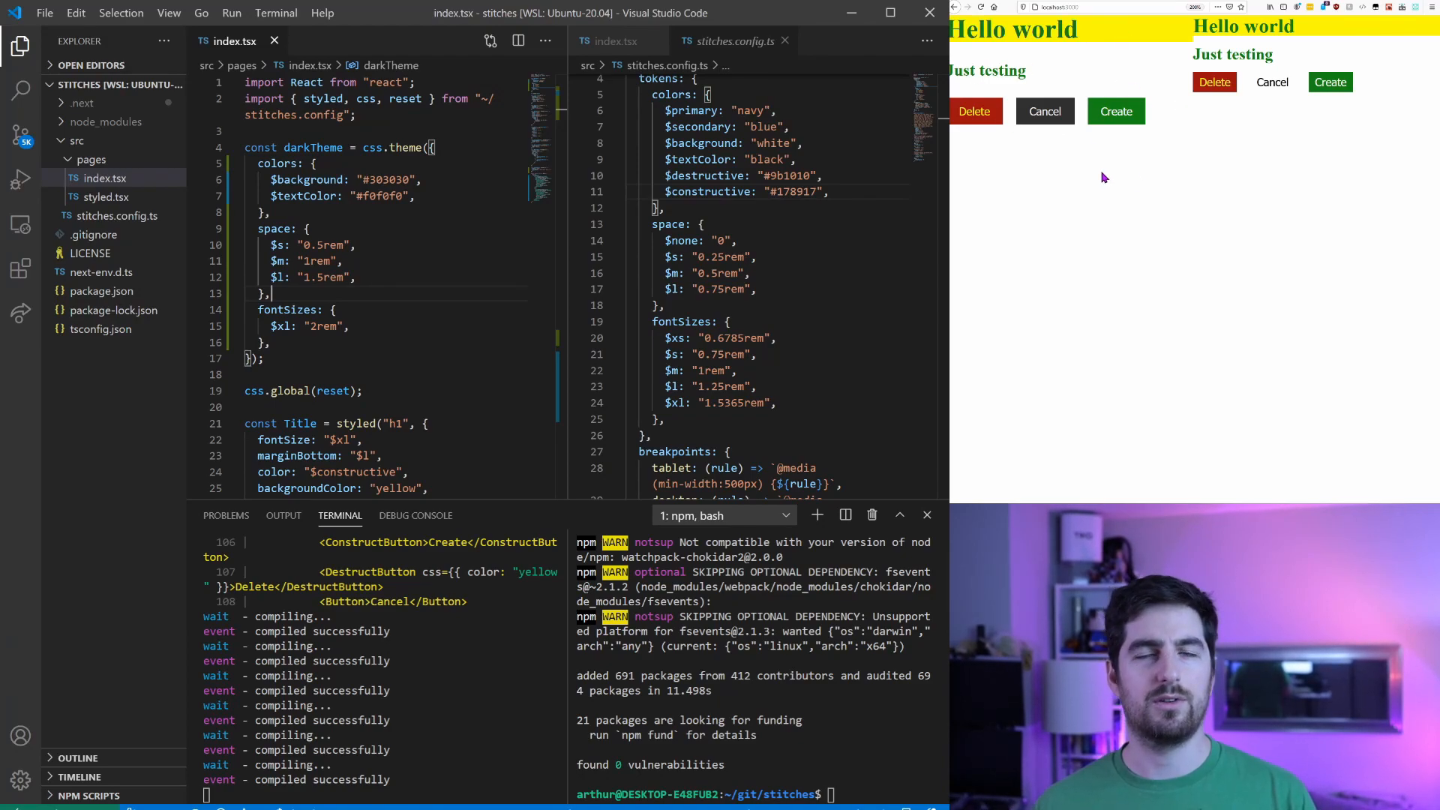
mouse_move(1215, 240)
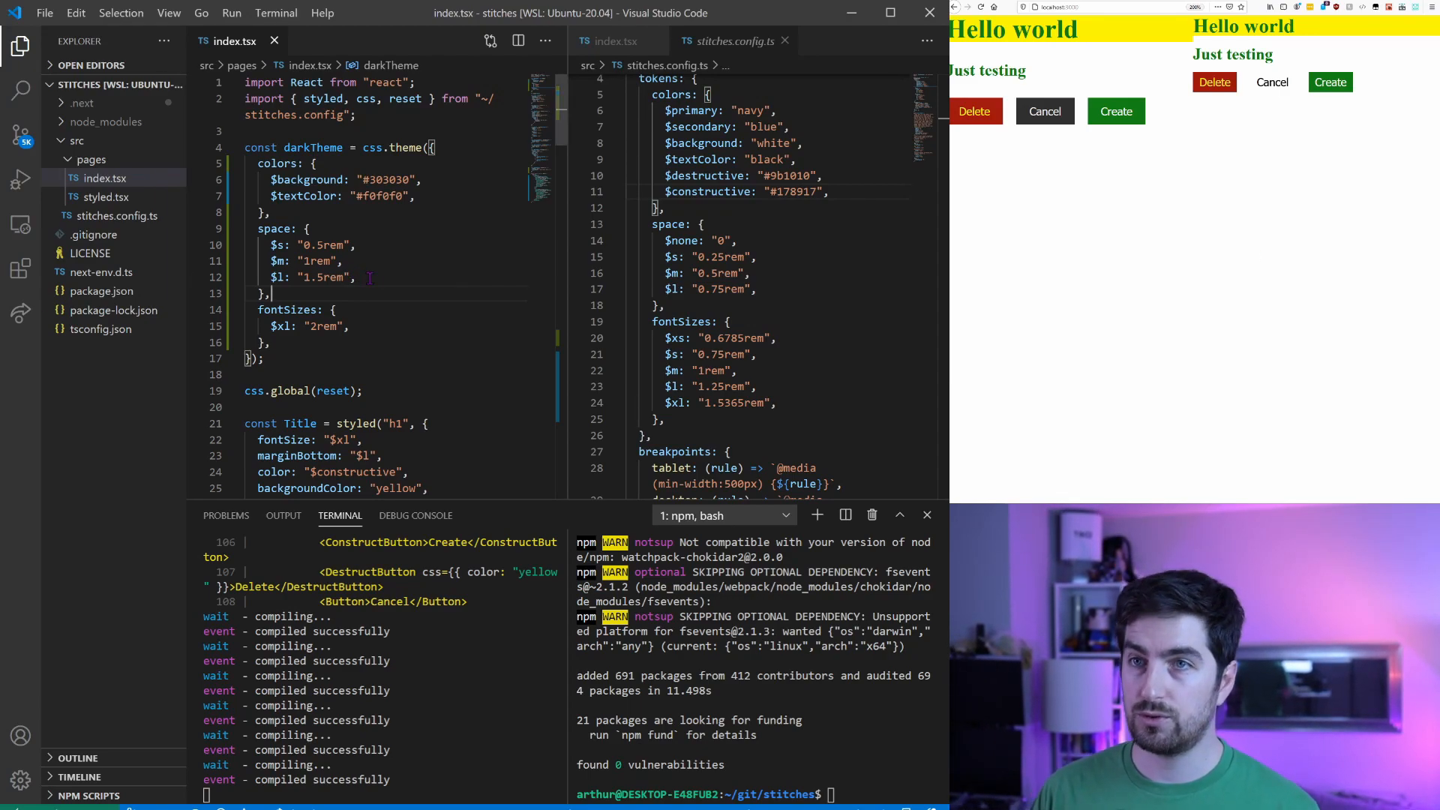
left_click(307, 229)
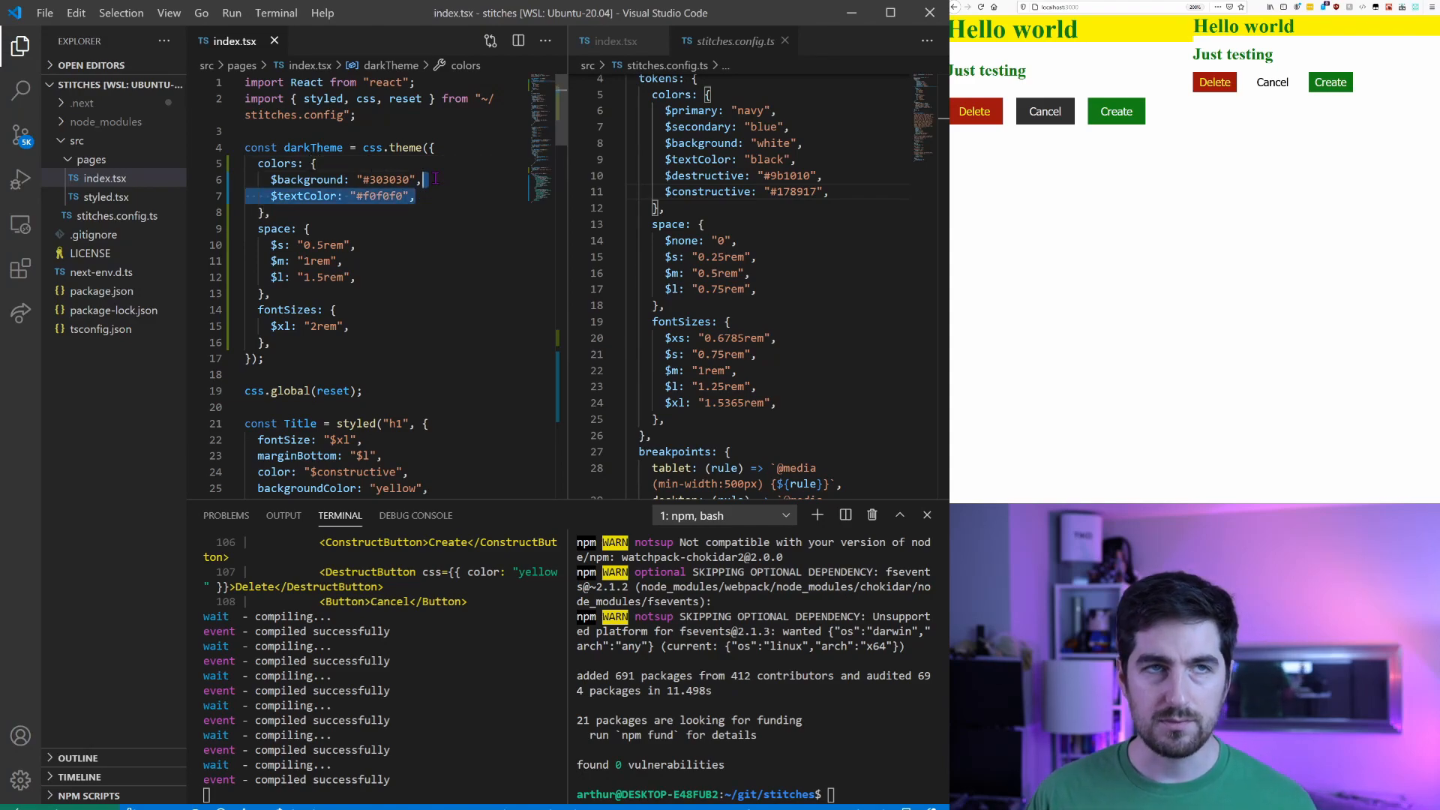
left_click(422, 196)
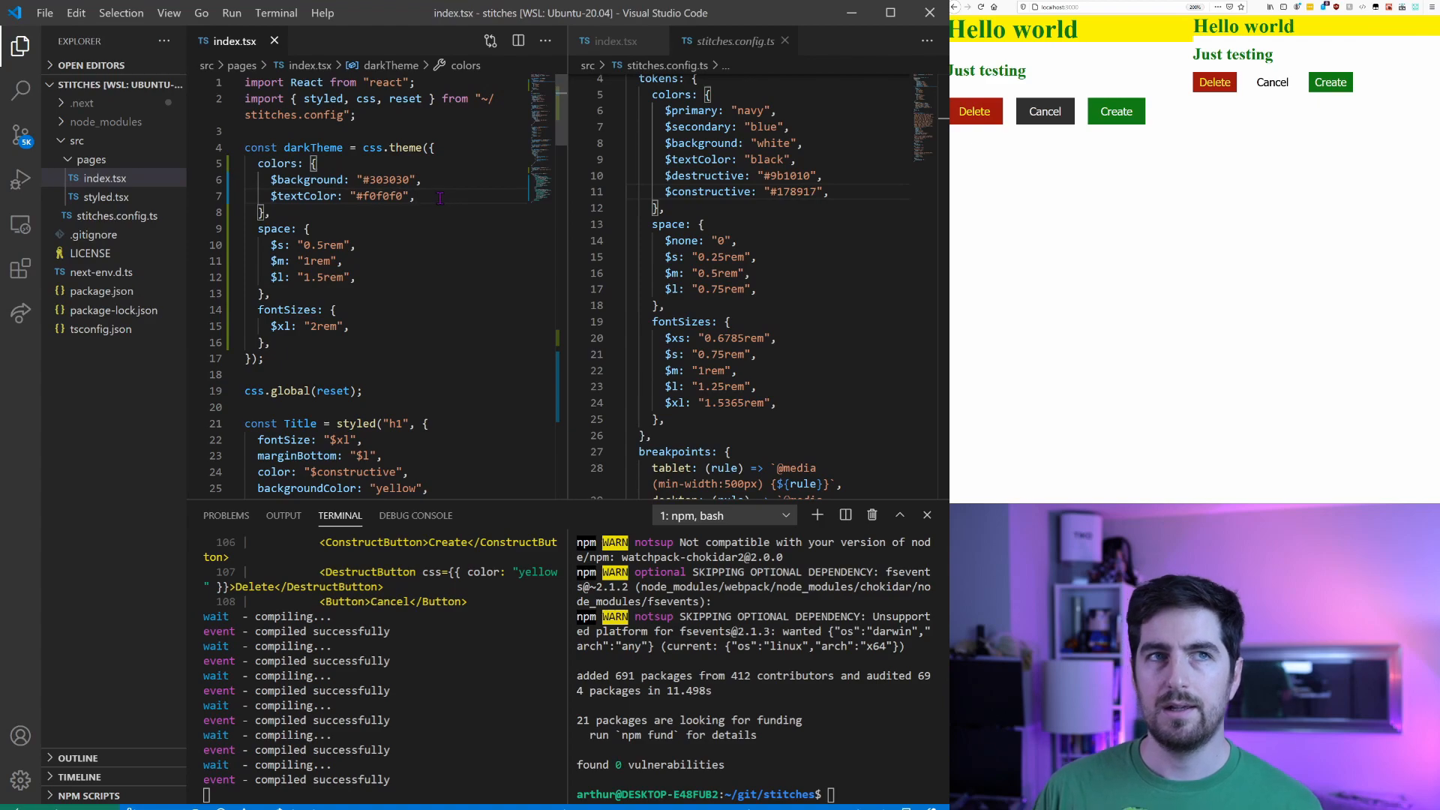